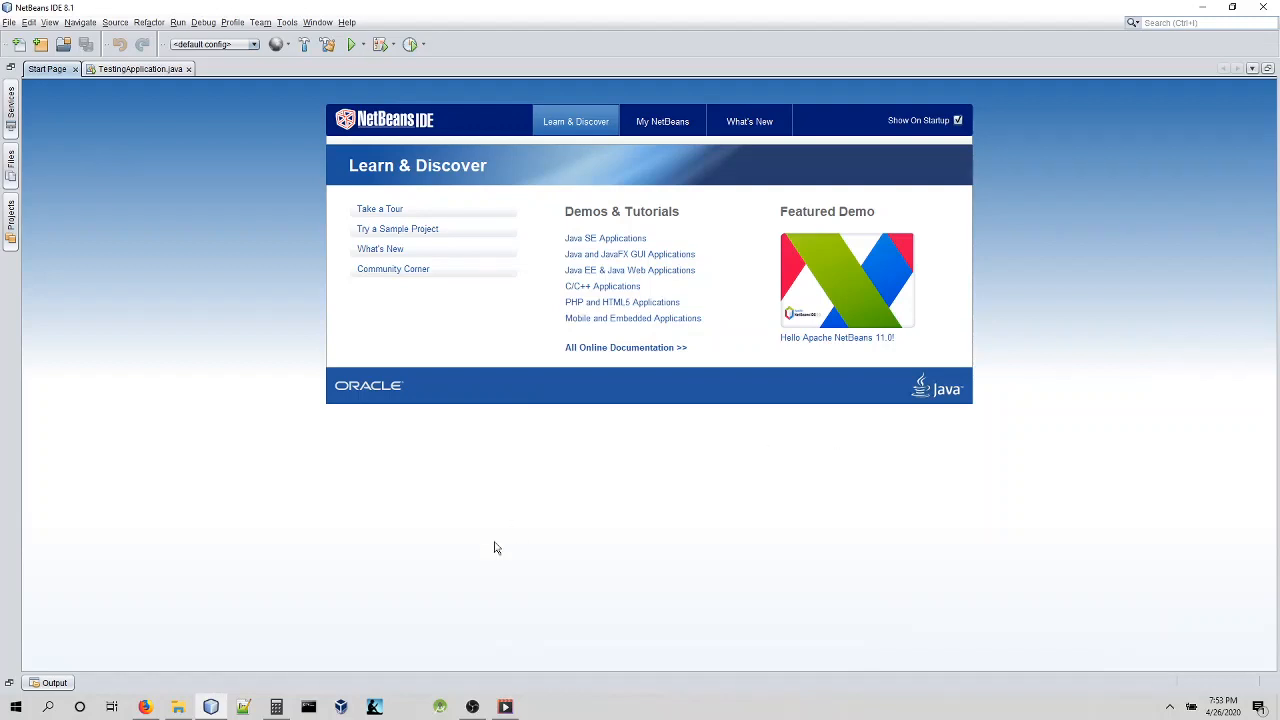
{"action": "mouse_move", "coordinate": [258, 356]}
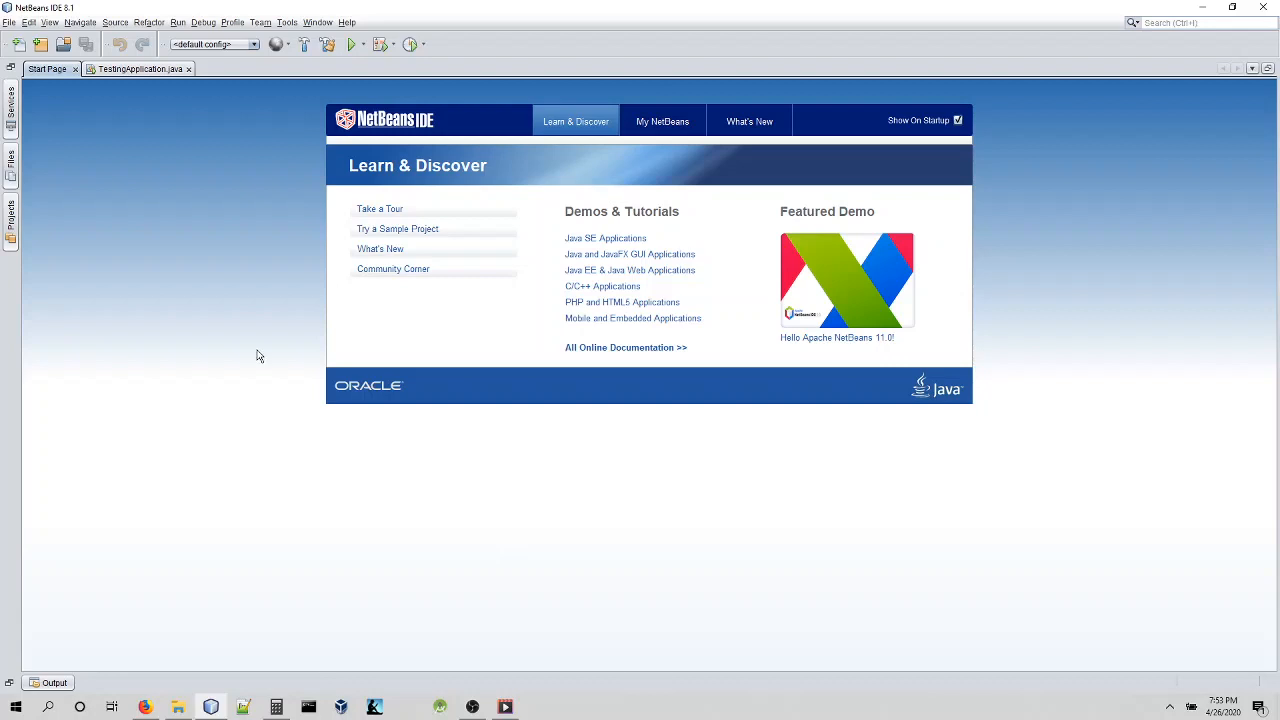
{"action": "mouse_move", "coordinate": [257, 355]}
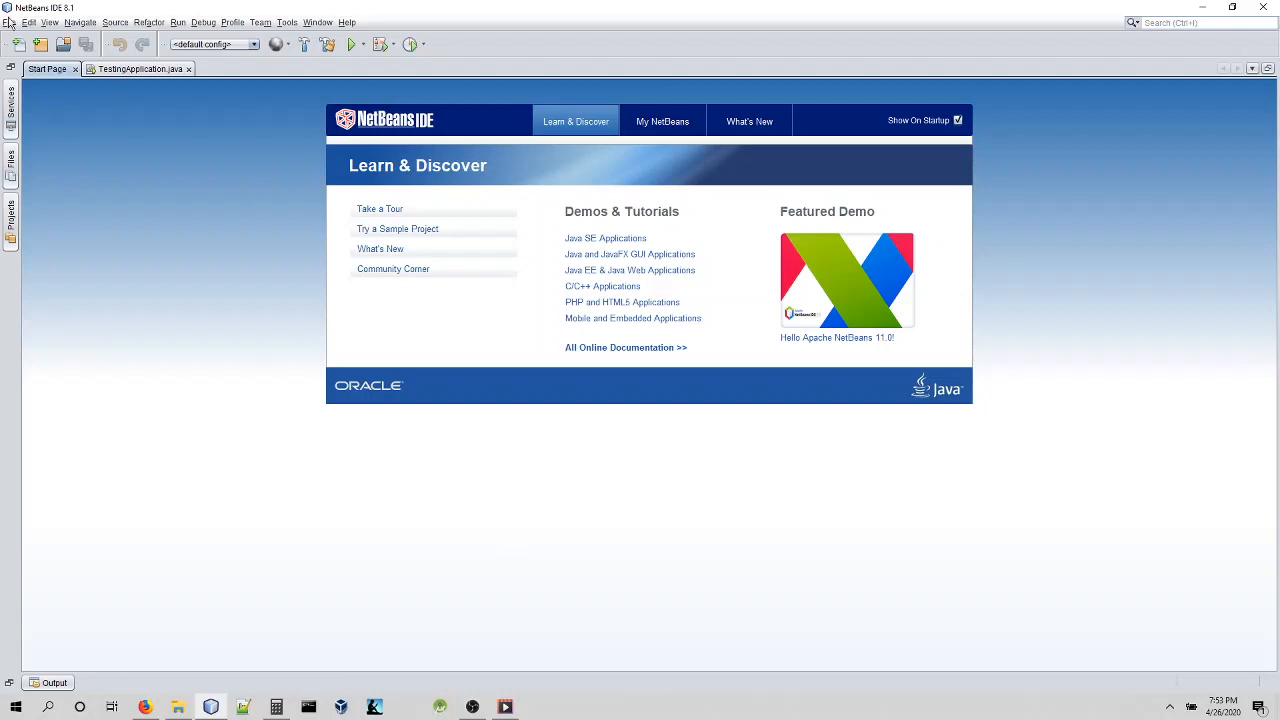
Create a Java Application project named FractionSimplifyTest with a generated main class.
{"action": "left_click", "coordinate": [9, 22]}
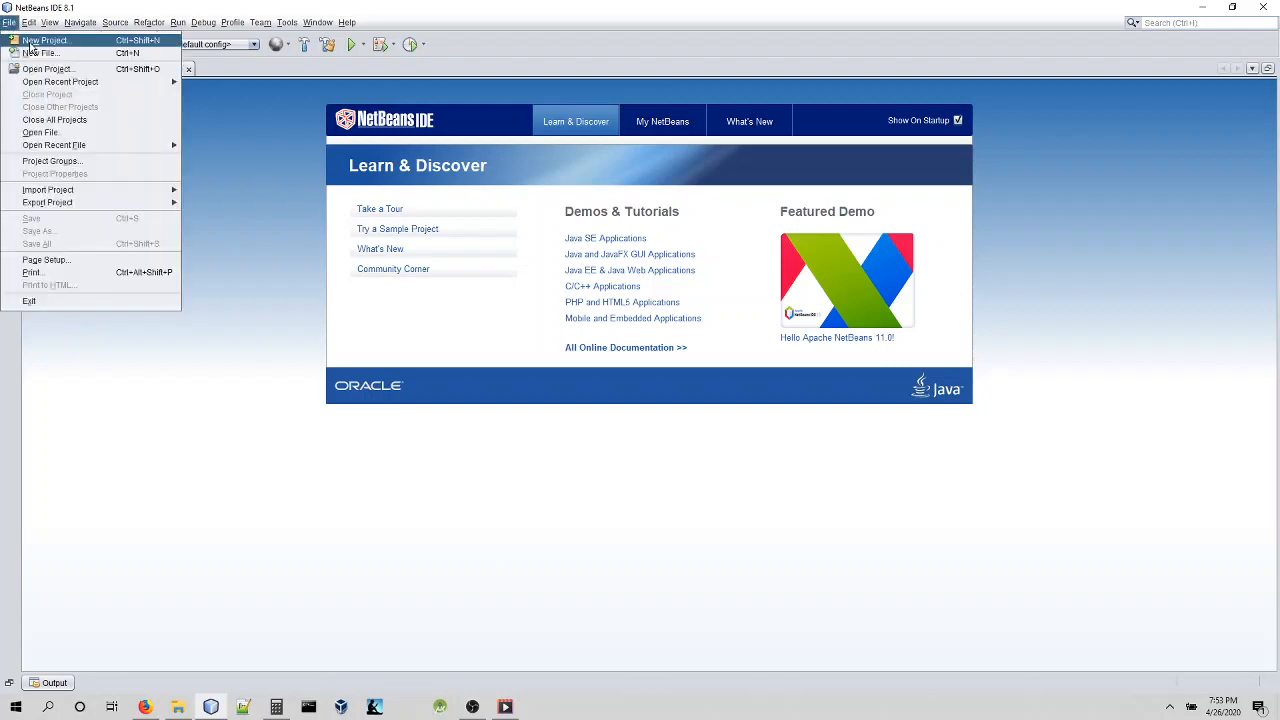
{"action": "left_click", "coordinate": [44, 40]}
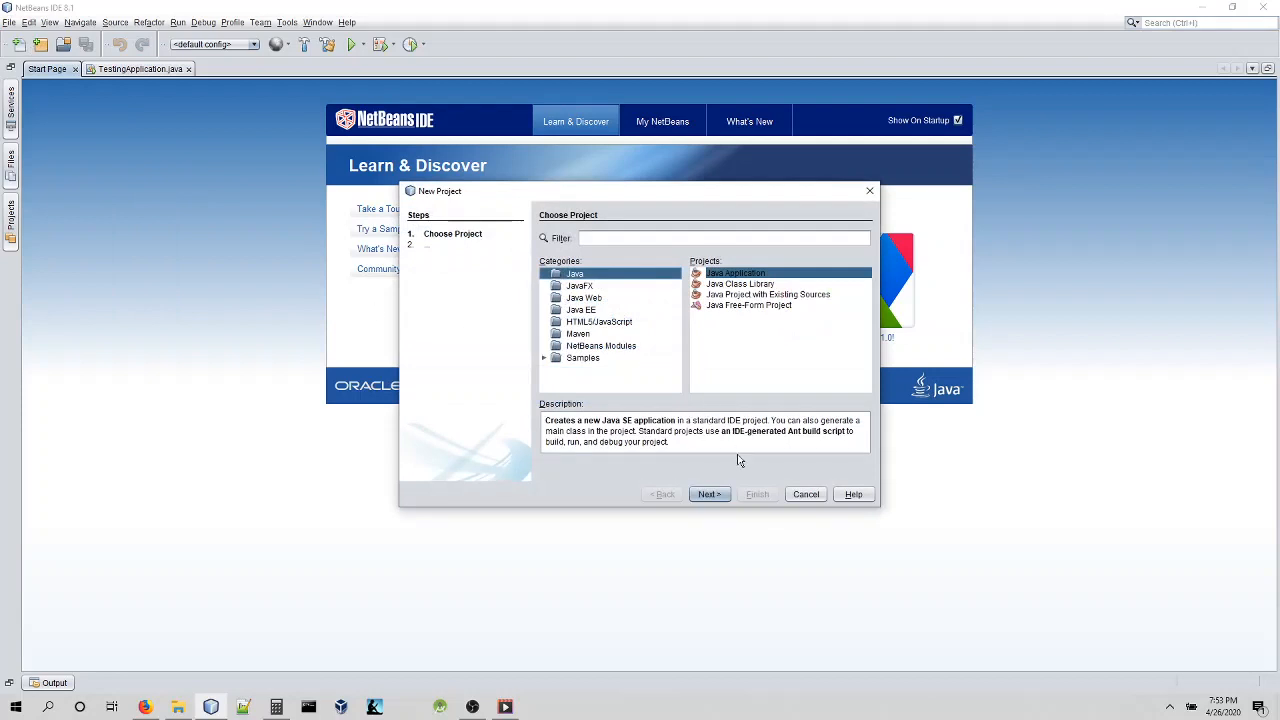
{"action": "left_click", "coordinate": [709, 494]}
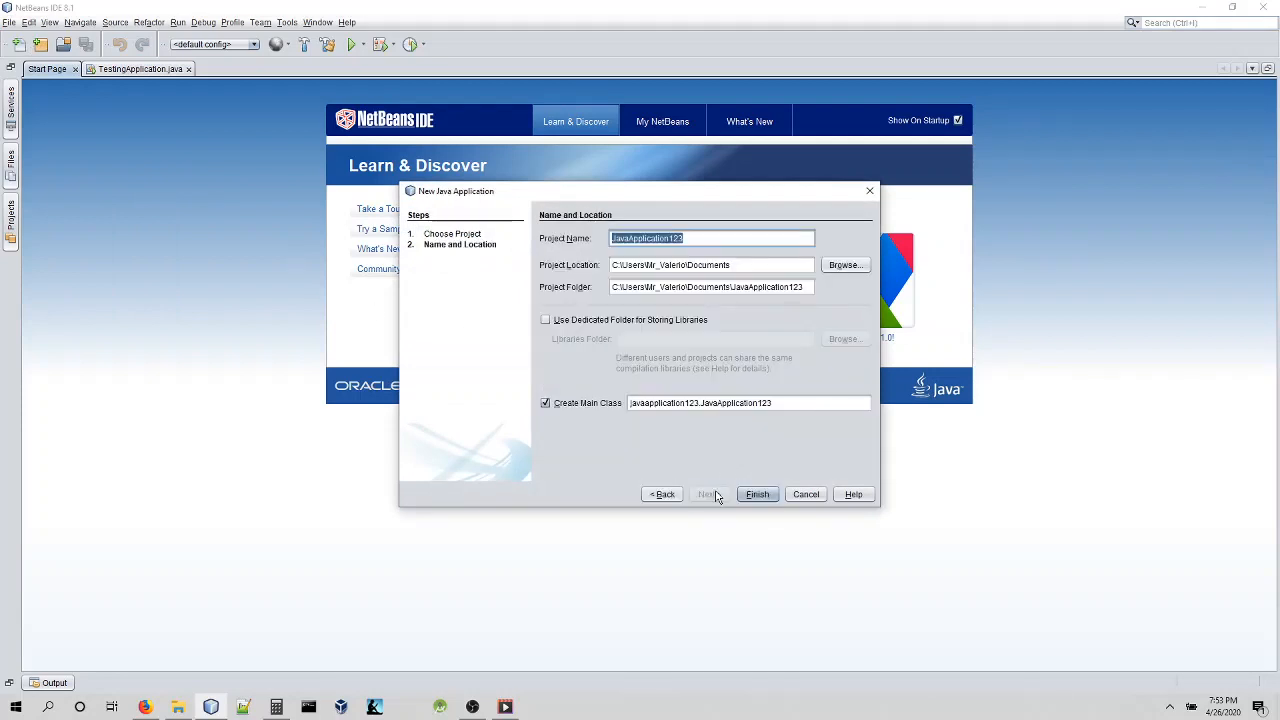
{"action": "type", "text": "FractionS"}
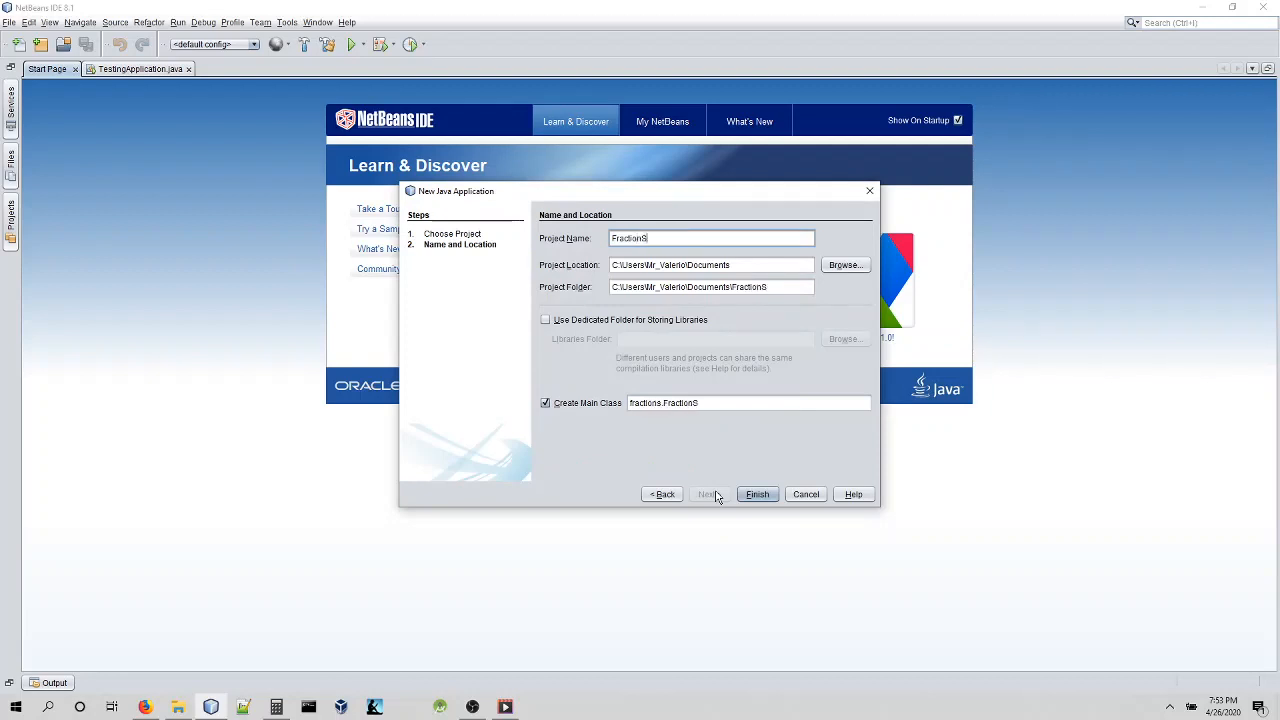
{"action": "type", "text": "implifyTest"}
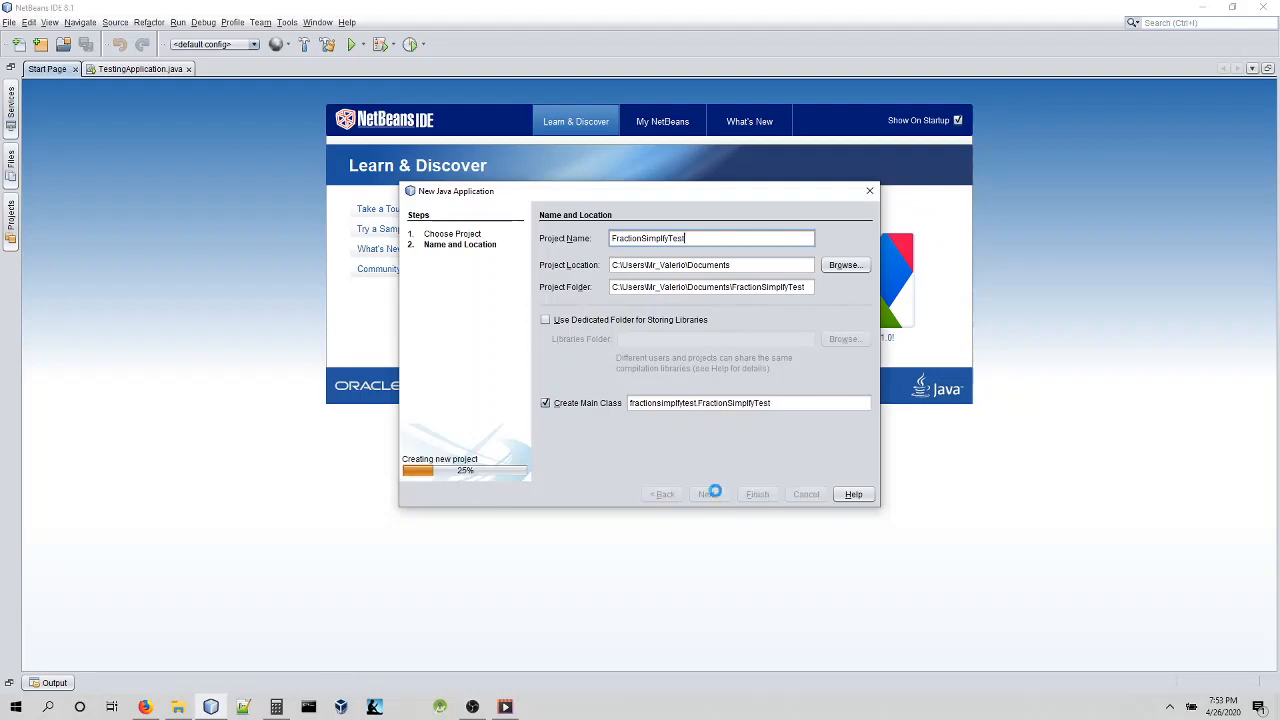
{"action": "left_click", "coordinate": [757, 494]}
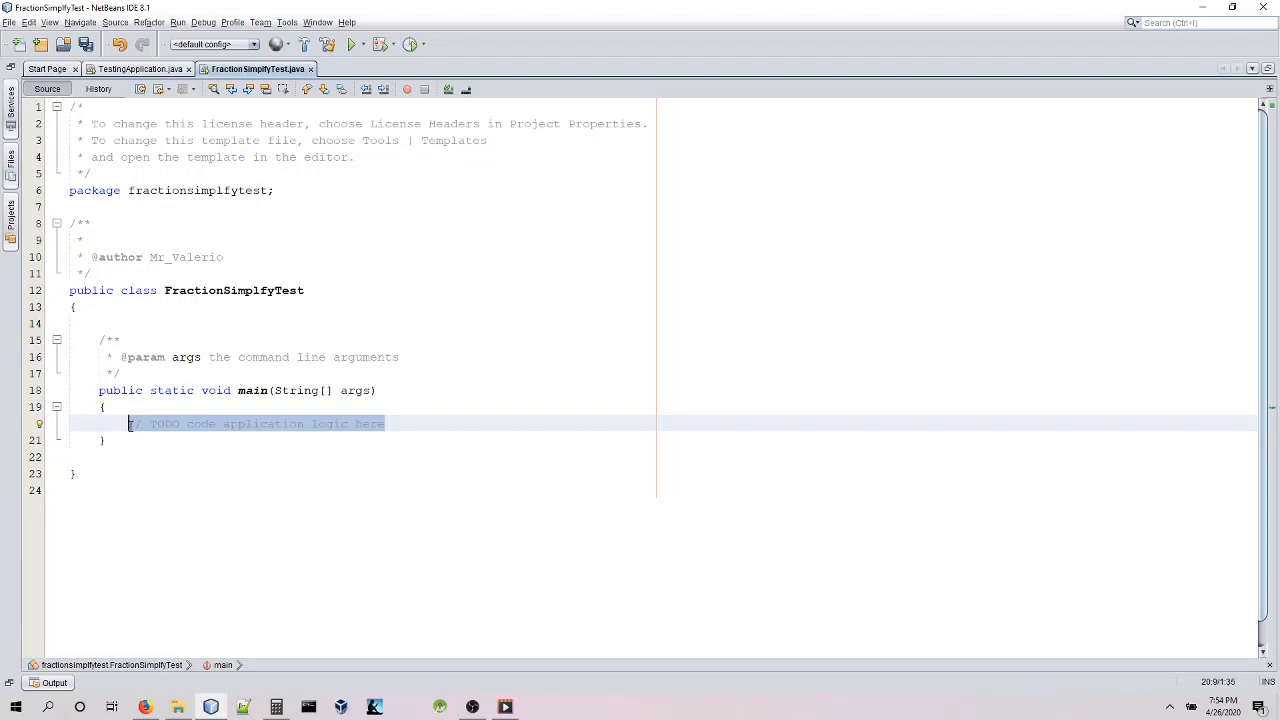
Delete main's TODO comment and declare an empty public static void simpFrac(int num, int den).
{"action": "key", "text": "Delete"}
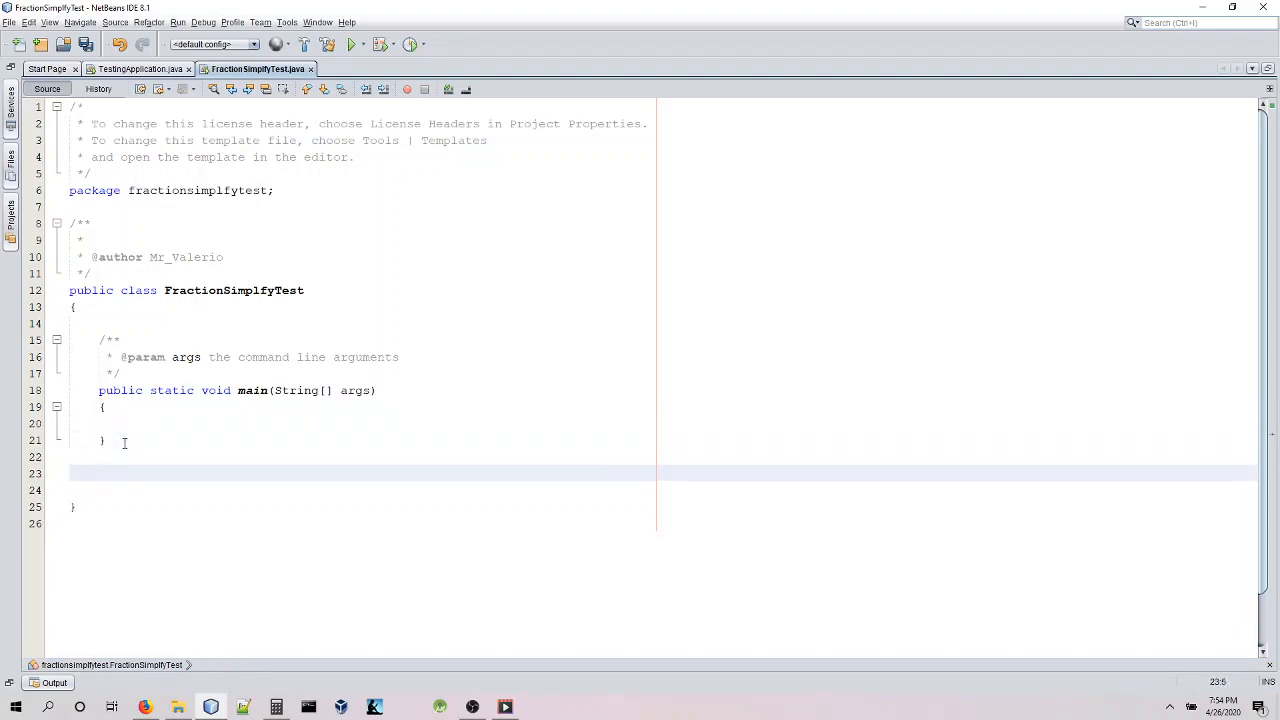
{"action": "type", "text": "publ"}
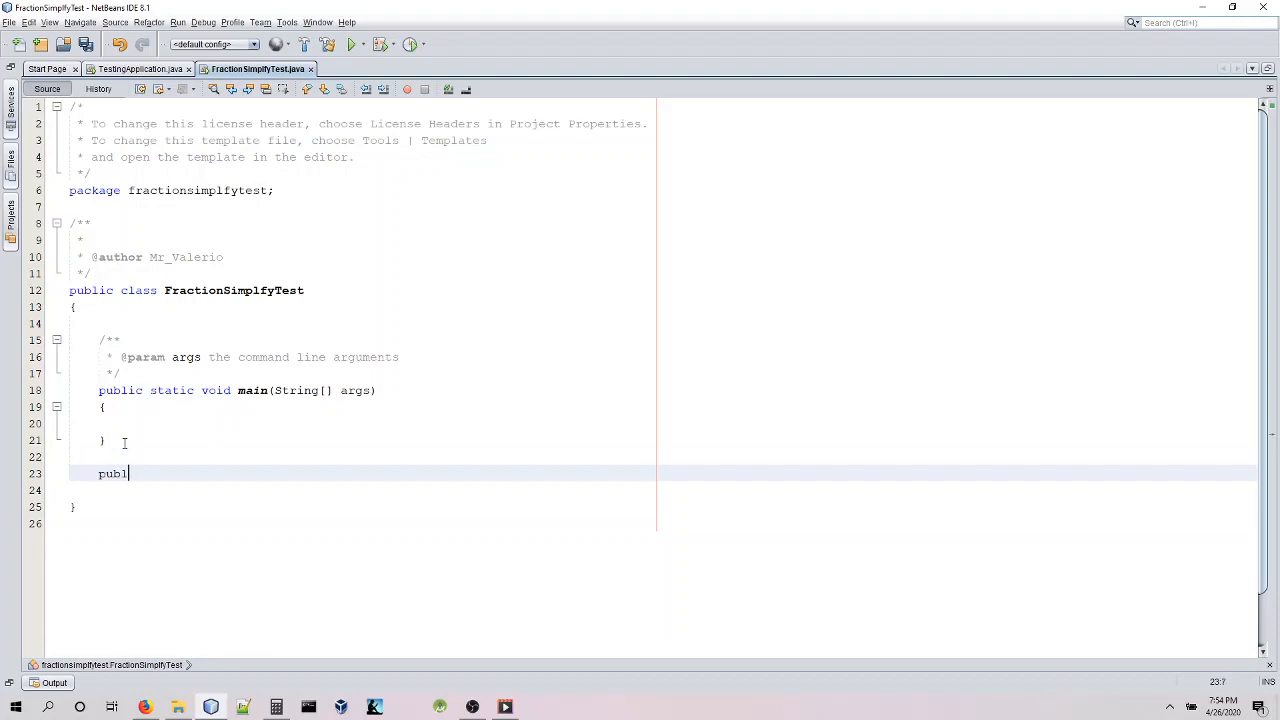
{"action": "type", "text": "ic sta"}
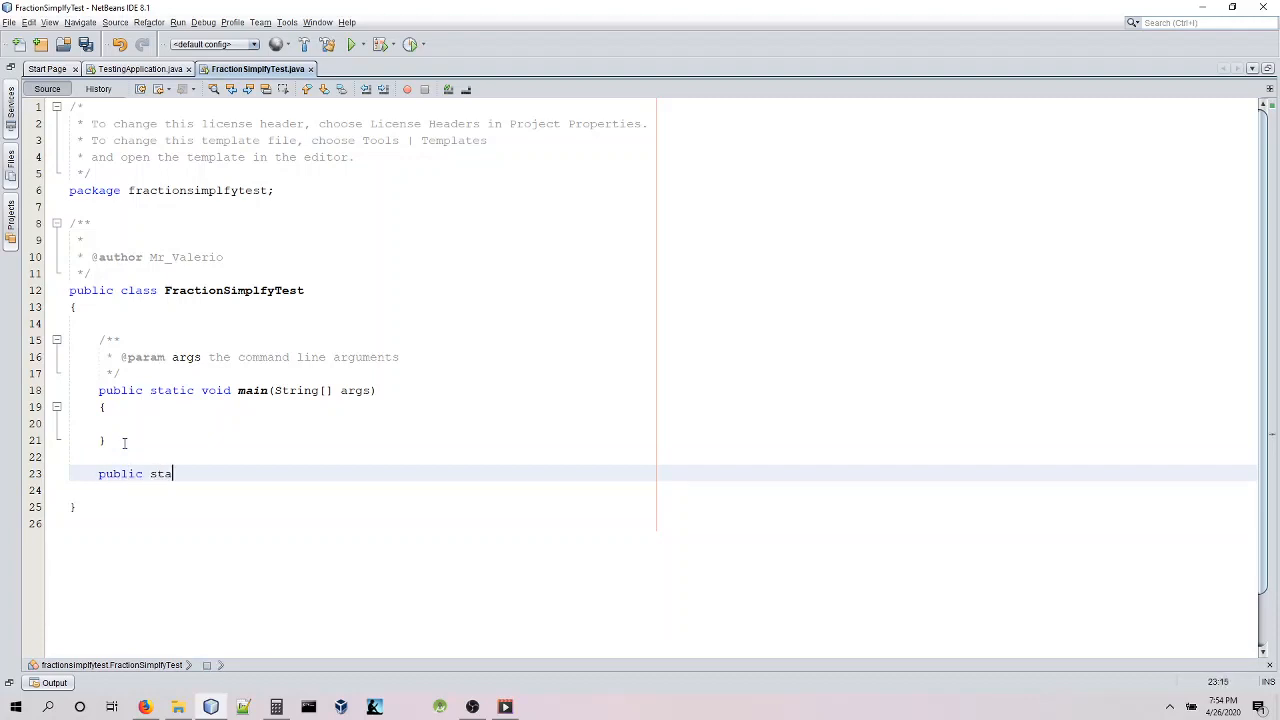
{"action": "type", "text": "tic void"}
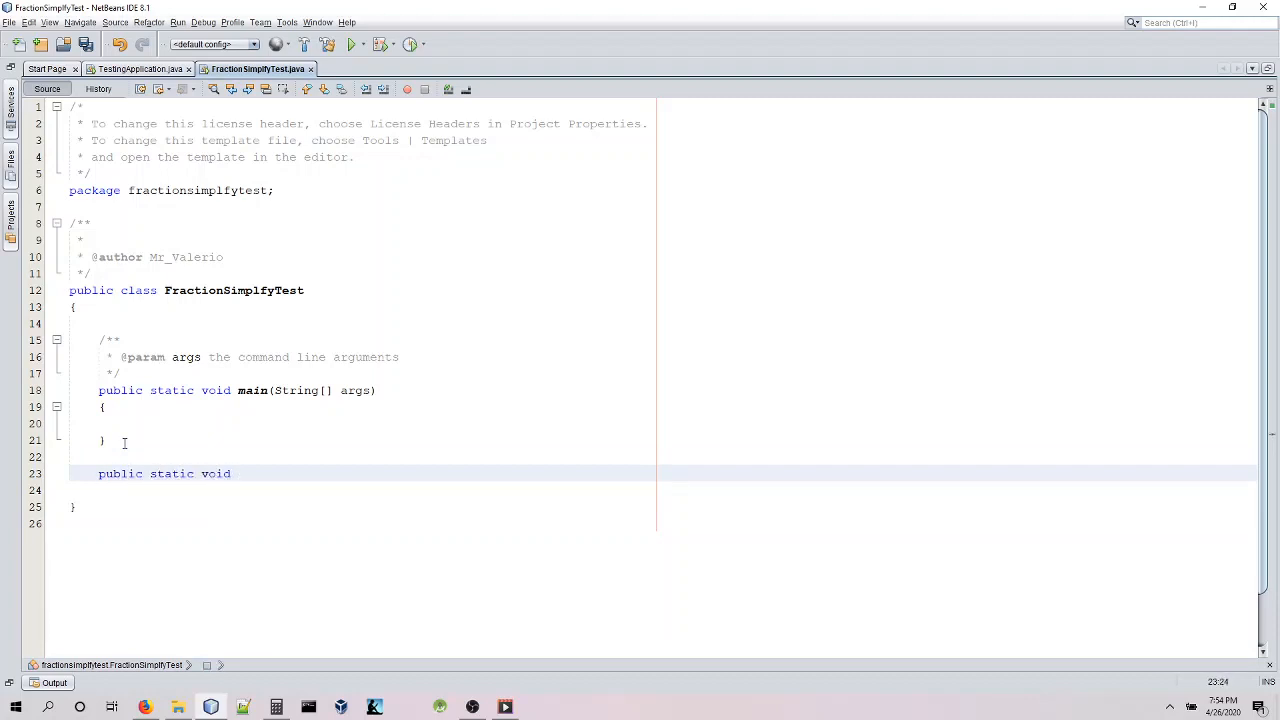
{"action": "type", "text": "simp"}
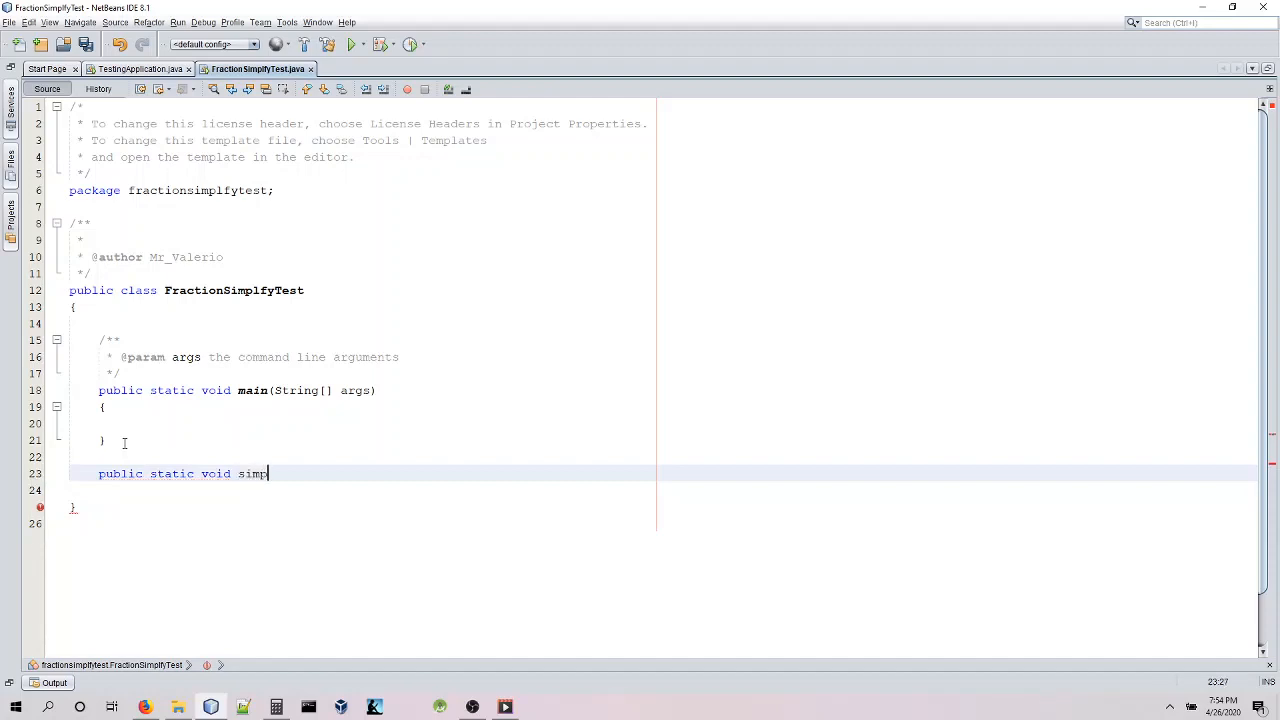
{"action": "type", "text": "Frac"}
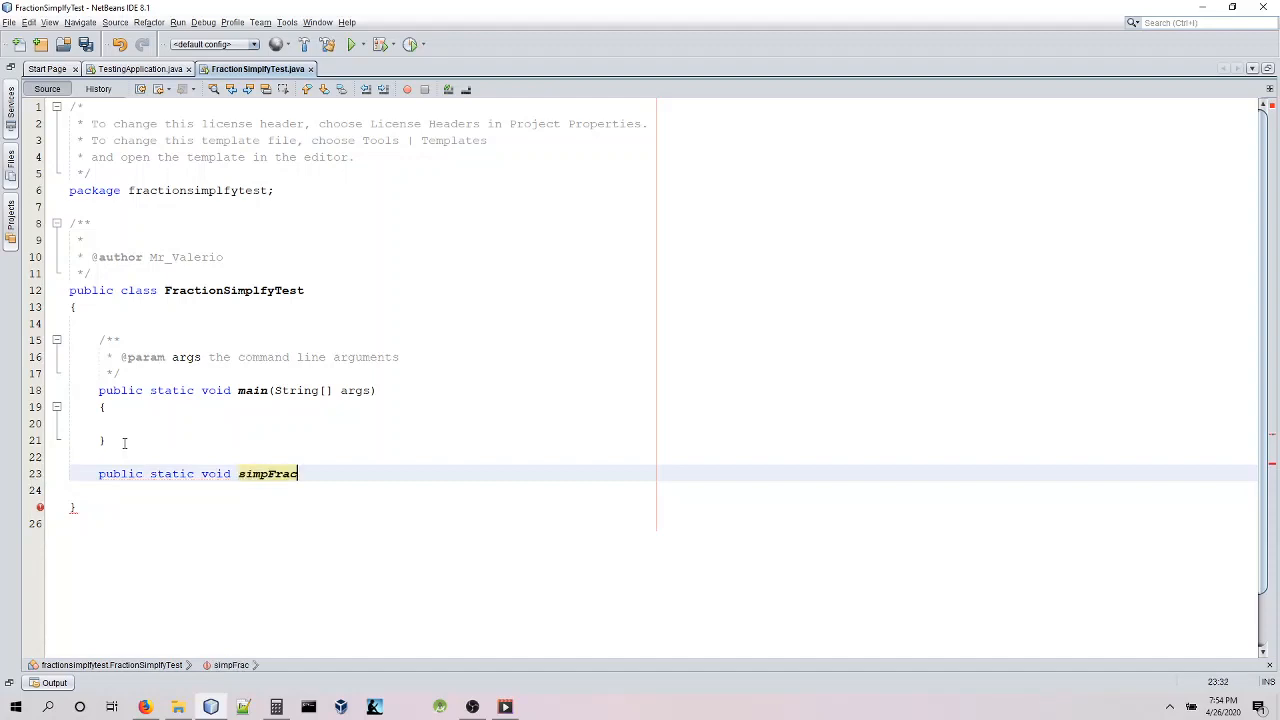
{"action": "type", "text": "()"}
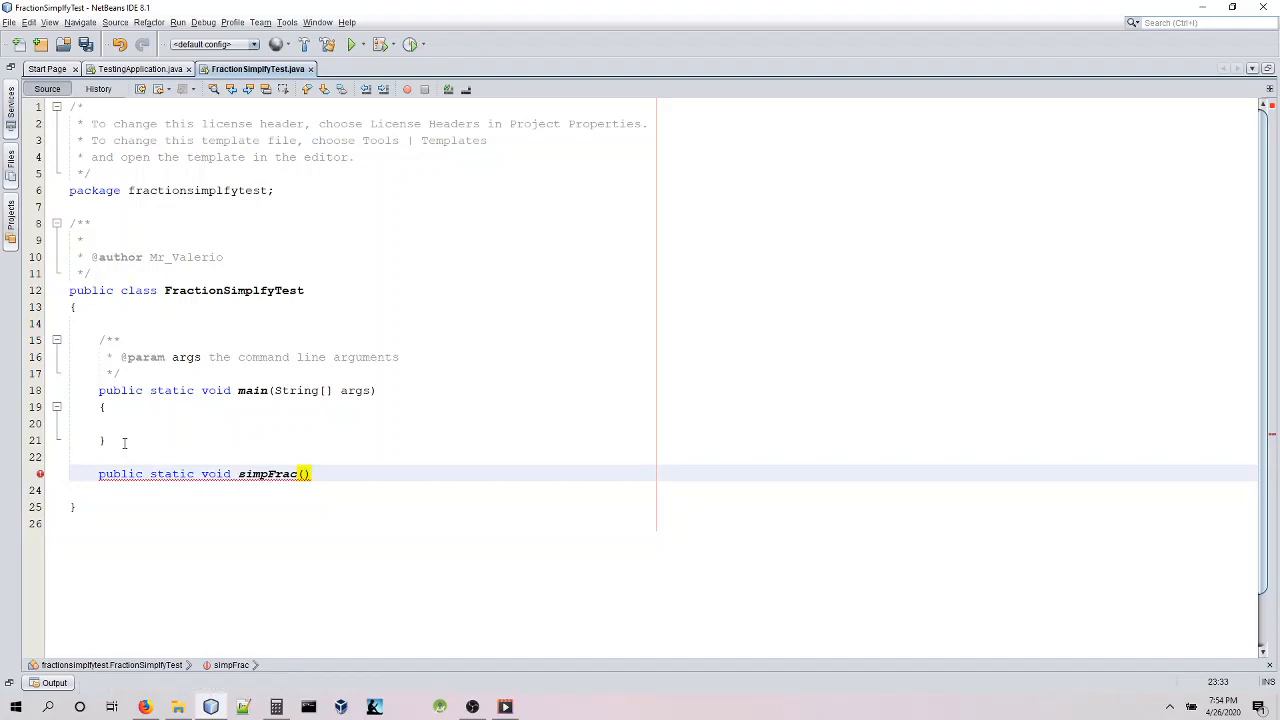
{"action": "type", "text": "int"}
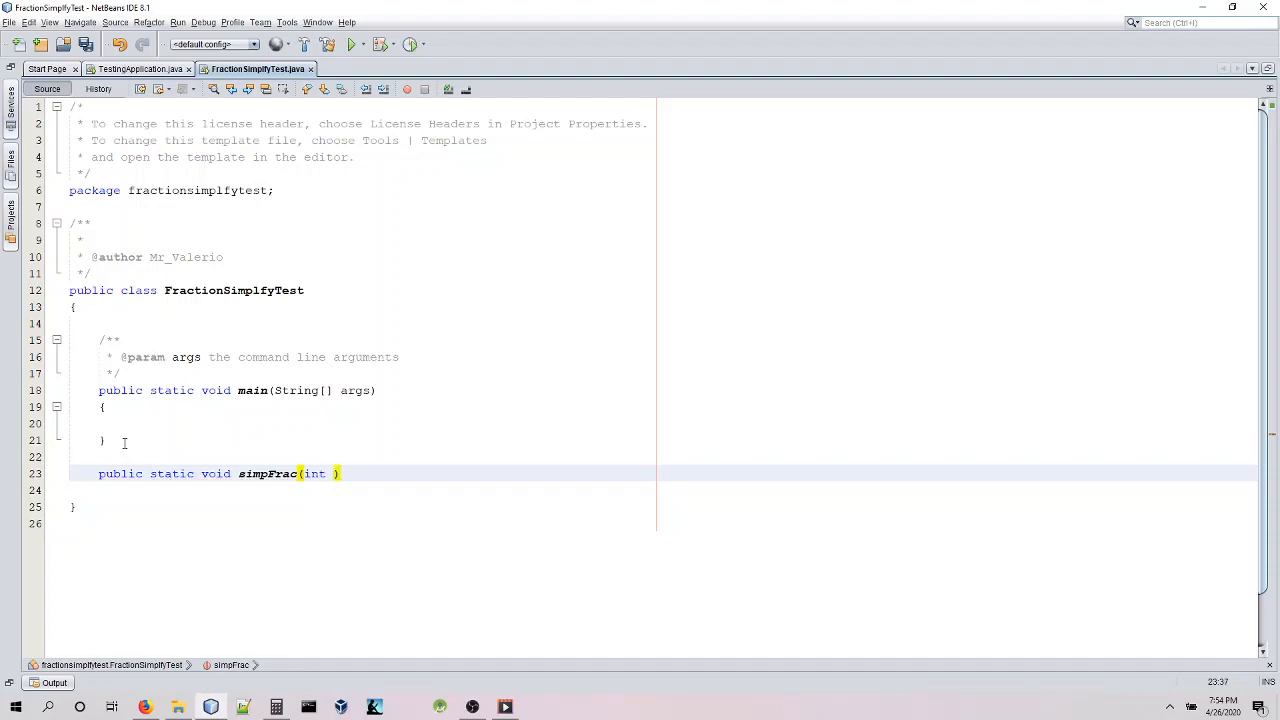
{"action": "type", "text": "num, int den"}
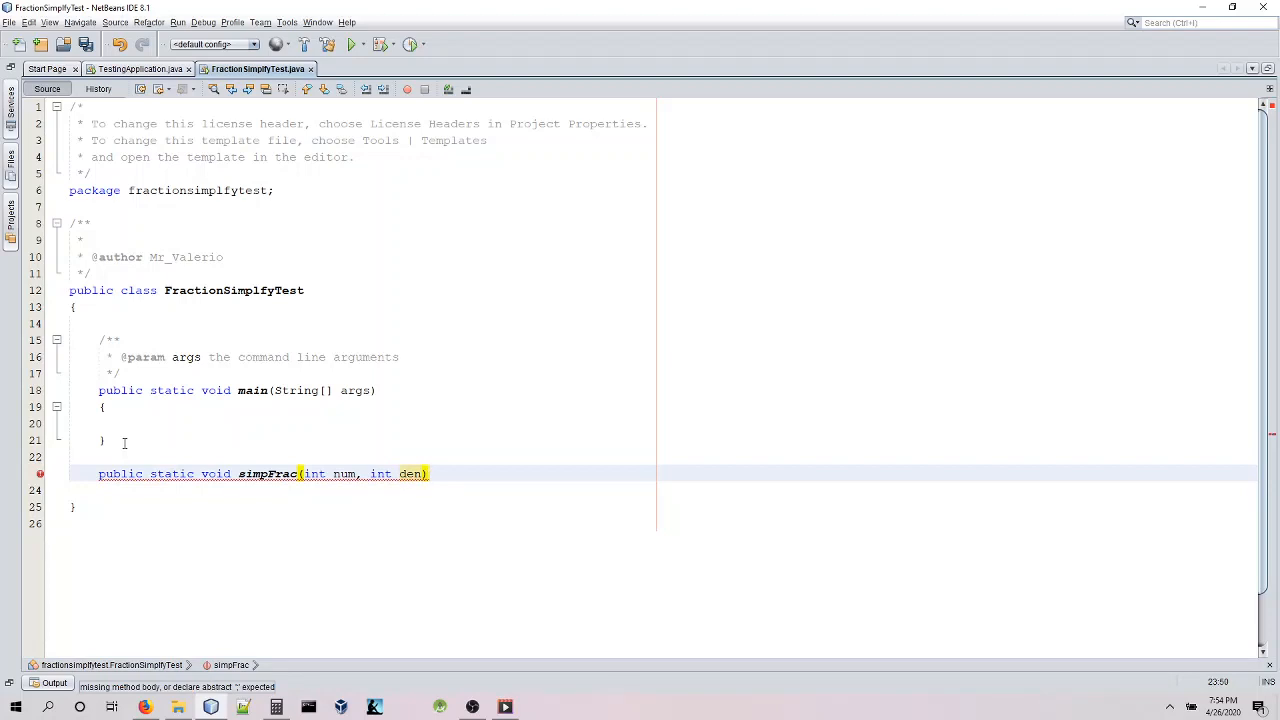
{"action": "key", "text": "enter"}
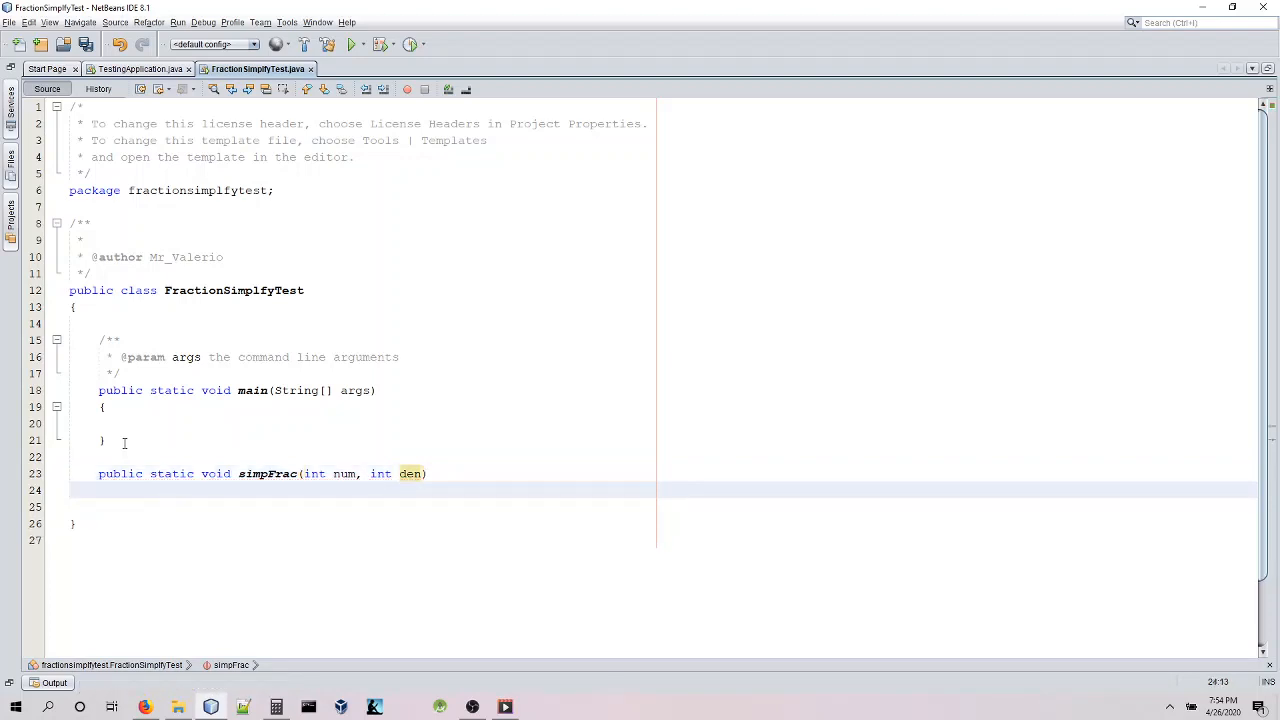
{"action": "type", "text": "{"}
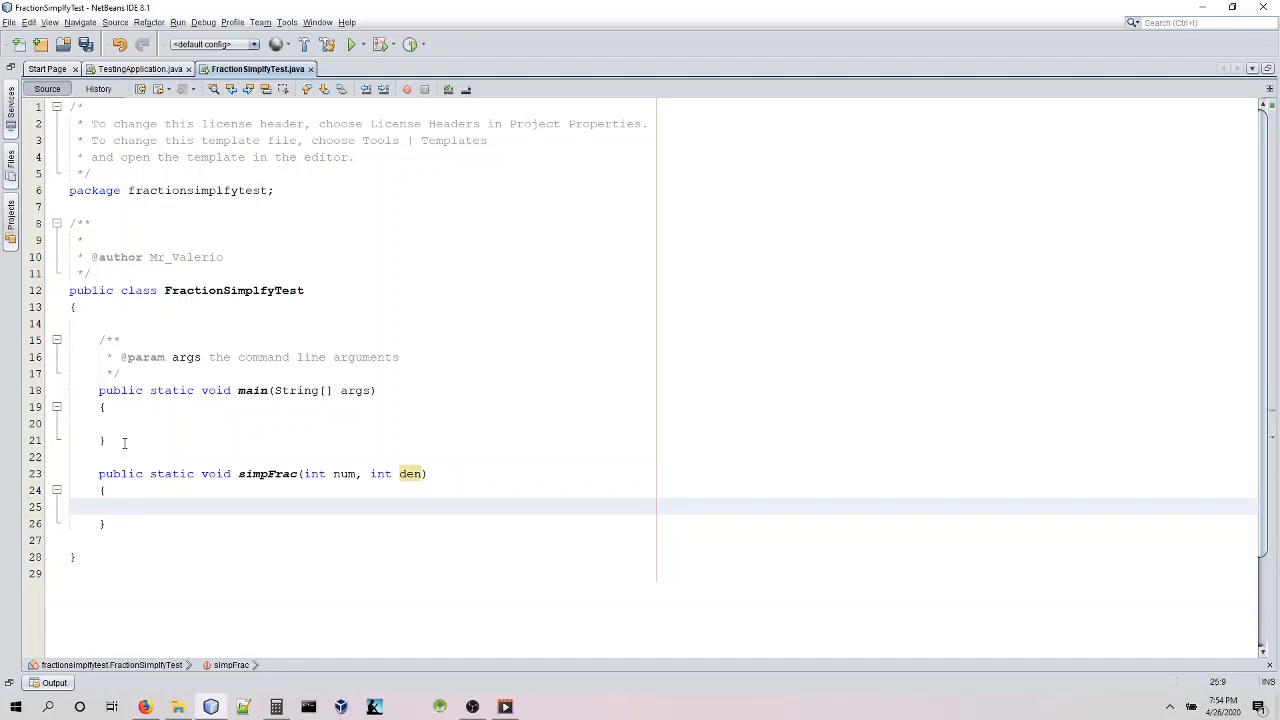
Declare int divisor = 0; inside simpFrac's body.
{"action": "left_click", "coordinate": [127, 507]}
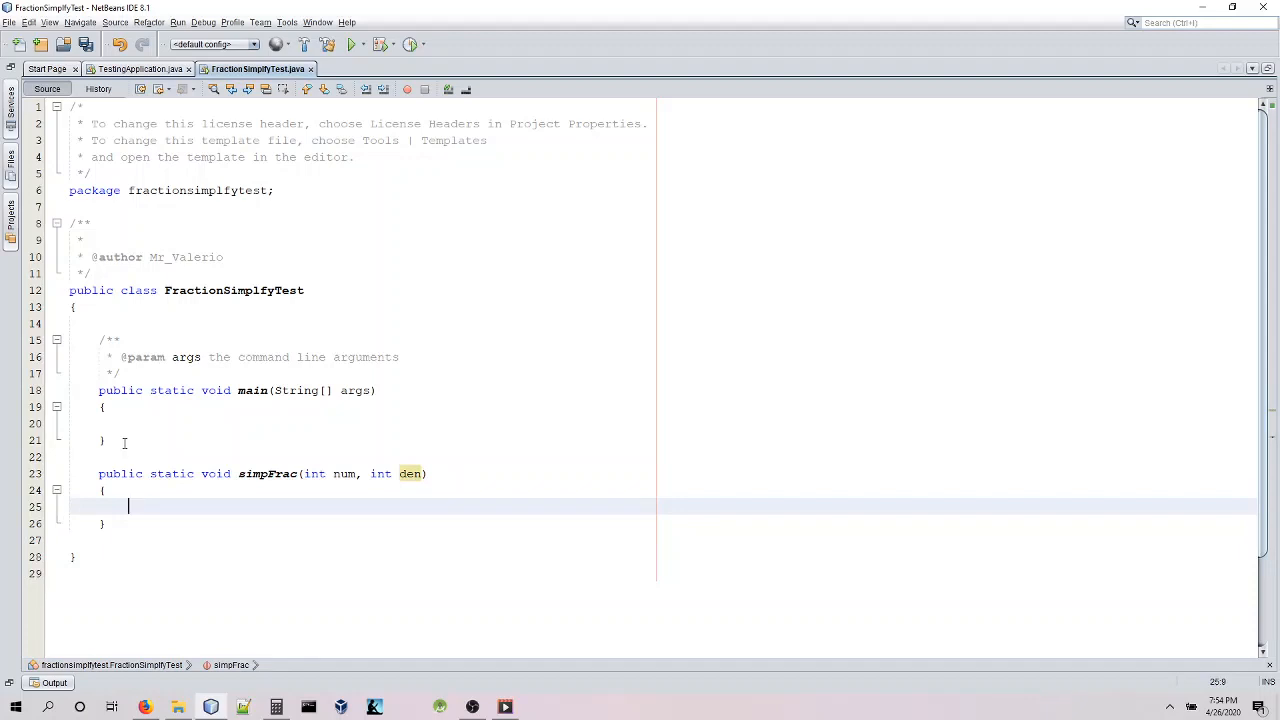
{"action": "type", "text": "int"}
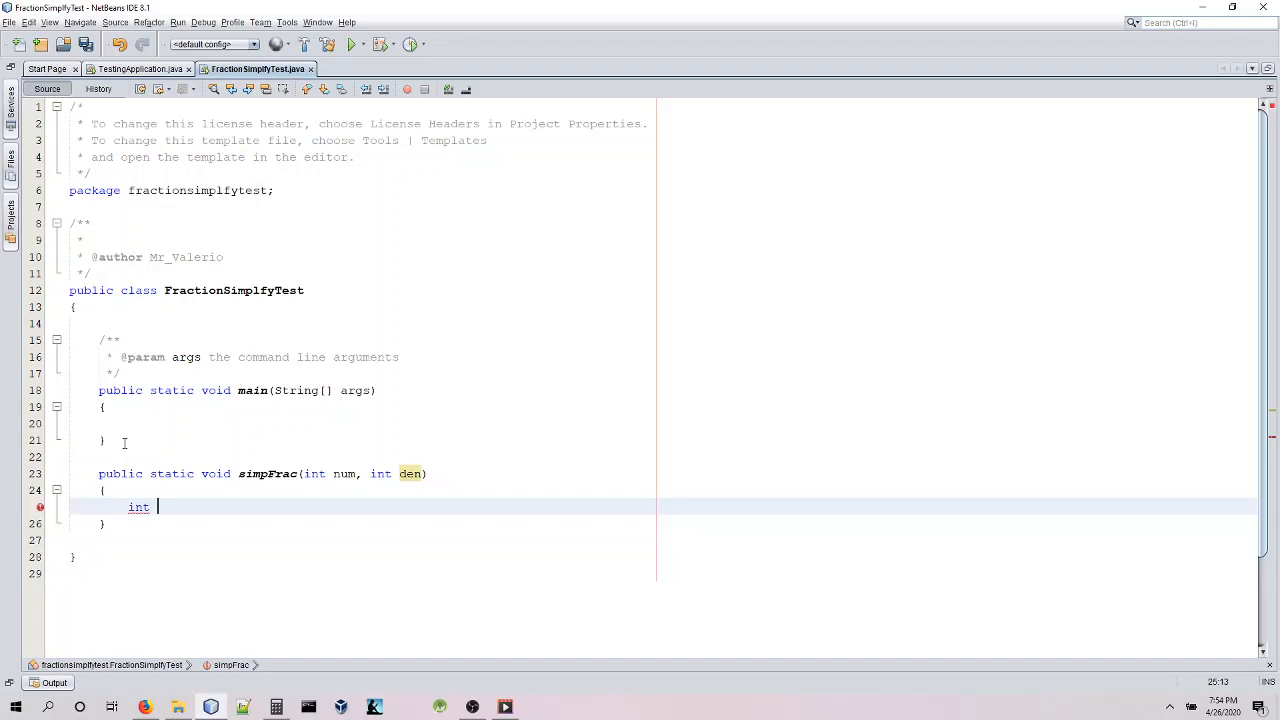
{"action": "type", "text": "divisor ="}
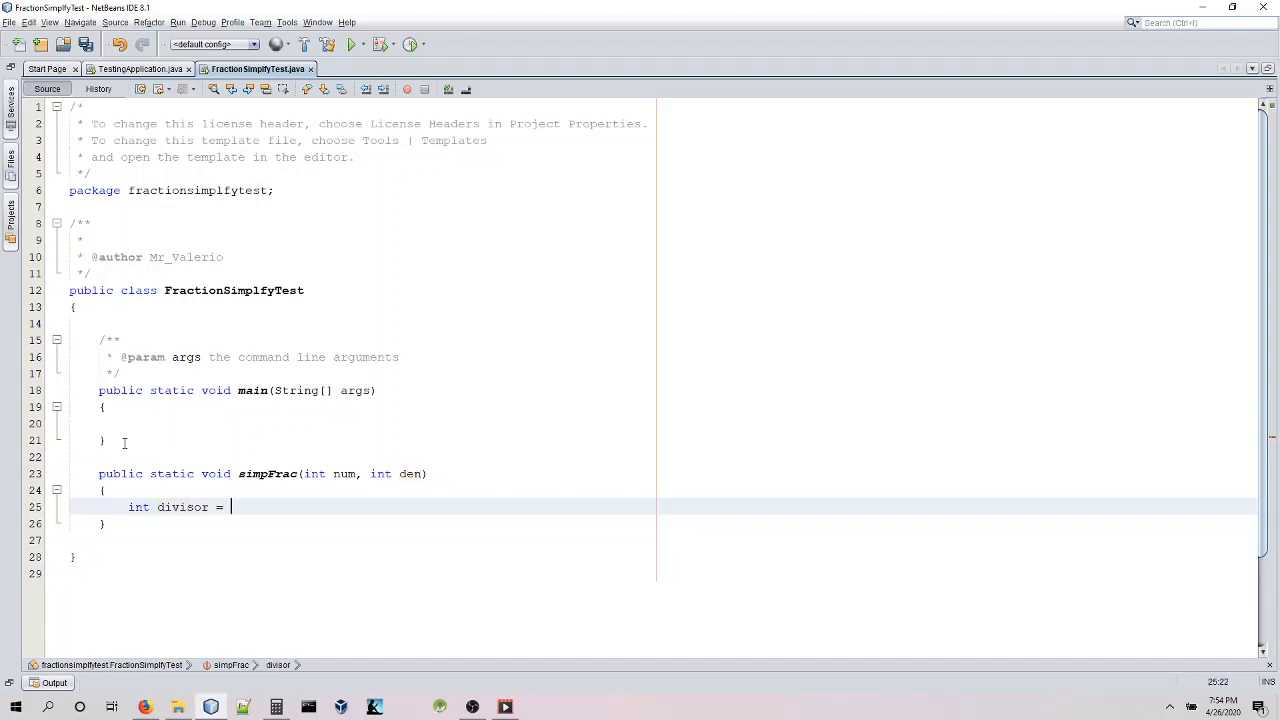
{"action": "type", "text": "0;"}
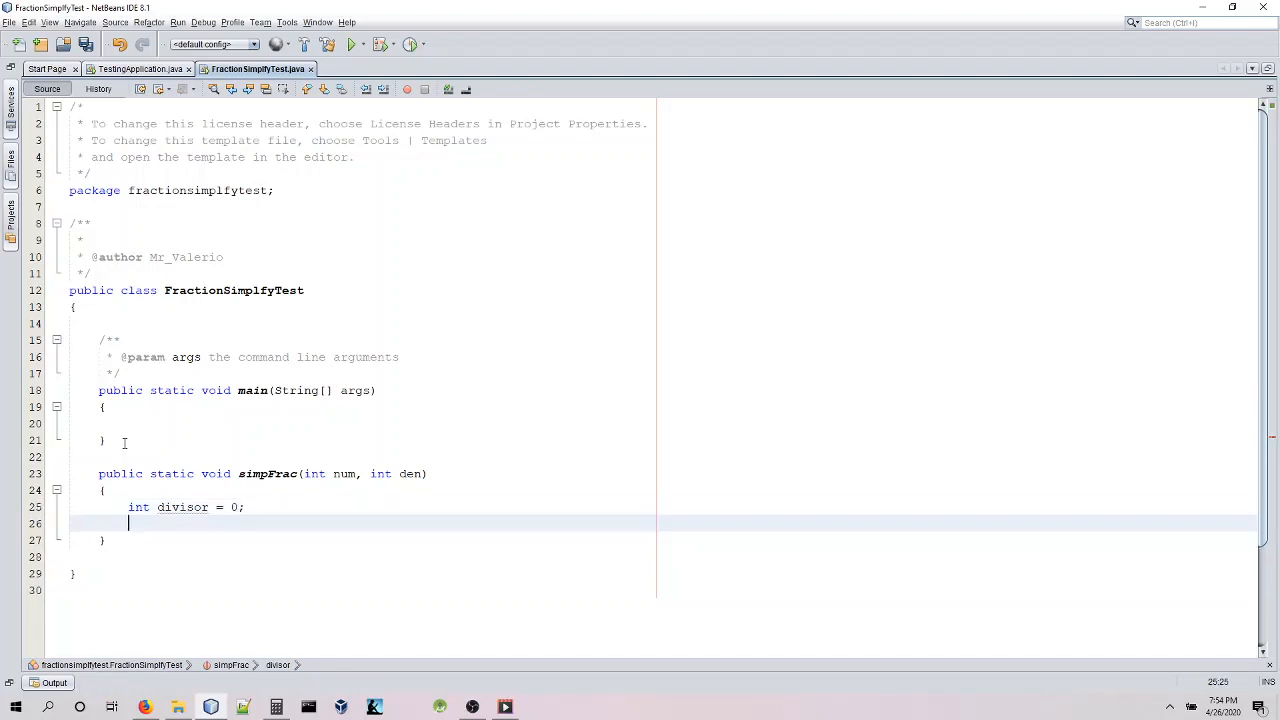
Start a System.out.println printing "Fraction before simplified: " + num + " / ".
{"action": "type", "text": "s"}
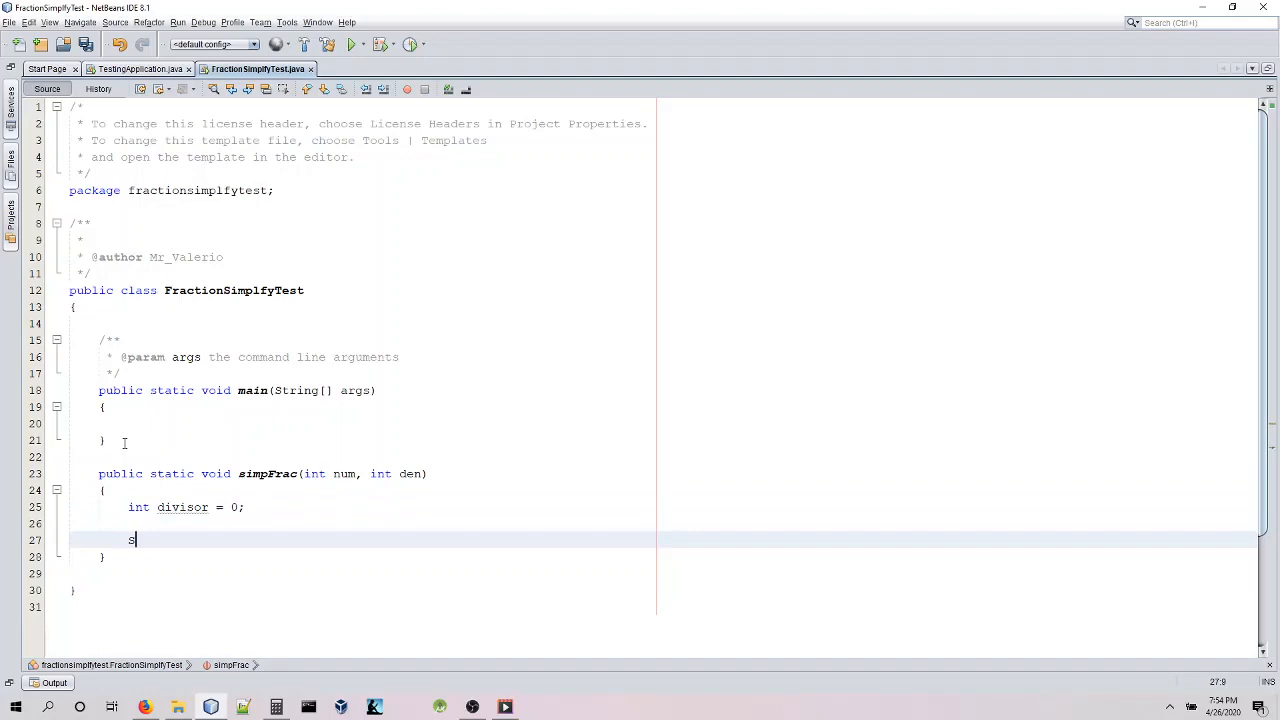
{"action": "type", "text": "ystem."}
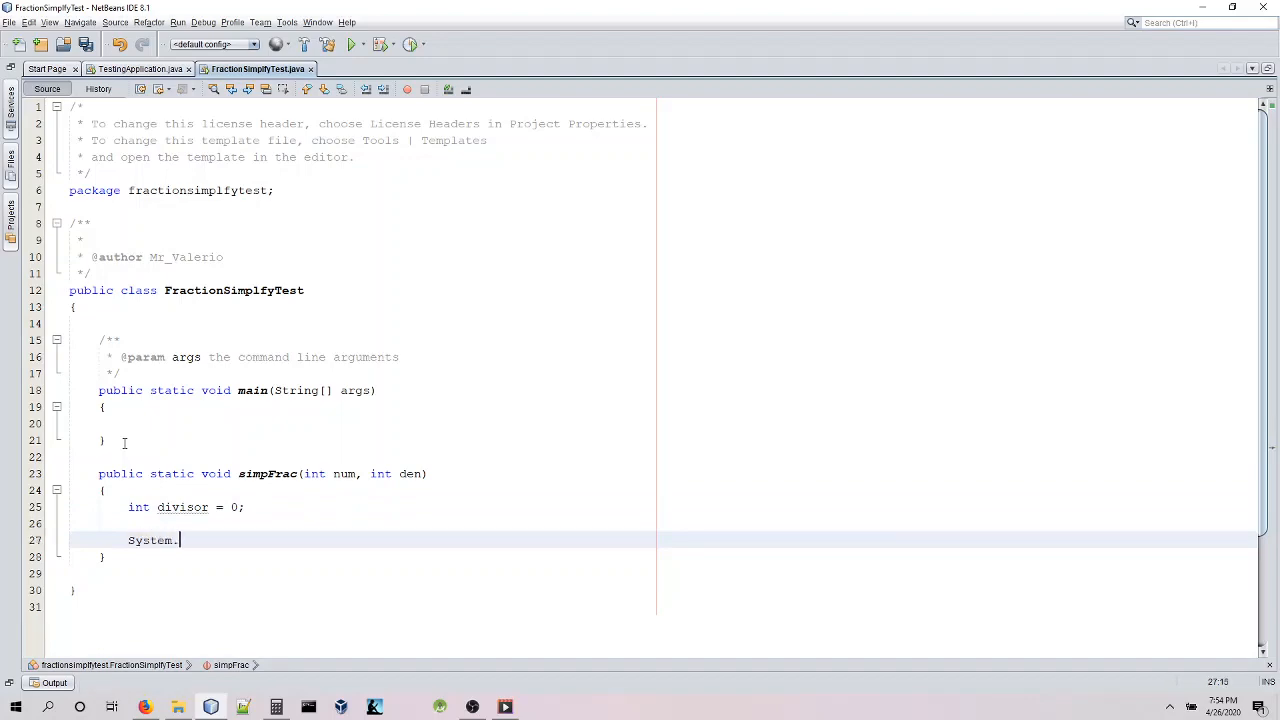
{"action": "type", "text": "out.println();"}
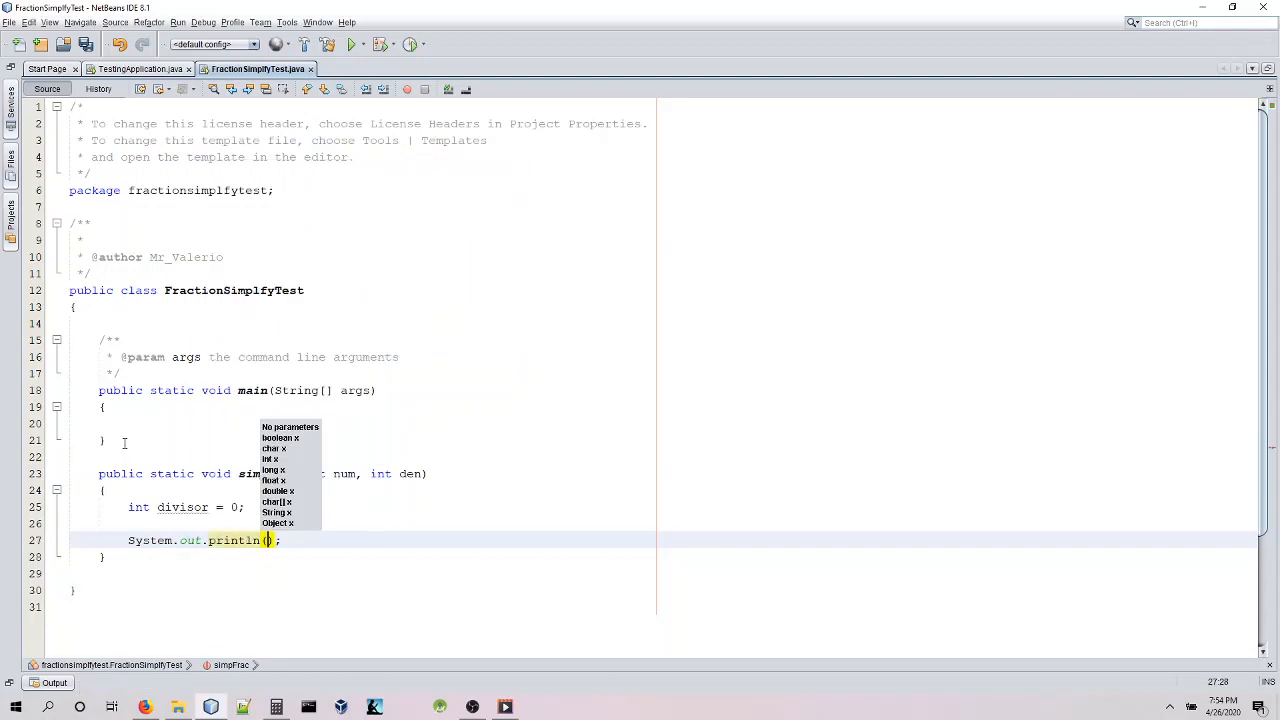
{"action": "type", "text": "\"Fraction before"}
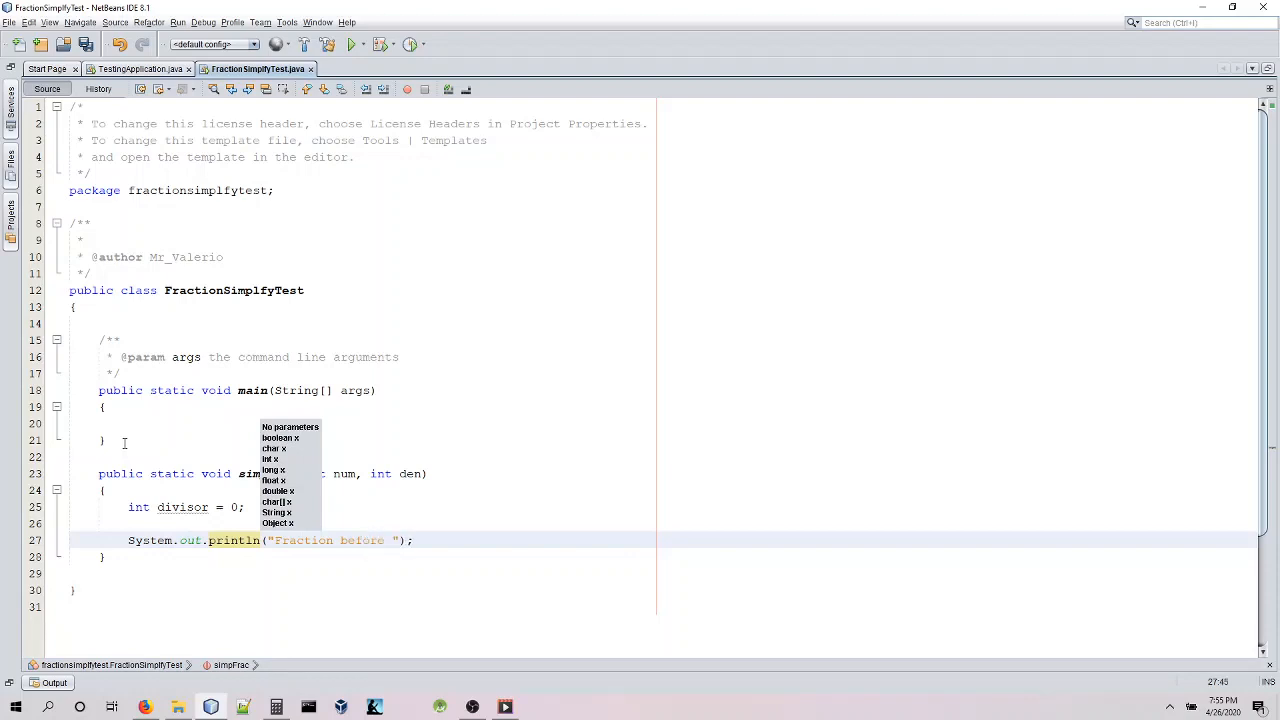
{"action": "type", "text": "s"}
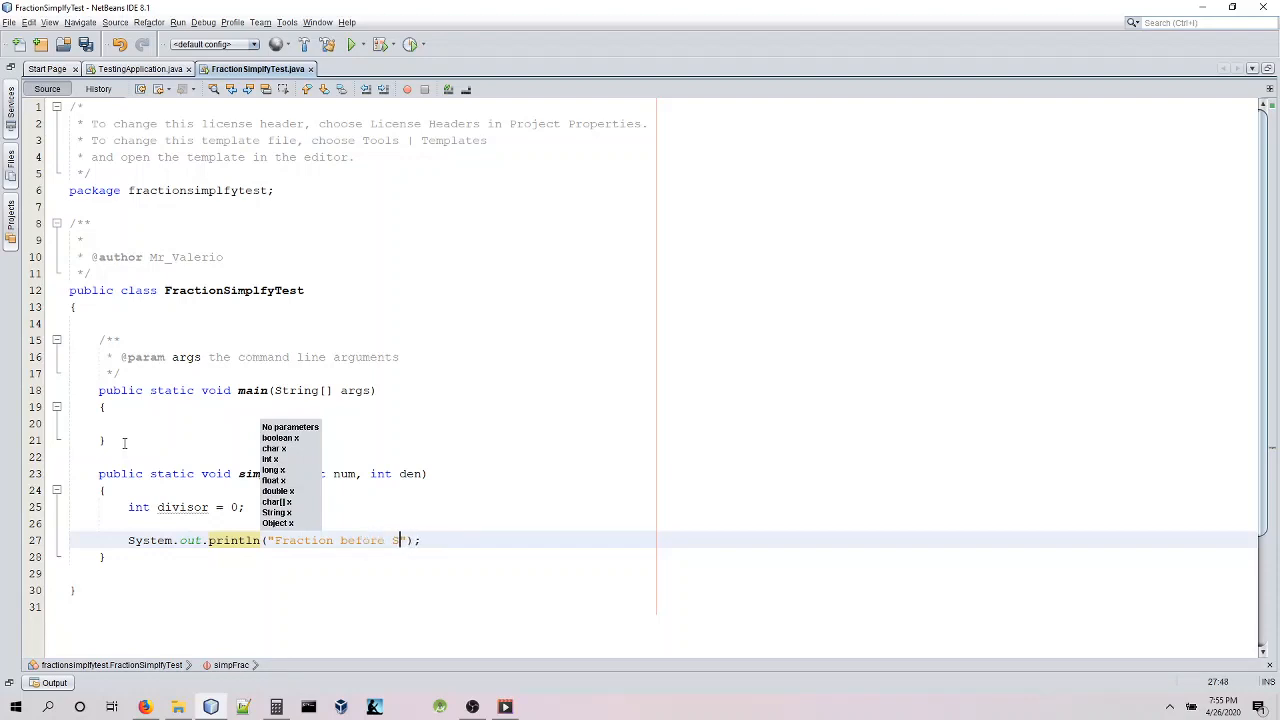
{"action": "type", "text": "impl"}
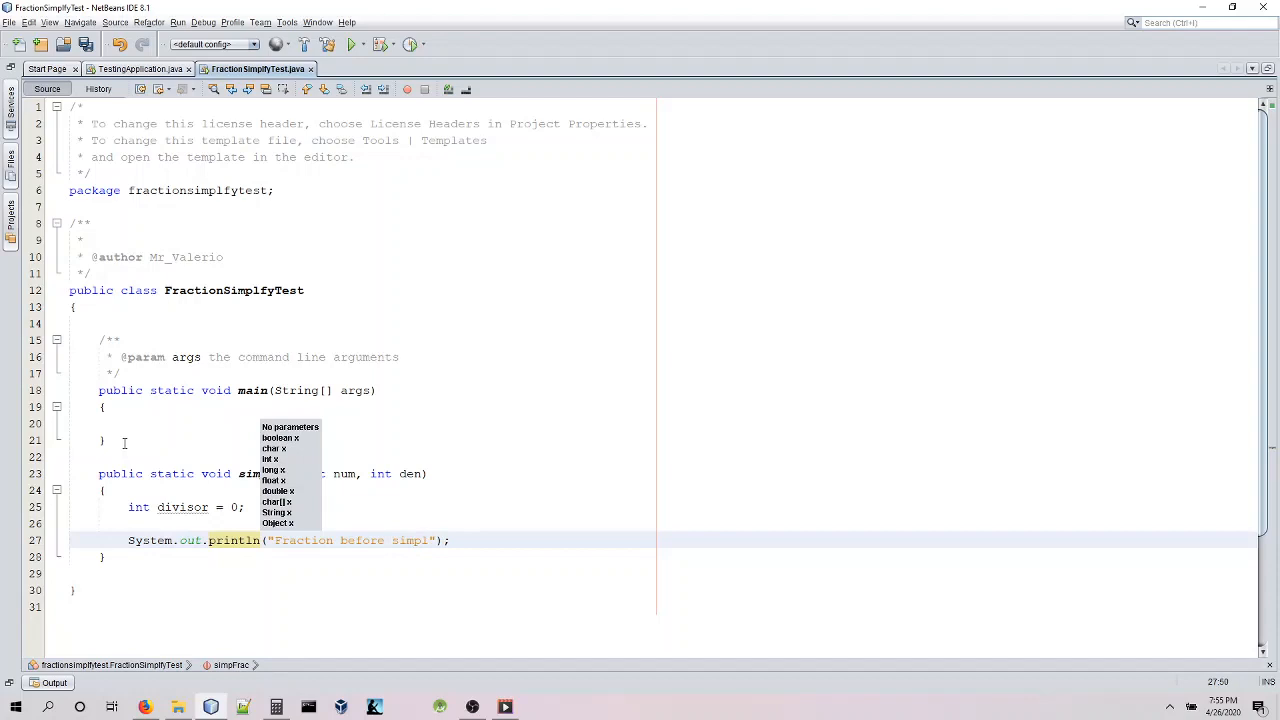
{"action": "type", "text": "fied:"}
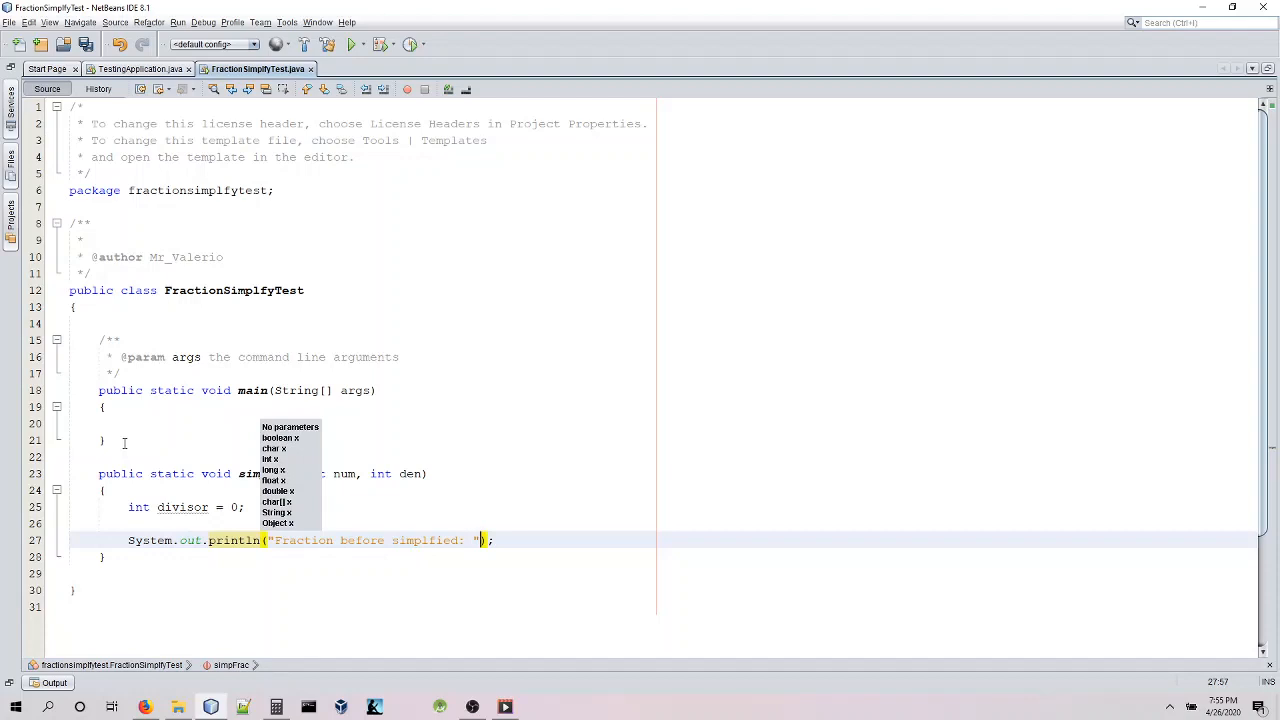
{"action": "type", "text": "+ num +"}
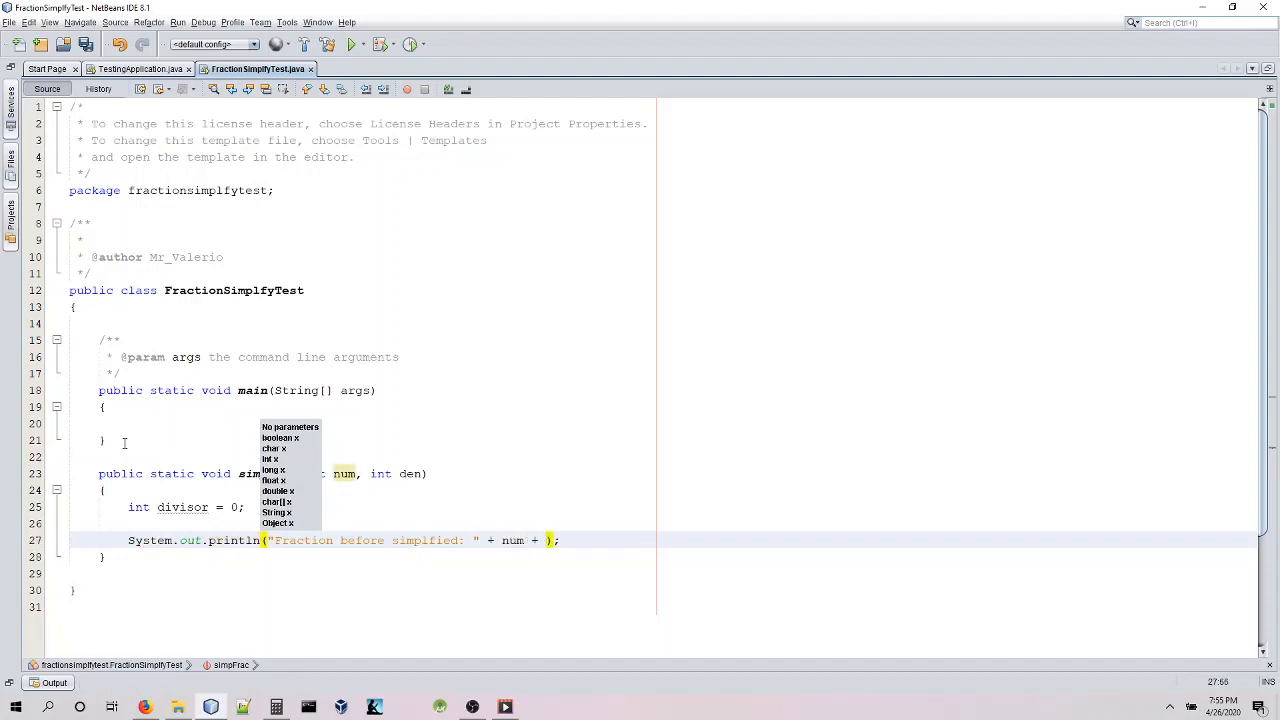
{"action": "type", "text": "/ \" + den"}
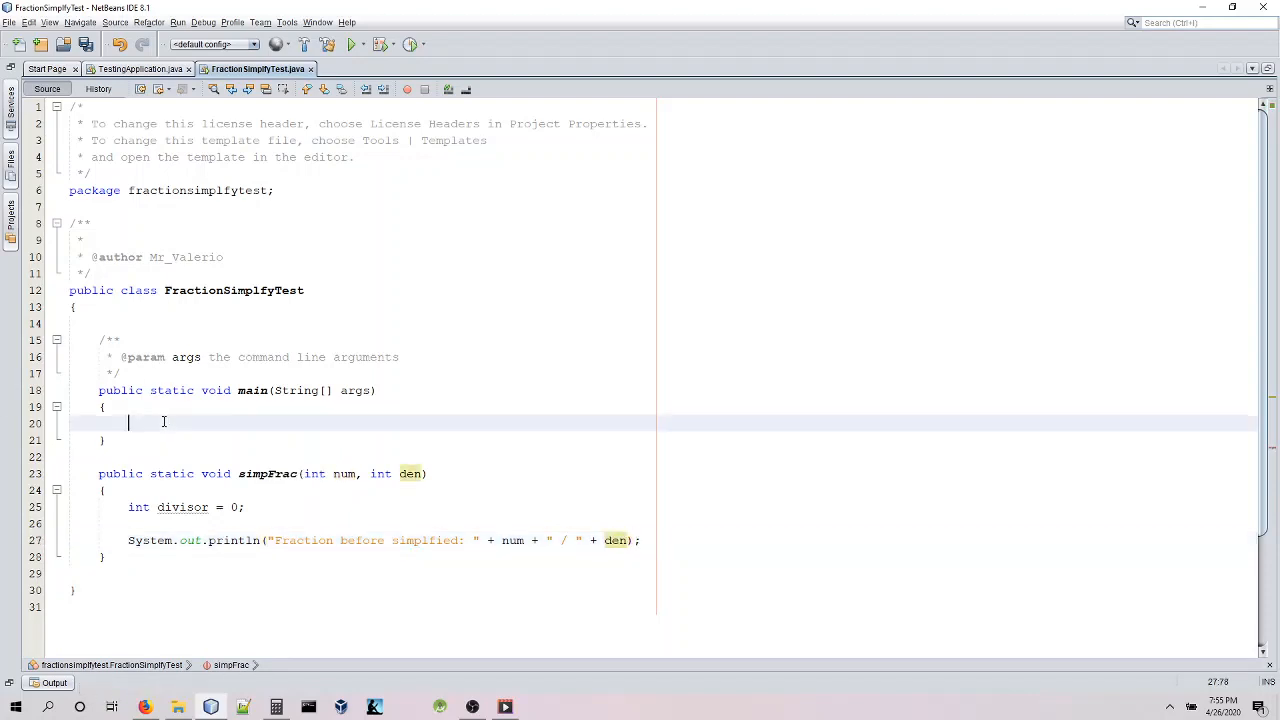
Add the call simpFrac(6, 8); in main, then return below simpFrac's before-simplified println.
{"action": "type", "text": "simp"}
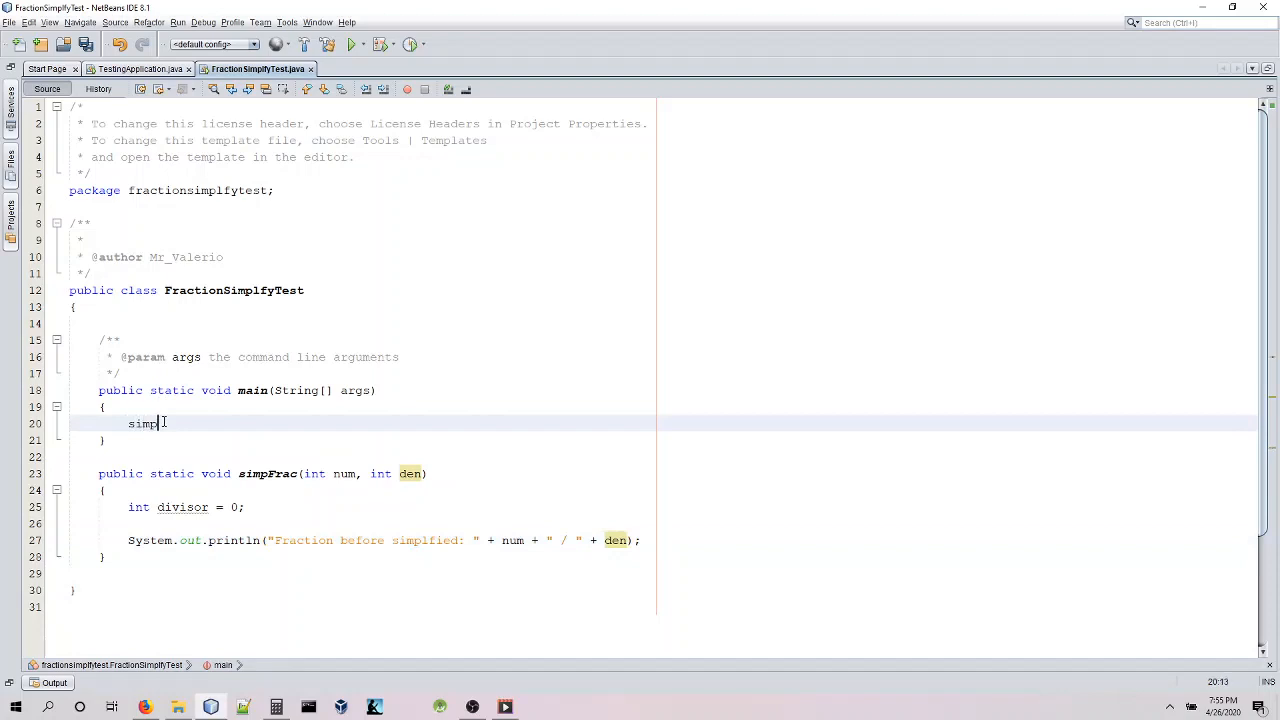
{"action": "type", "text": "Frac"}
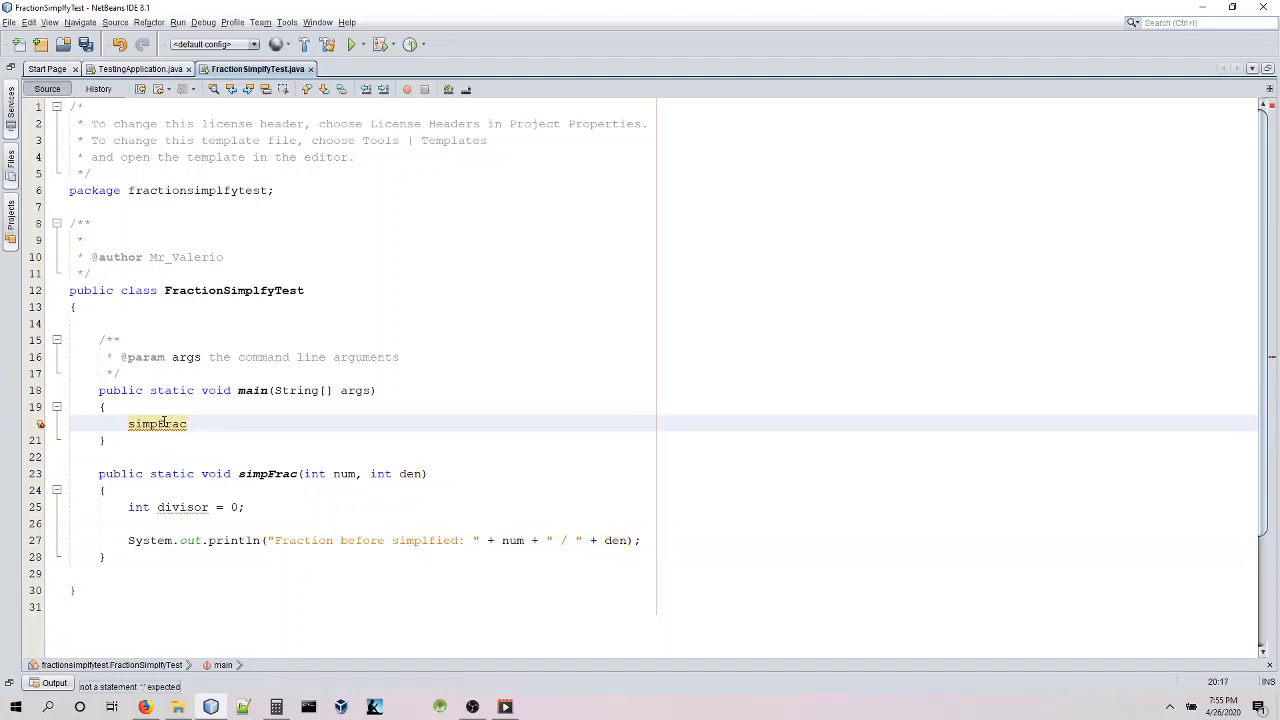
{"action": "type", "text": "()"}
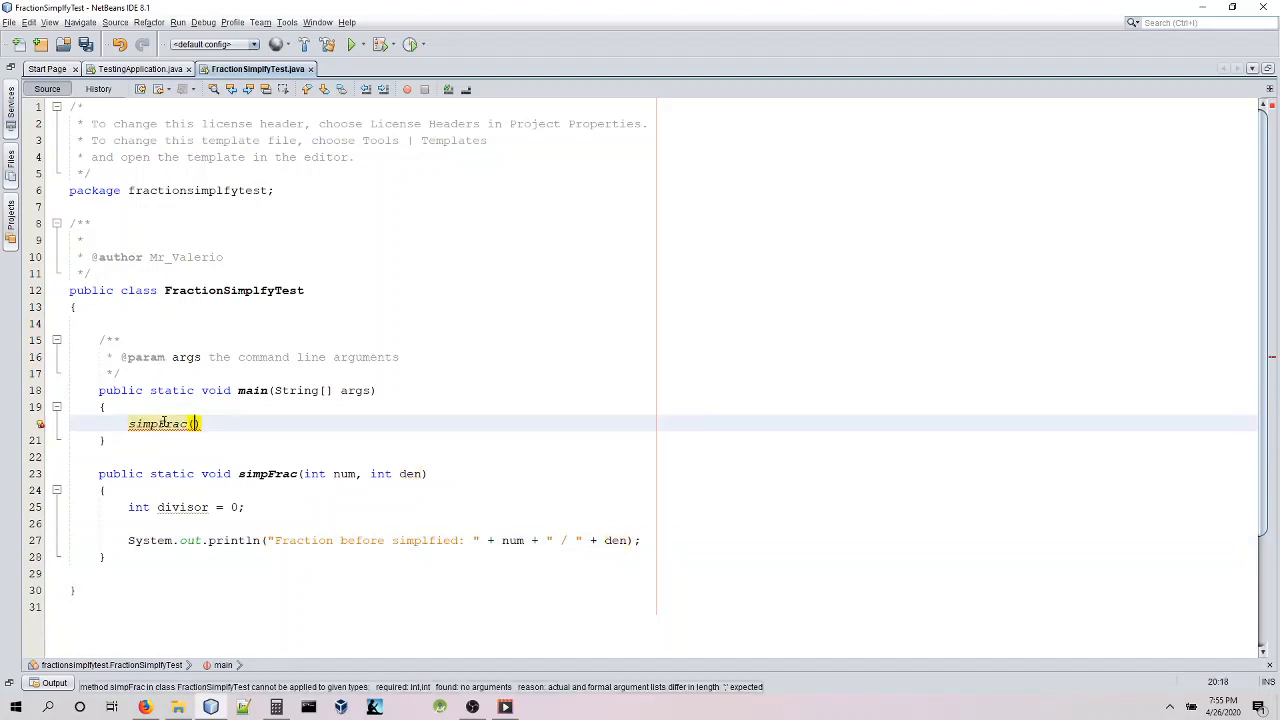
{"action": "type", "text": "6, 8"}
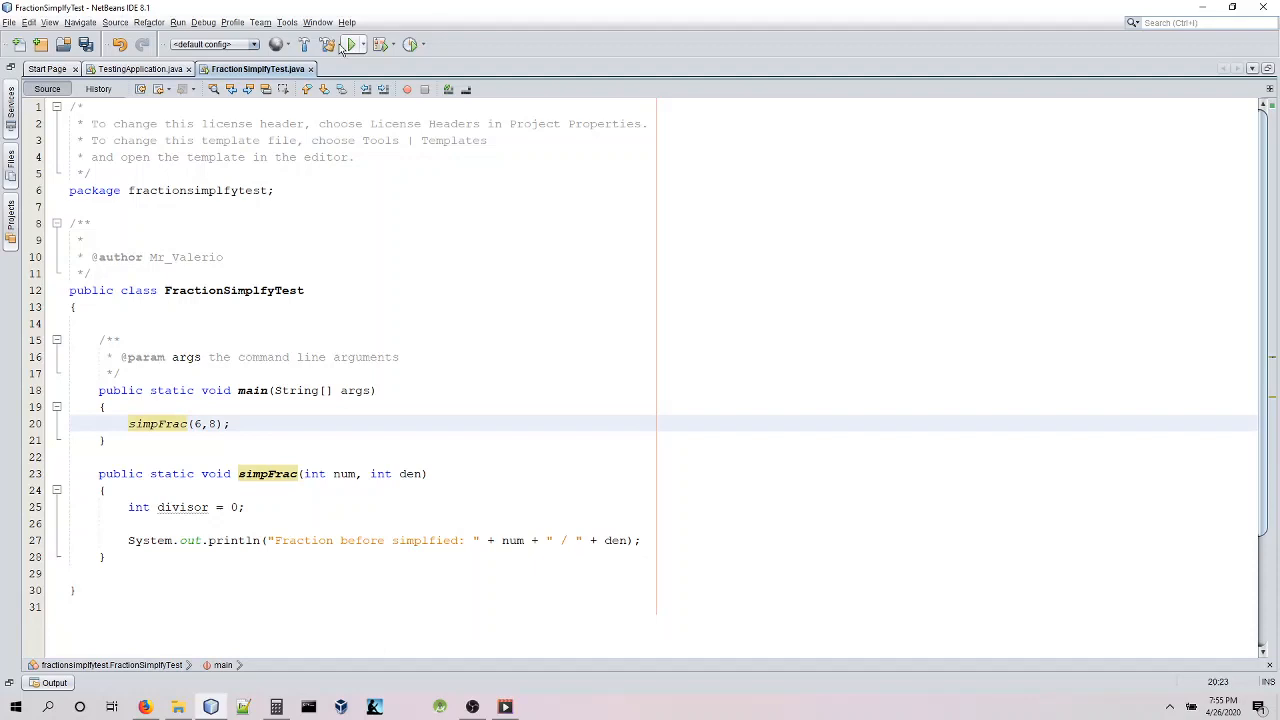
{"action": "left_click", "coordinate": [351, 44]}
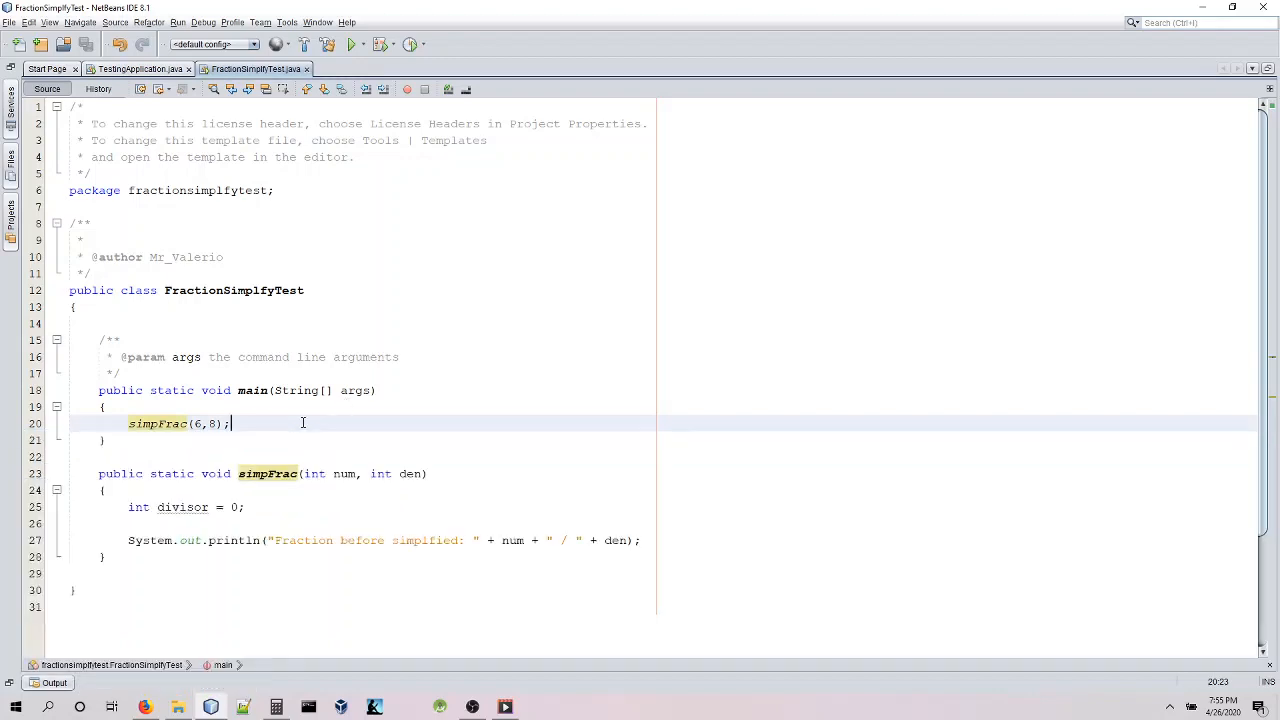
{"action": "mouse_move", "coordinate": [660, 530]}
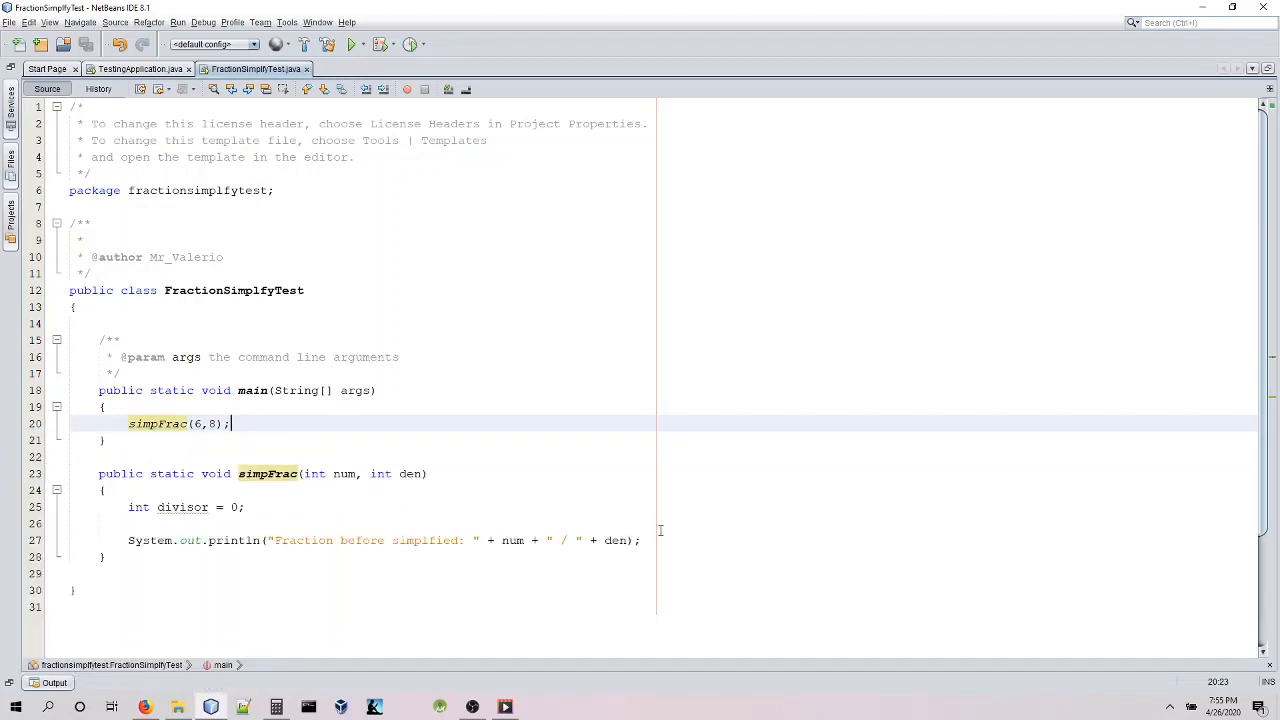
{"action": "left_click", "coordinate": [648, 540]}
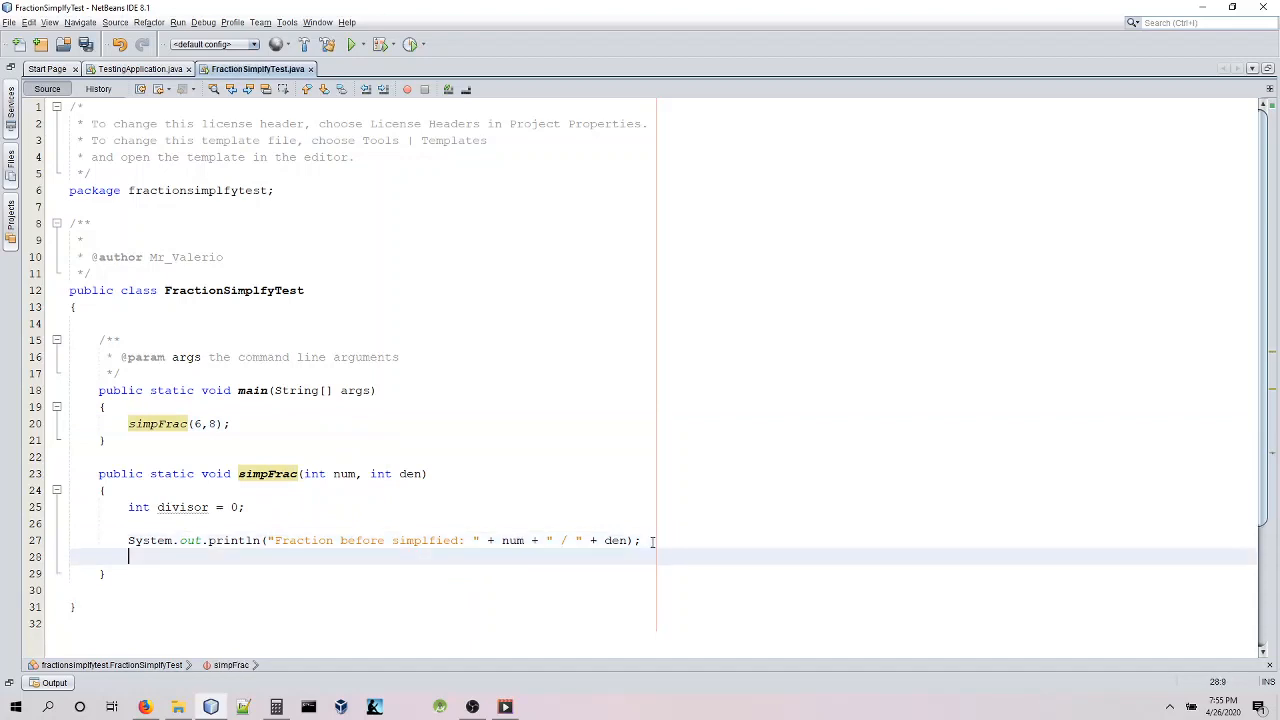
Write a for loop counting int i down from num to 1.
{"action": "type", "text": "for"}
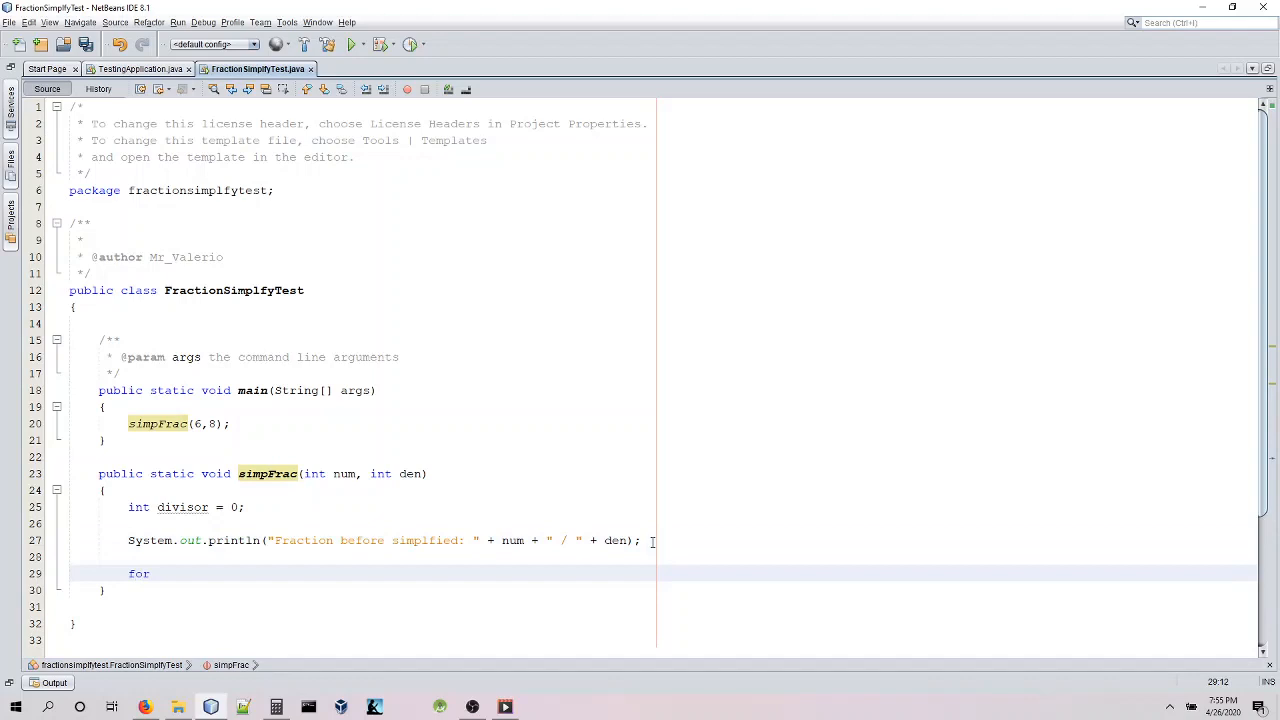
{"action": "type", "text": "(int"}
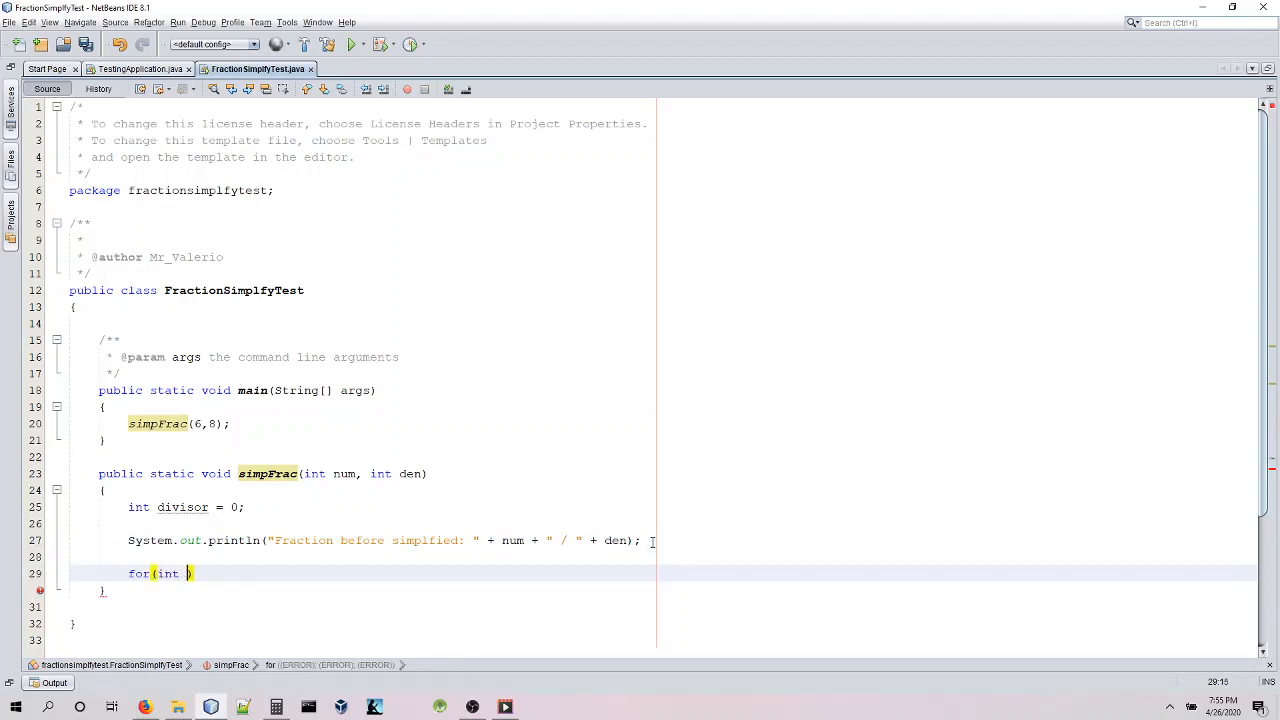
{"action": "type", "text": "= num; i"}
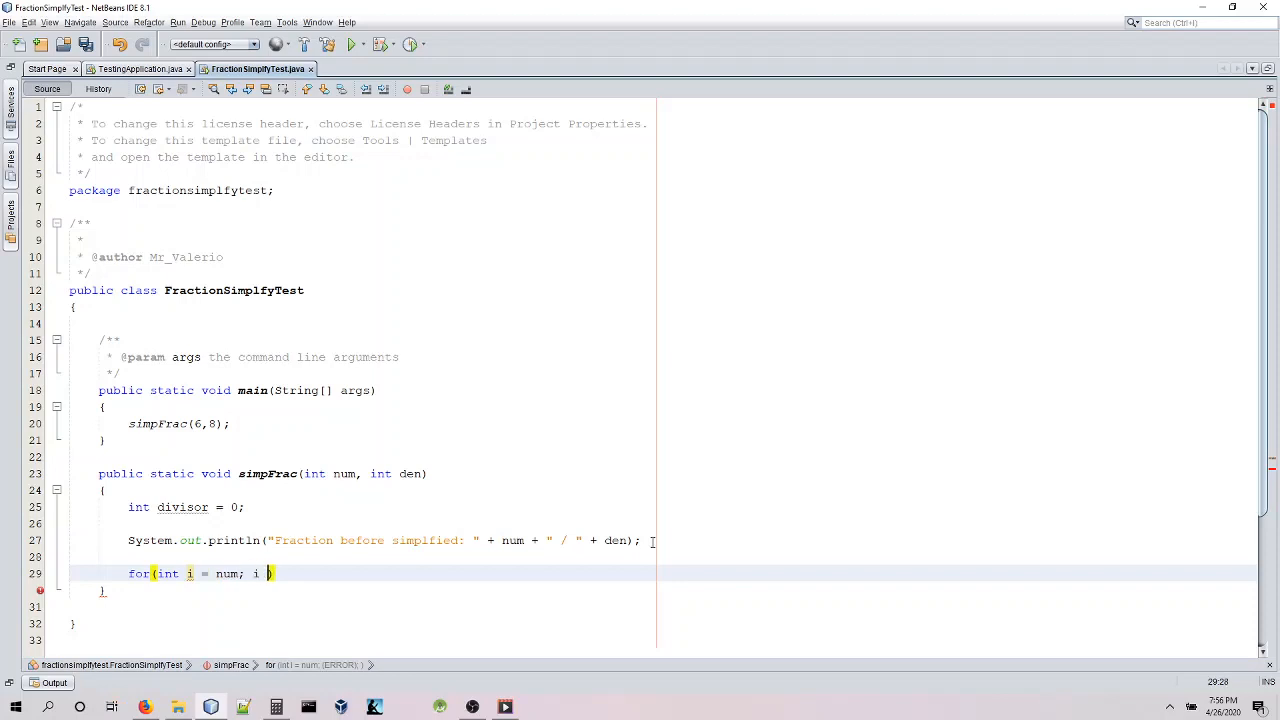
{"action": "type", "text": ">= 1; i"}
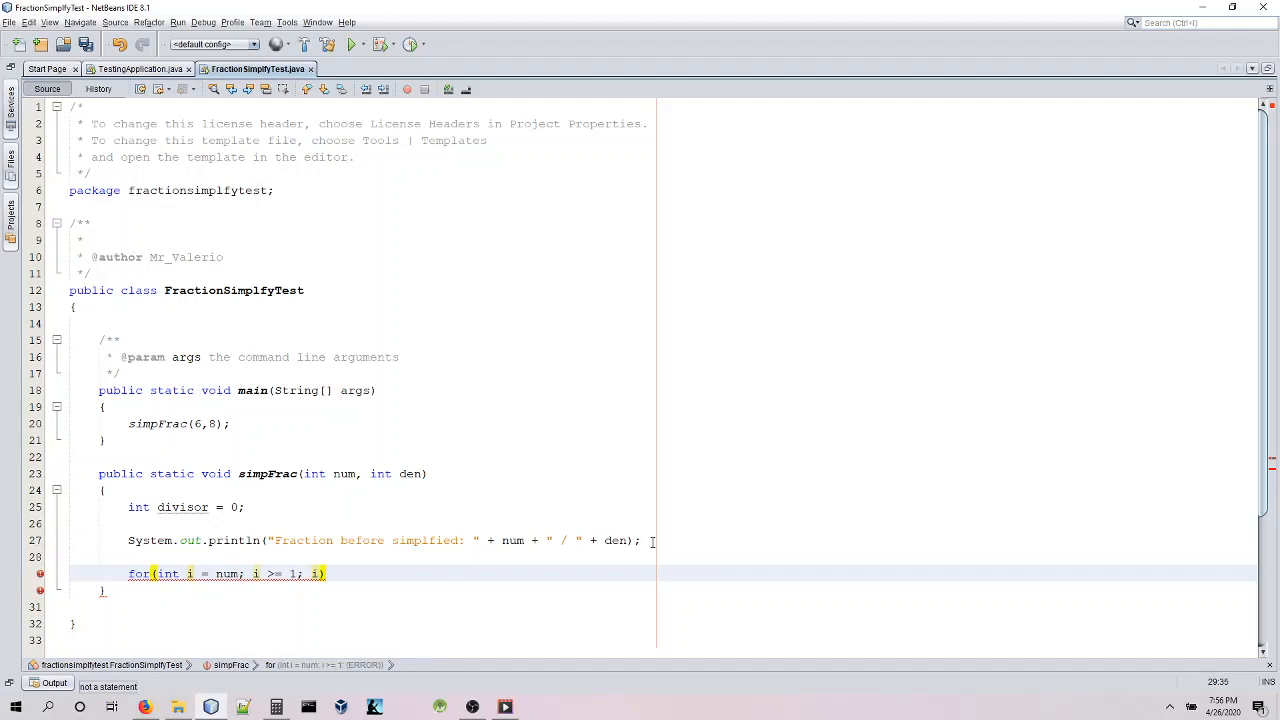
{"action": "type", "text": "--"}
{"action": "type", "text": "{"}
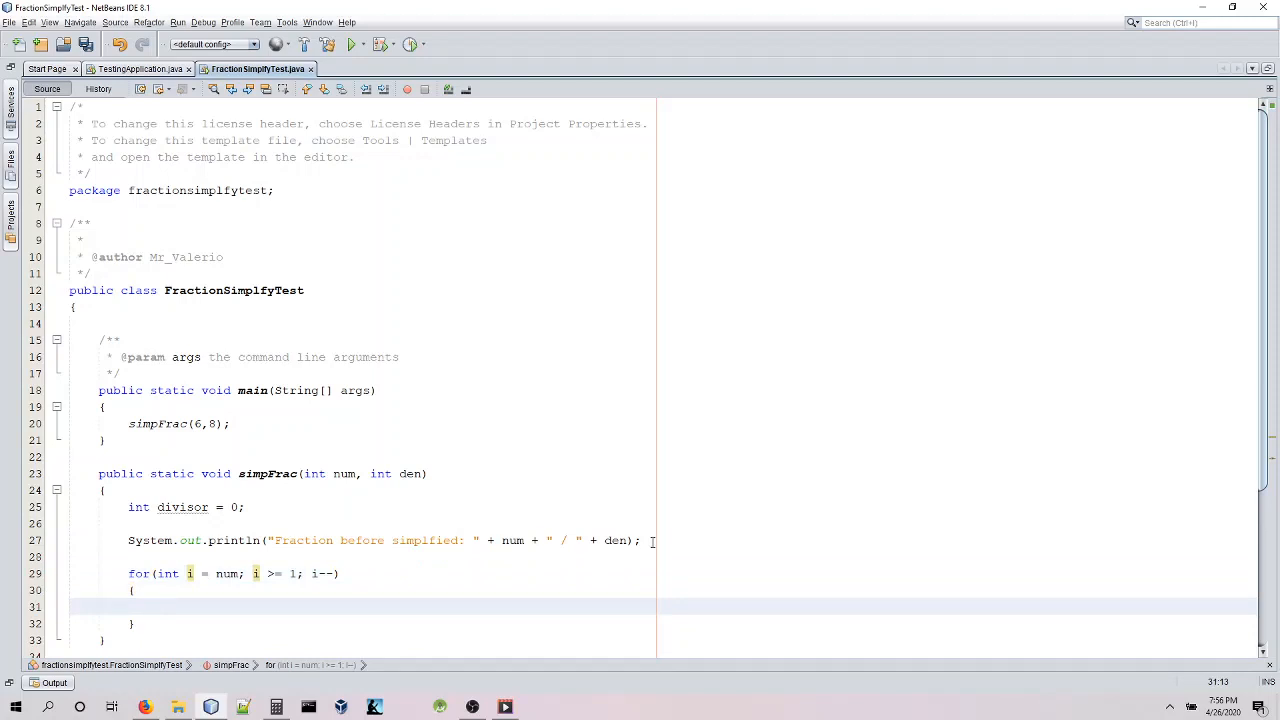
In the loop, when num % i and den % i are 0, set divisor = i and break.
{"action": "type", "text": "if"}
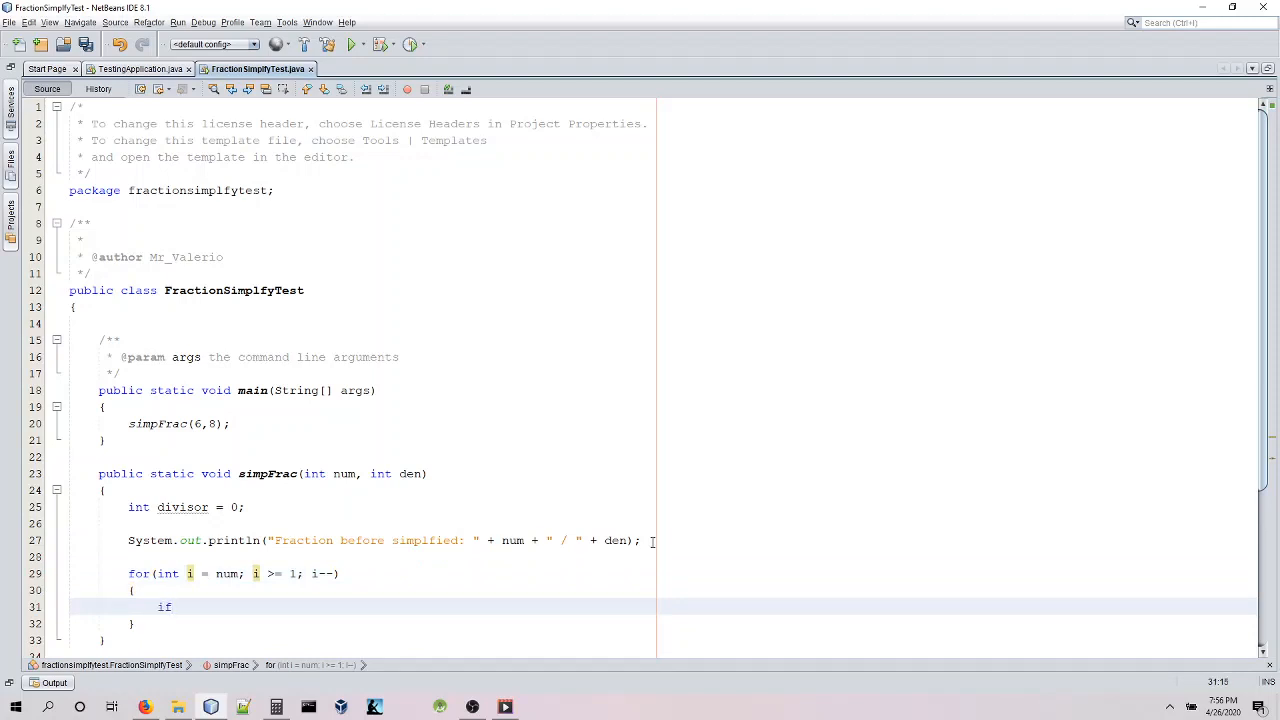
{"action": "type", "text": "(num )"}
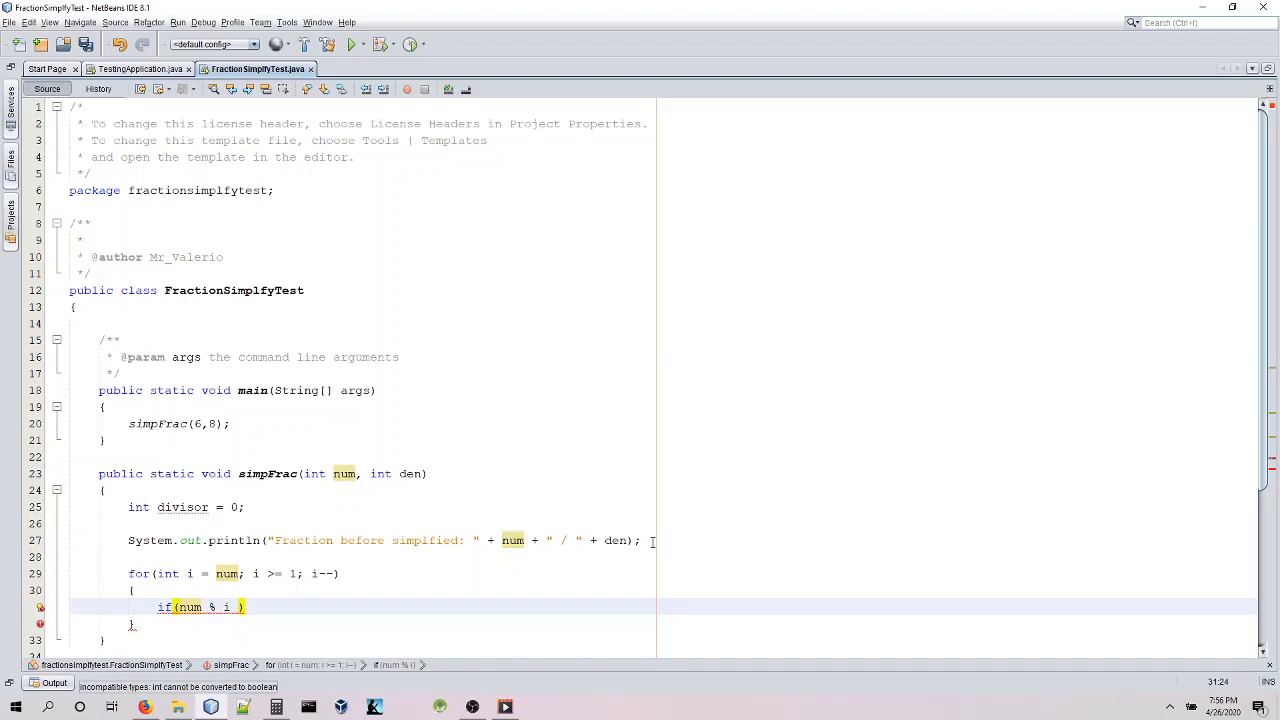
{"action": "type", "text": "== 0 &&"}
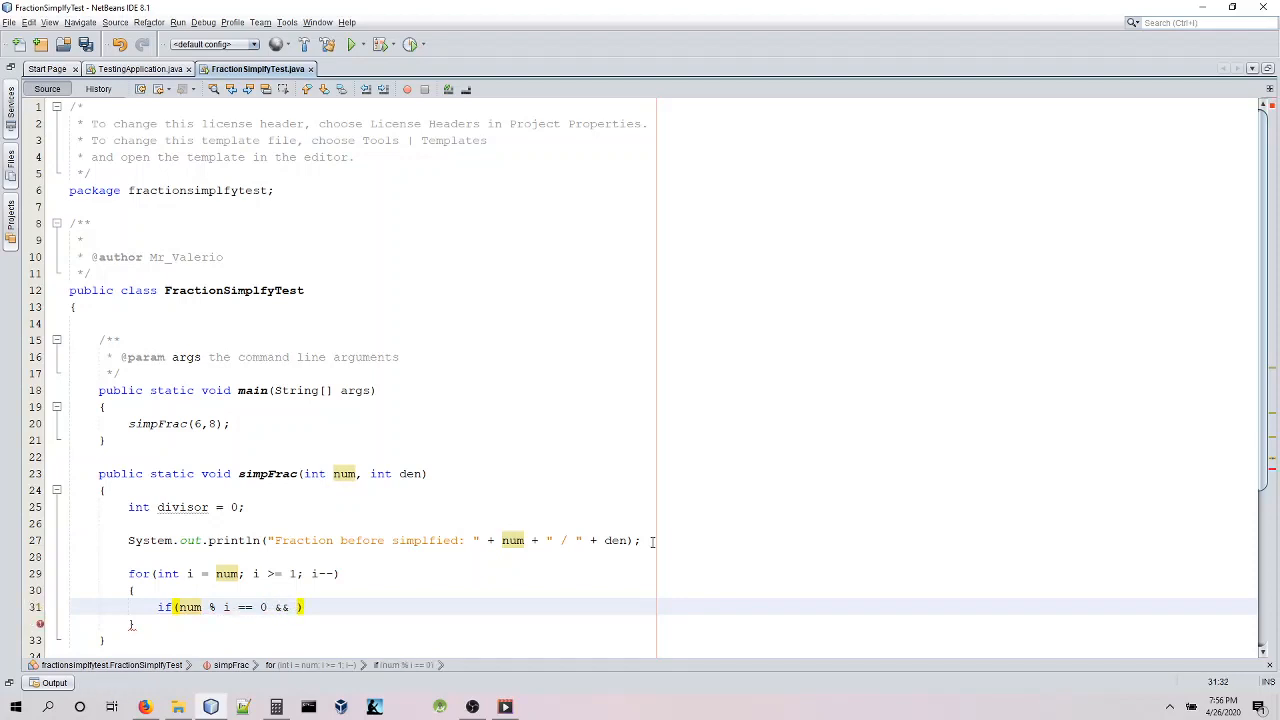
{"action": "type", "text": "nu"}
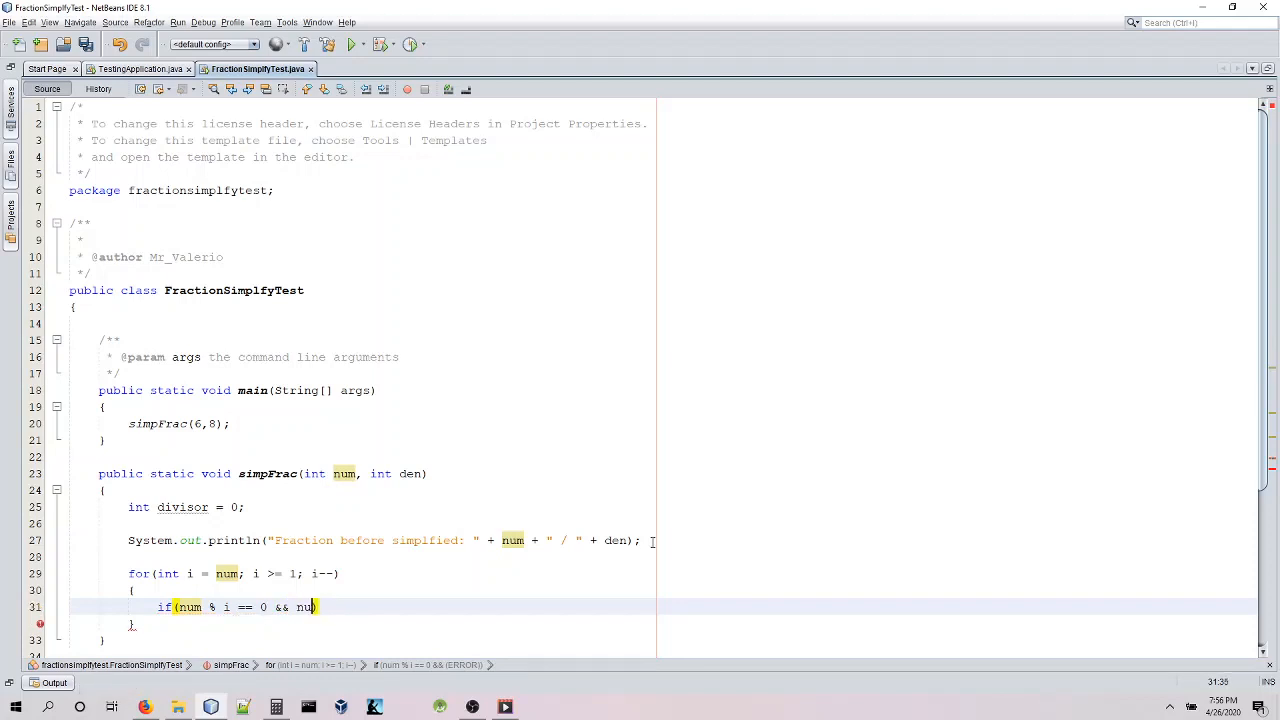
{"action": "type", "text": "den % i"}
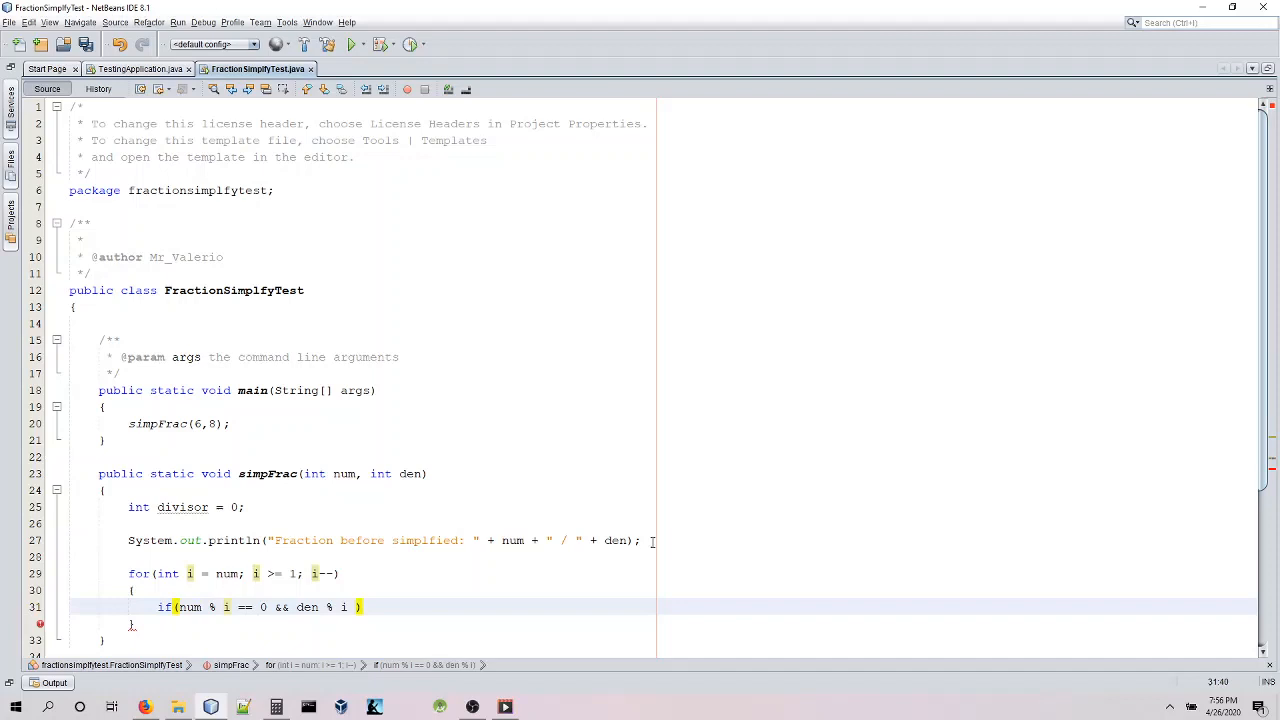
{"action": "type", "text": "== 0"}
{"action": "type", "text": "{"}
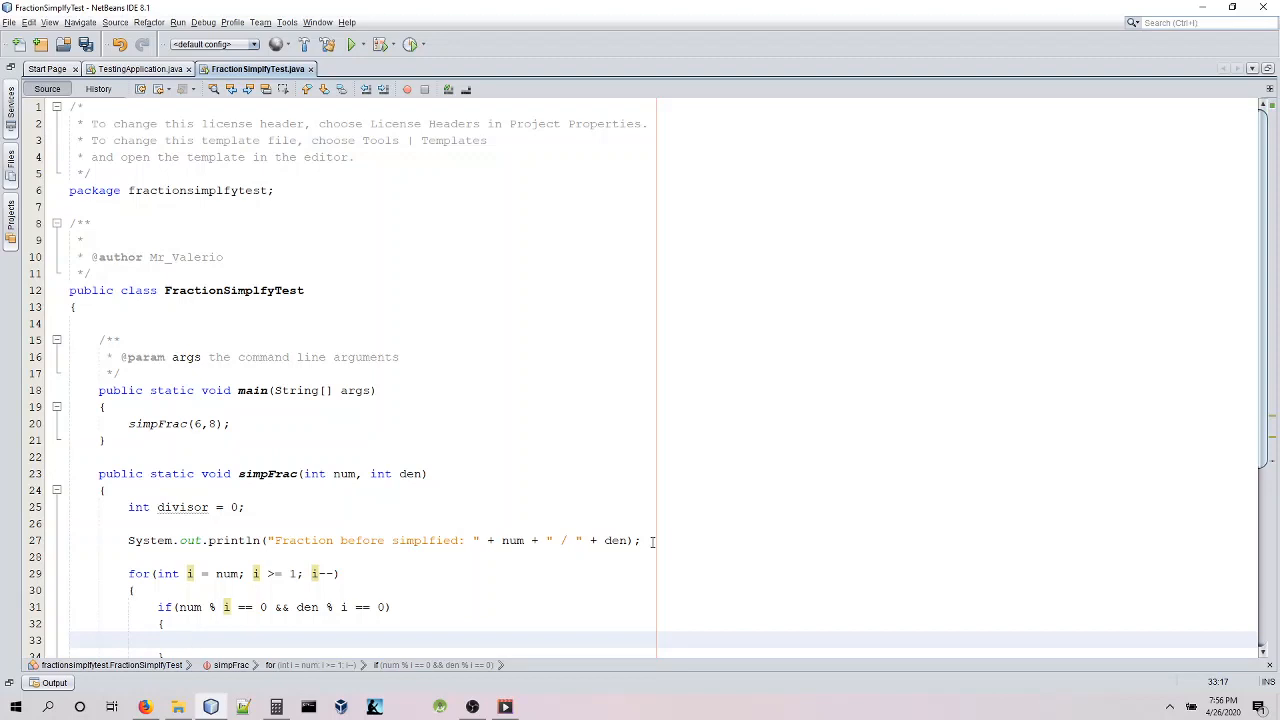
{"action": "type", "text": "divisor = i"}
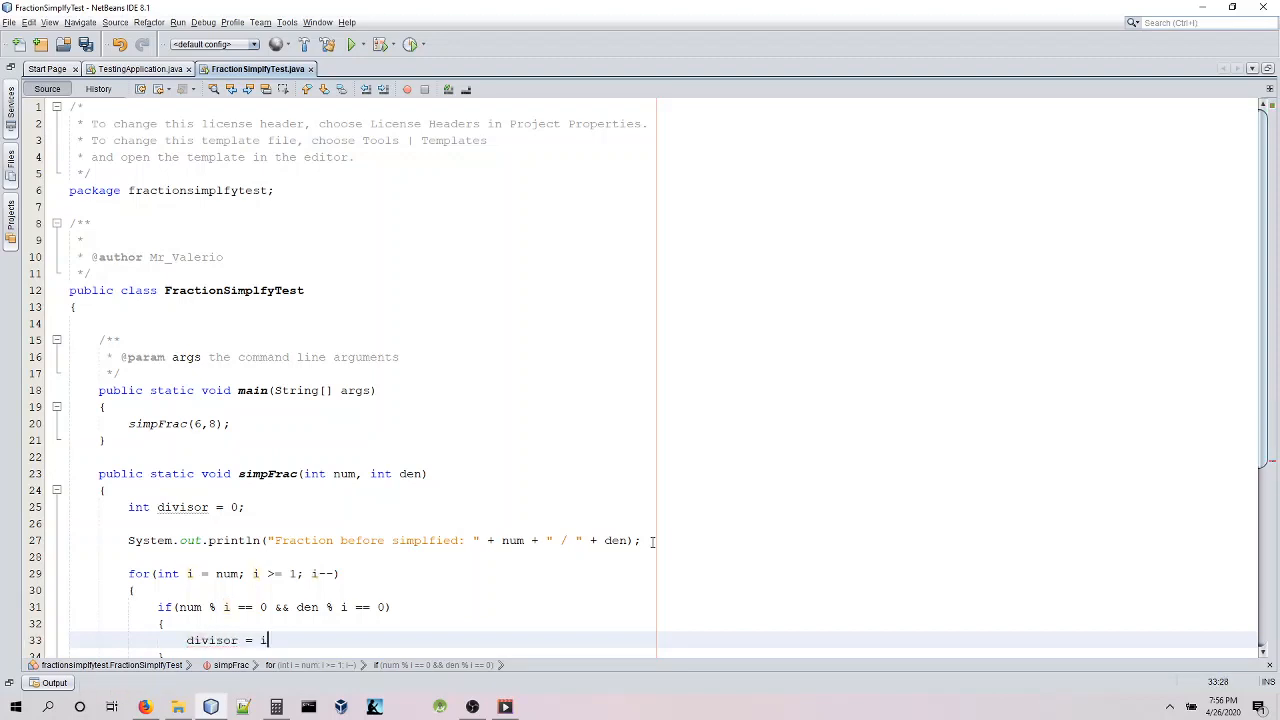
{"action": "type", "text": ";"}
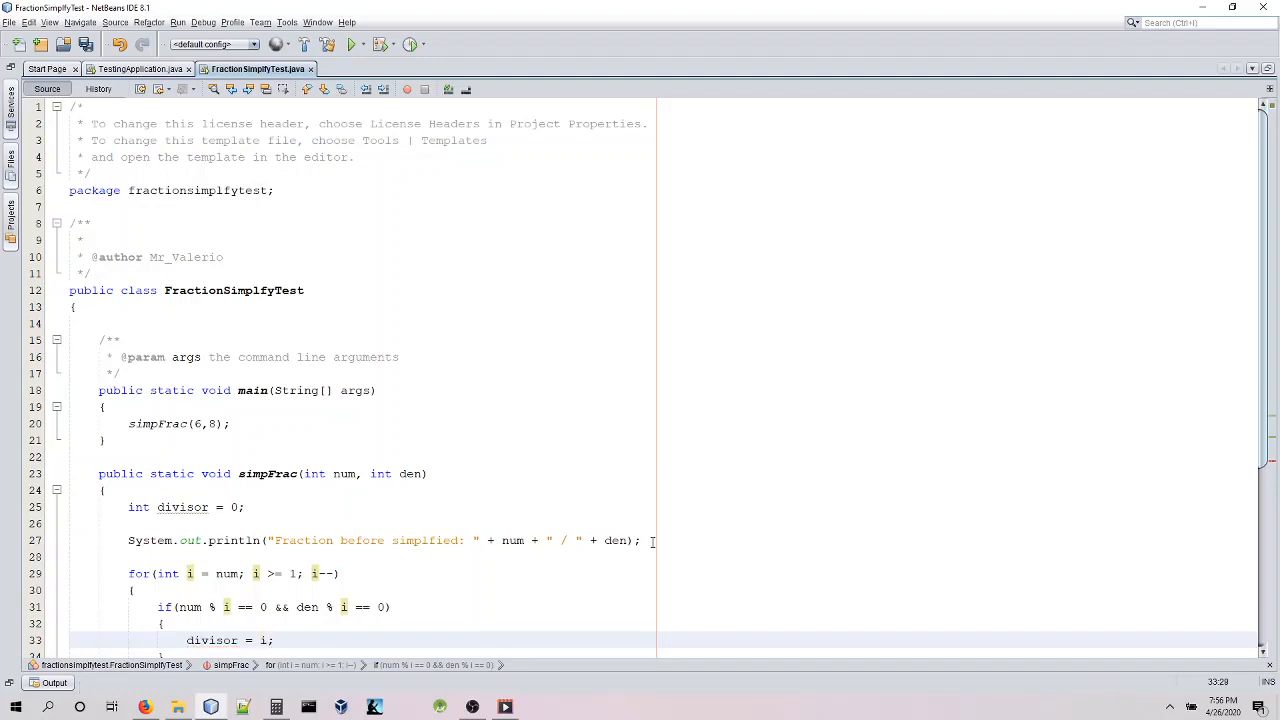
{"action": "type", "text": "break;"}
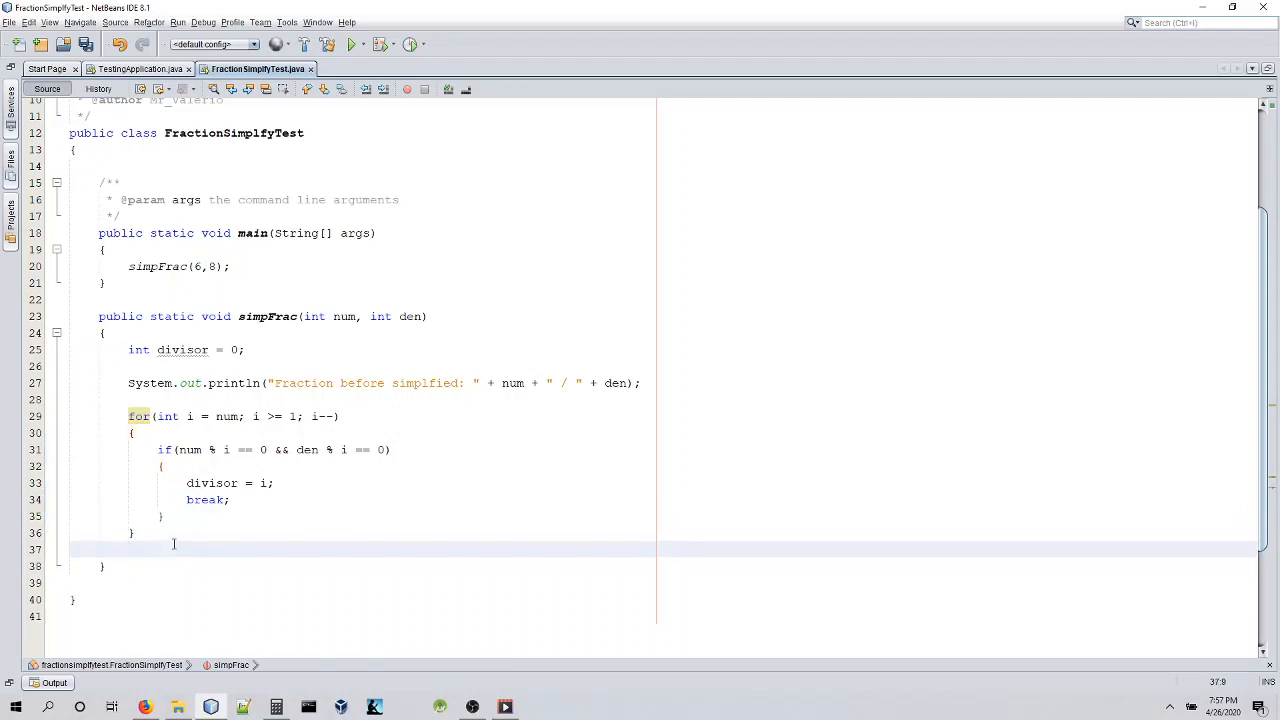
Add if (divisor != 0) with num /= divisor and den /= divisor.
{"action": "type", "text": "if(di"}
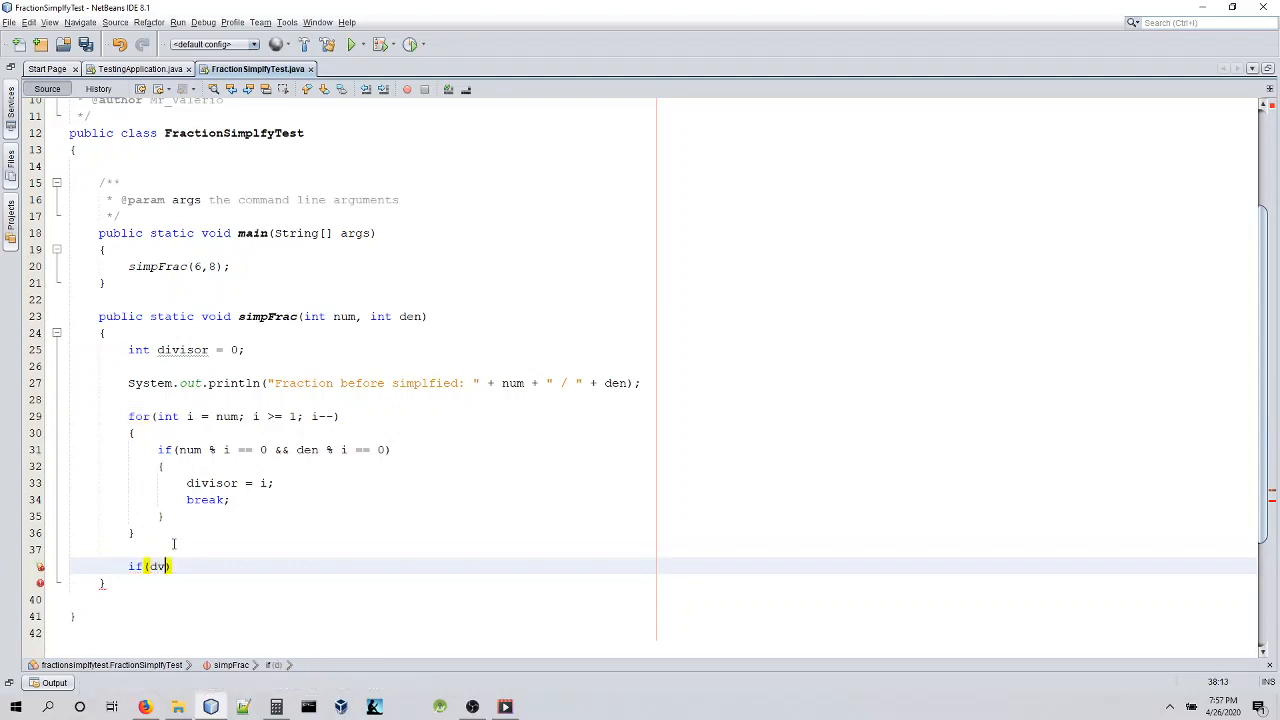
{"action": "type", "text": "ivisor"}
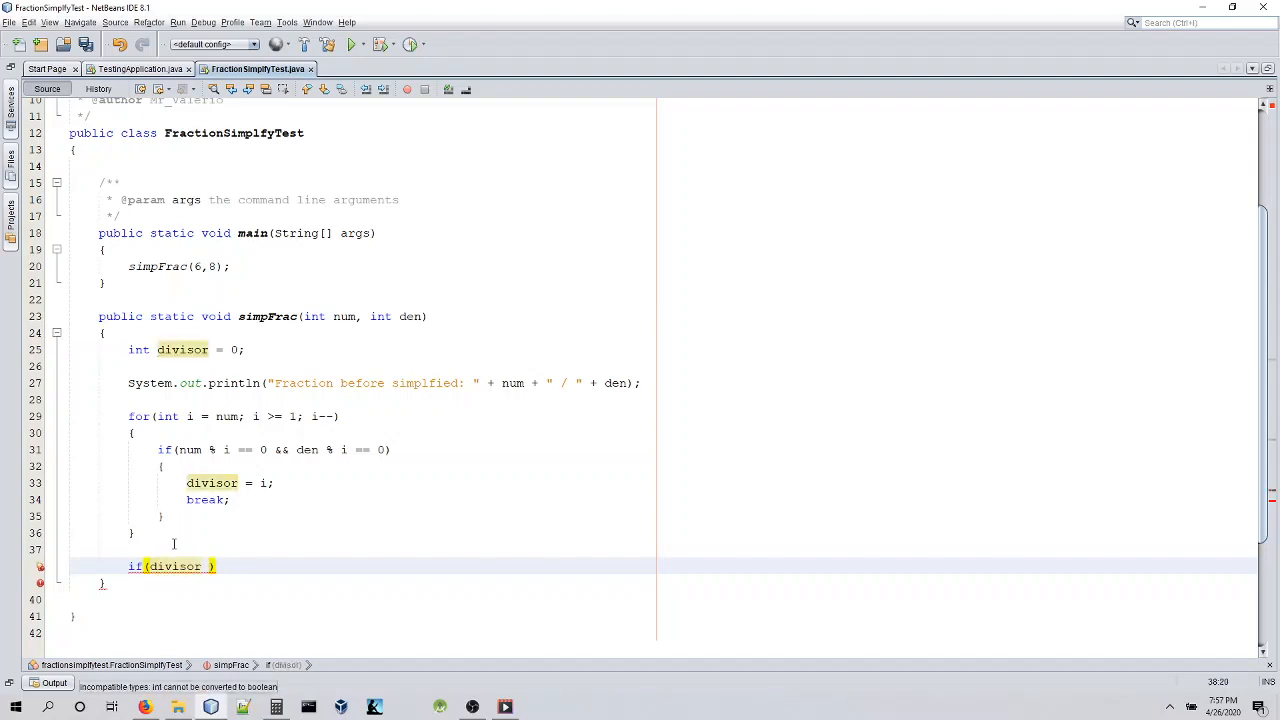
{"action": "type", "text": "!= 0"}
{"action": "type", "text": "{"}
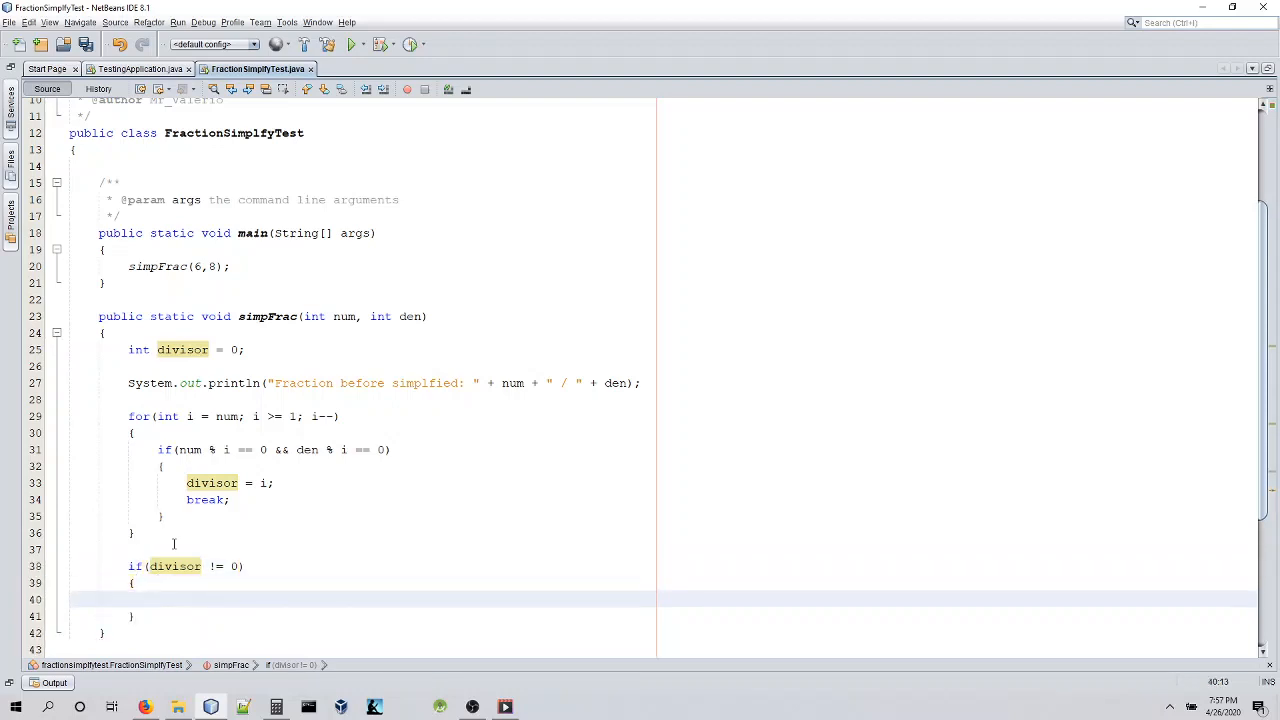
{"action": "type", "text": "num"}
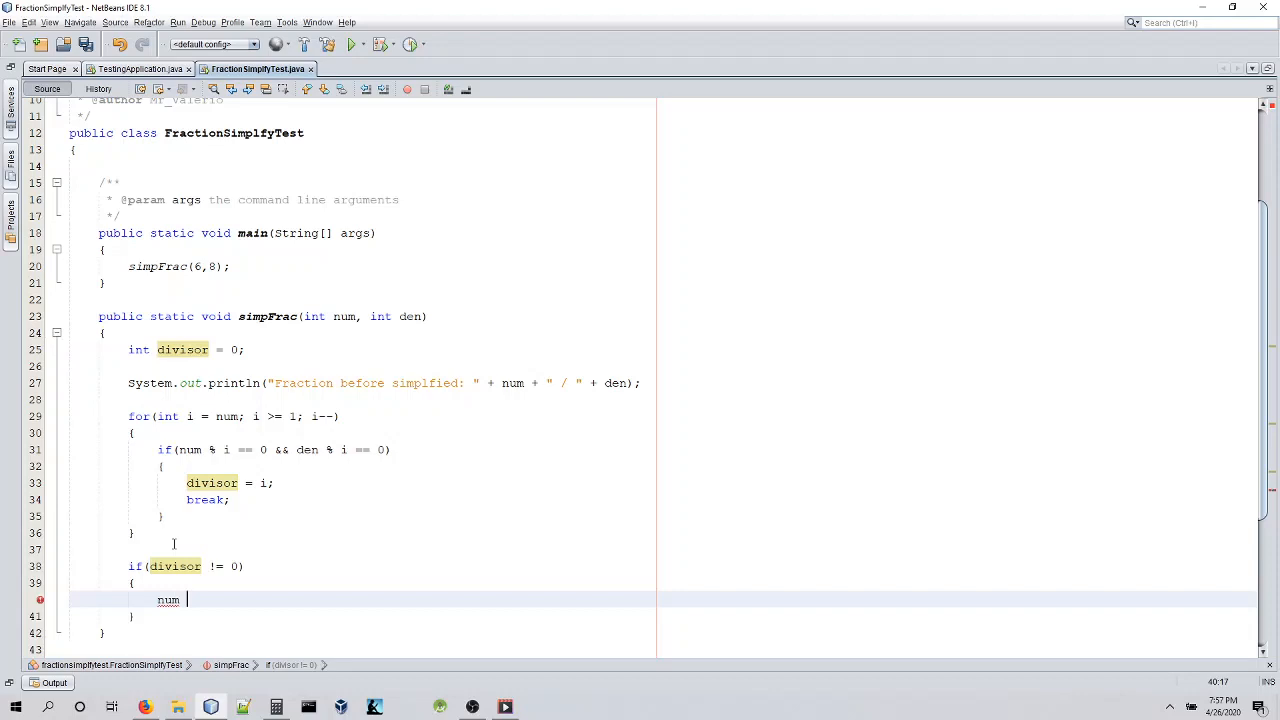
{"action": "type", "text": "/= divisor;"}
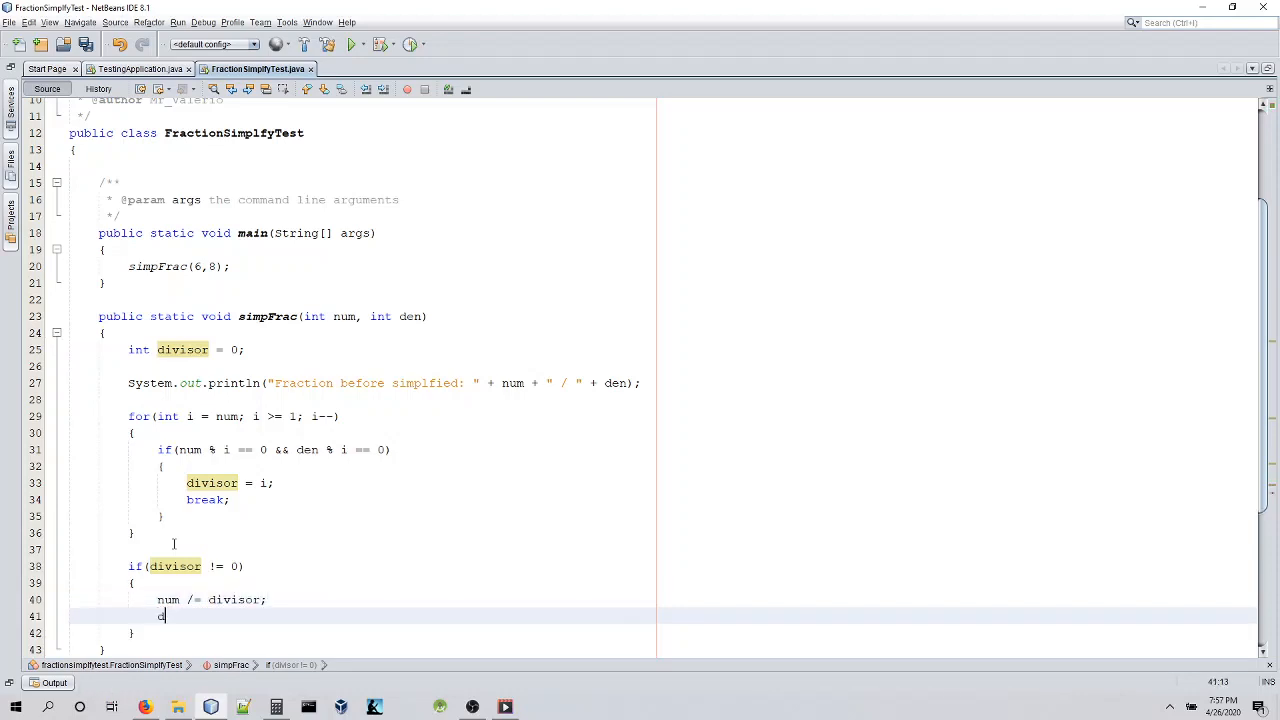
{"action": "type", "text": "en /= divisor"}
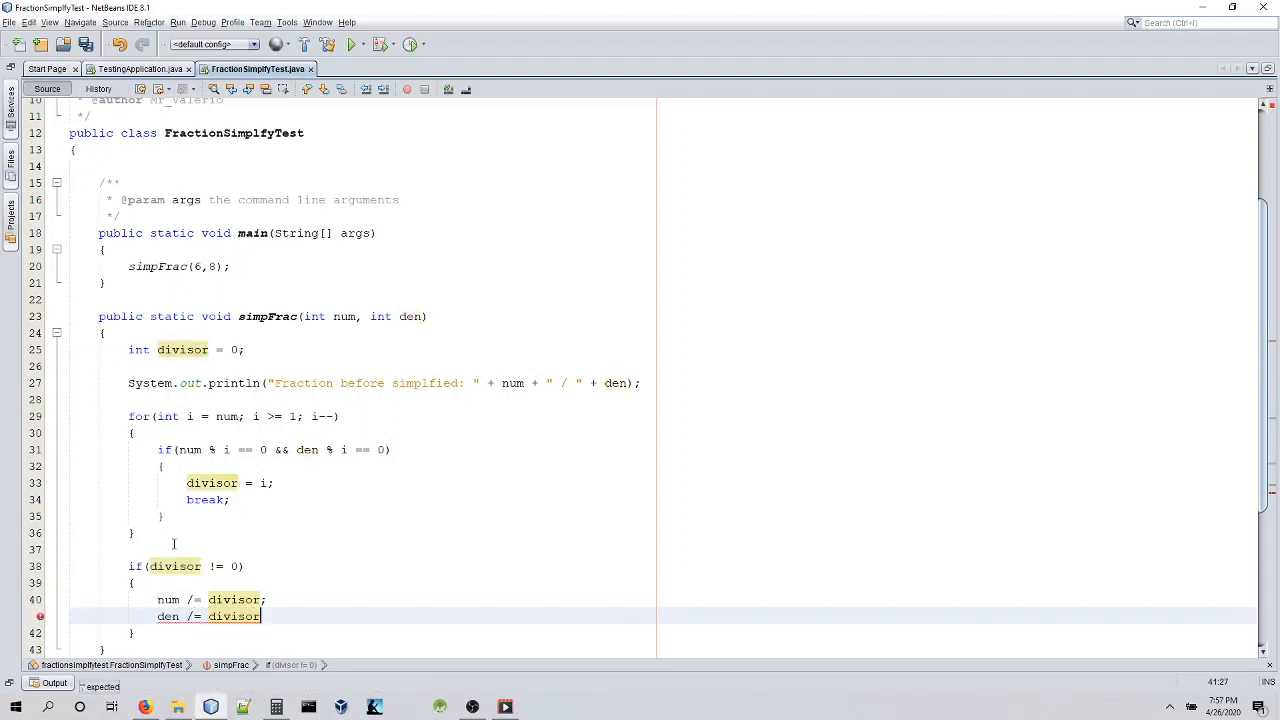
{"action": "left_click", "coordinate": [233, 599]}
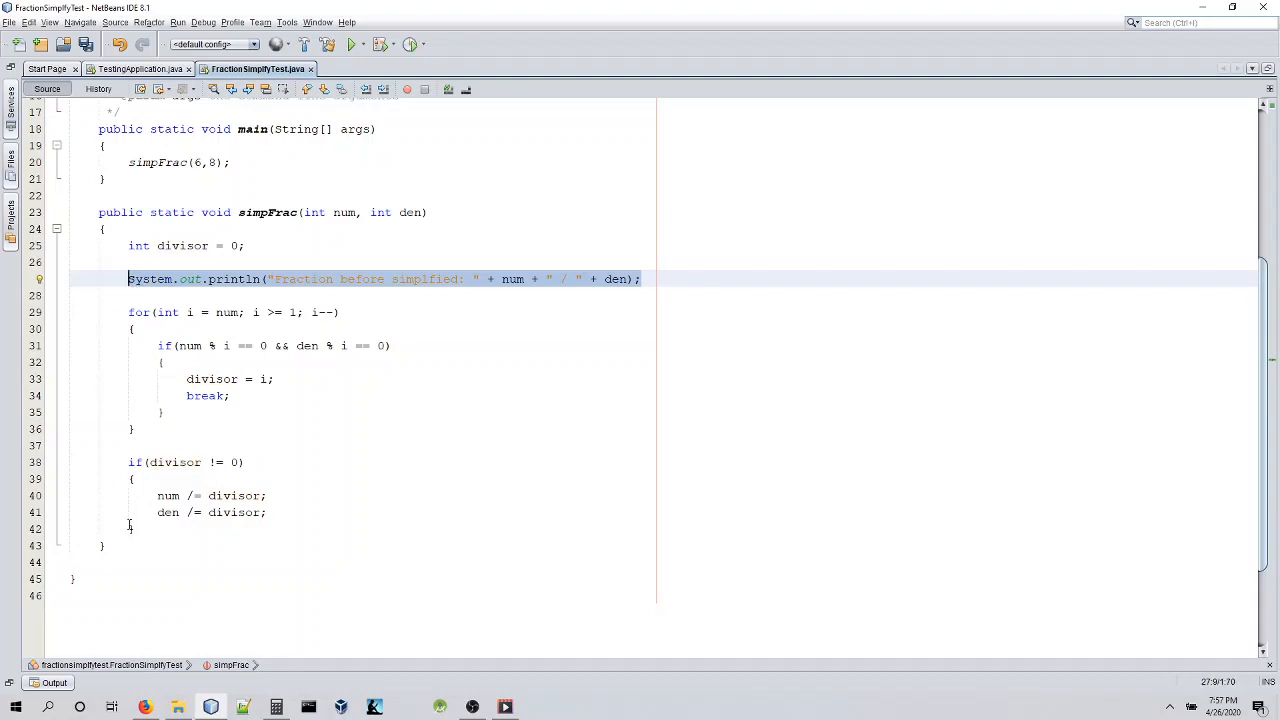
Add an after-simplified println of num / den and run, showing 6 / 8 become 3 / 4.
{"action": "left_click", "coordinate": [131, 528]}
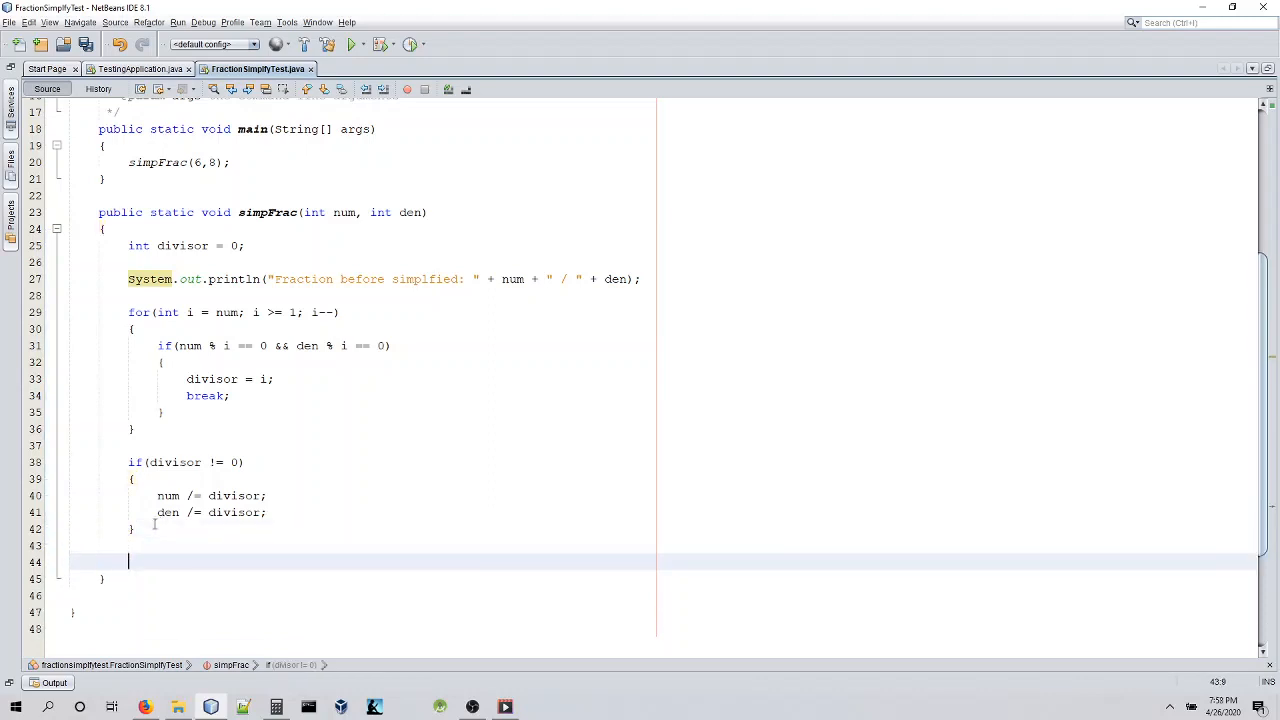
{"action": "type", "text": "System.out.println(\"Fraction before simplfied: \" + num + \" / \" + den);"}
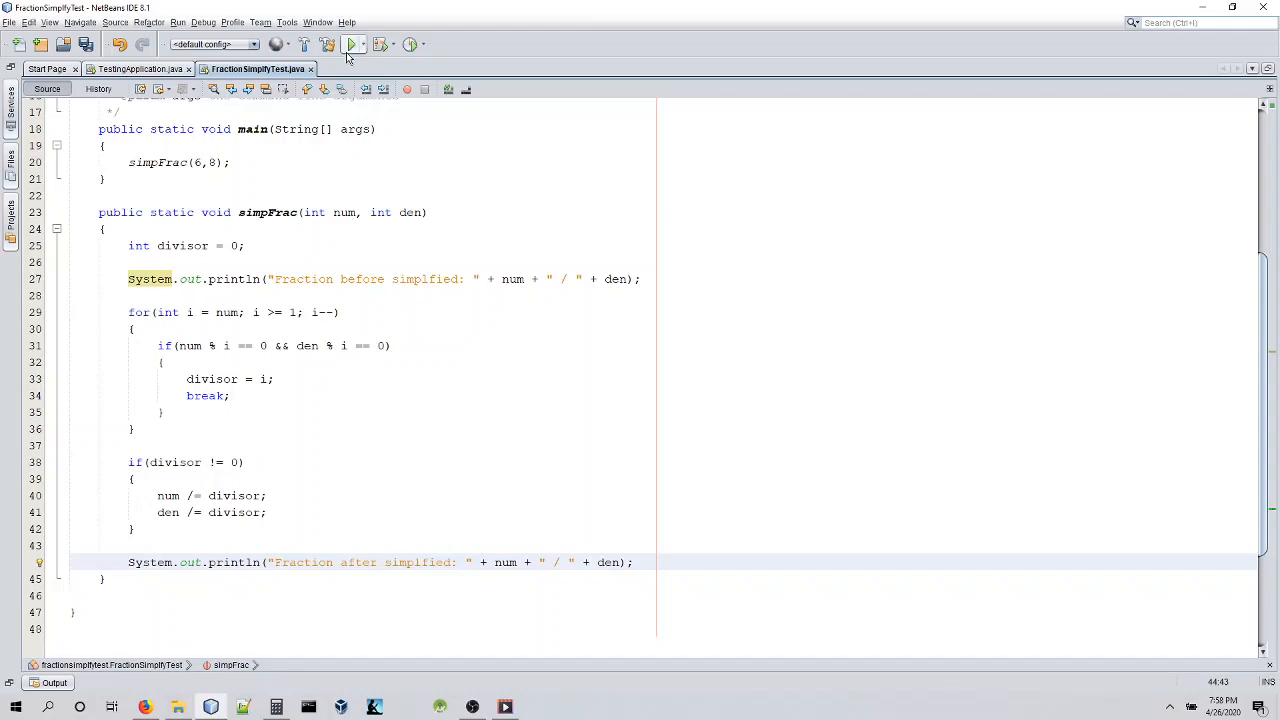
{"action": "left_click", "coordinate": [351, 44]}
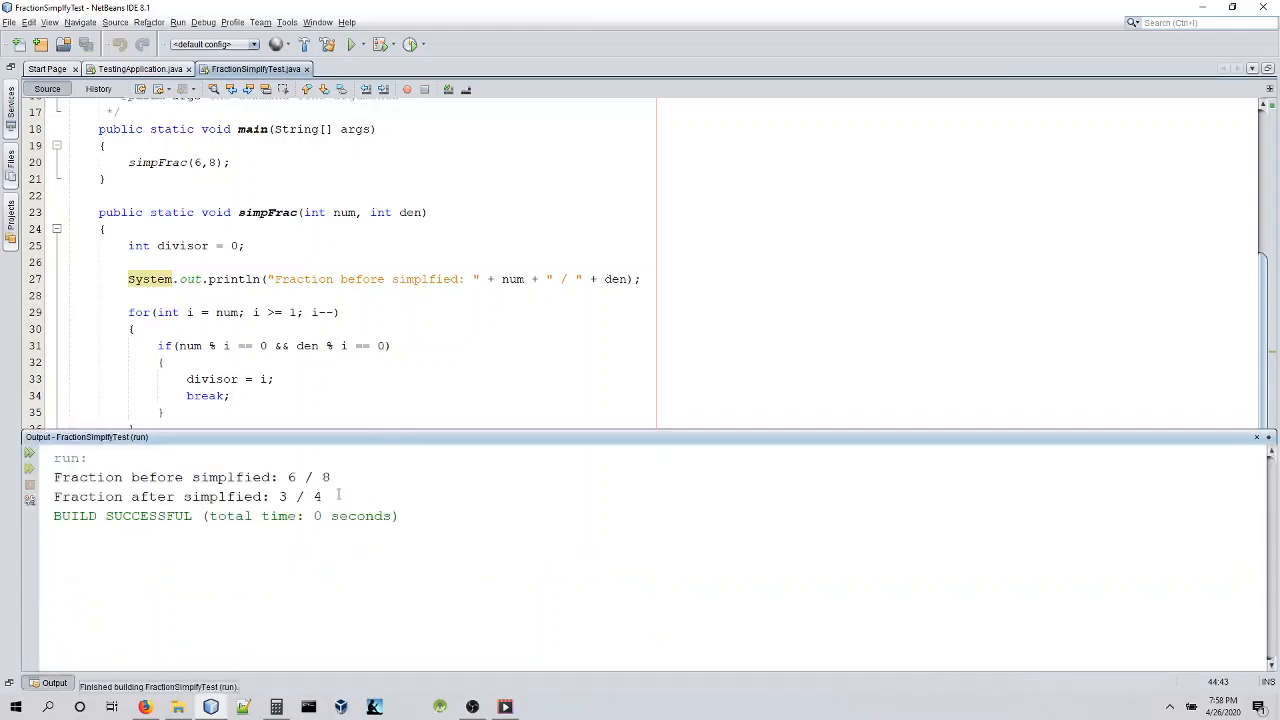
{"action": "mouse_move", "coordinate": [516, 405]}
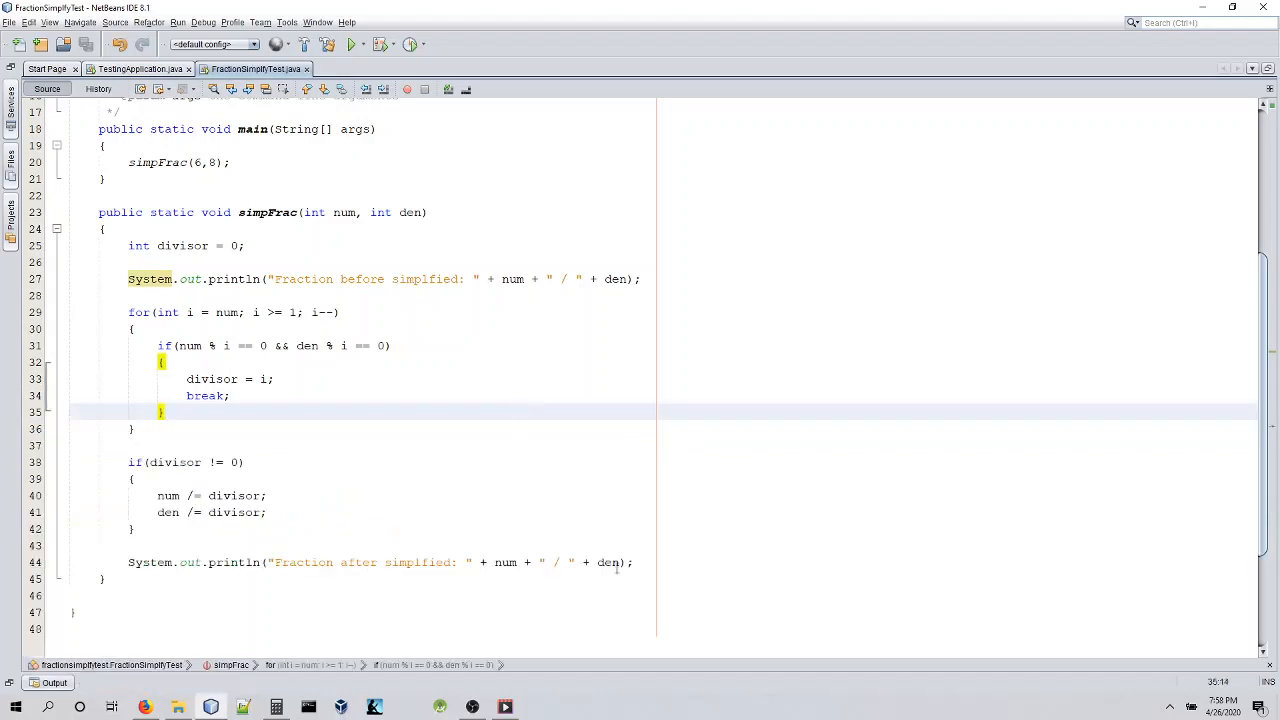
Add simpFrac(7, 9); and simpFrac(10, 4); calls after simpFrac(6, 8) in main.
{"action": "left_click", "coordinate": [247, 162]}
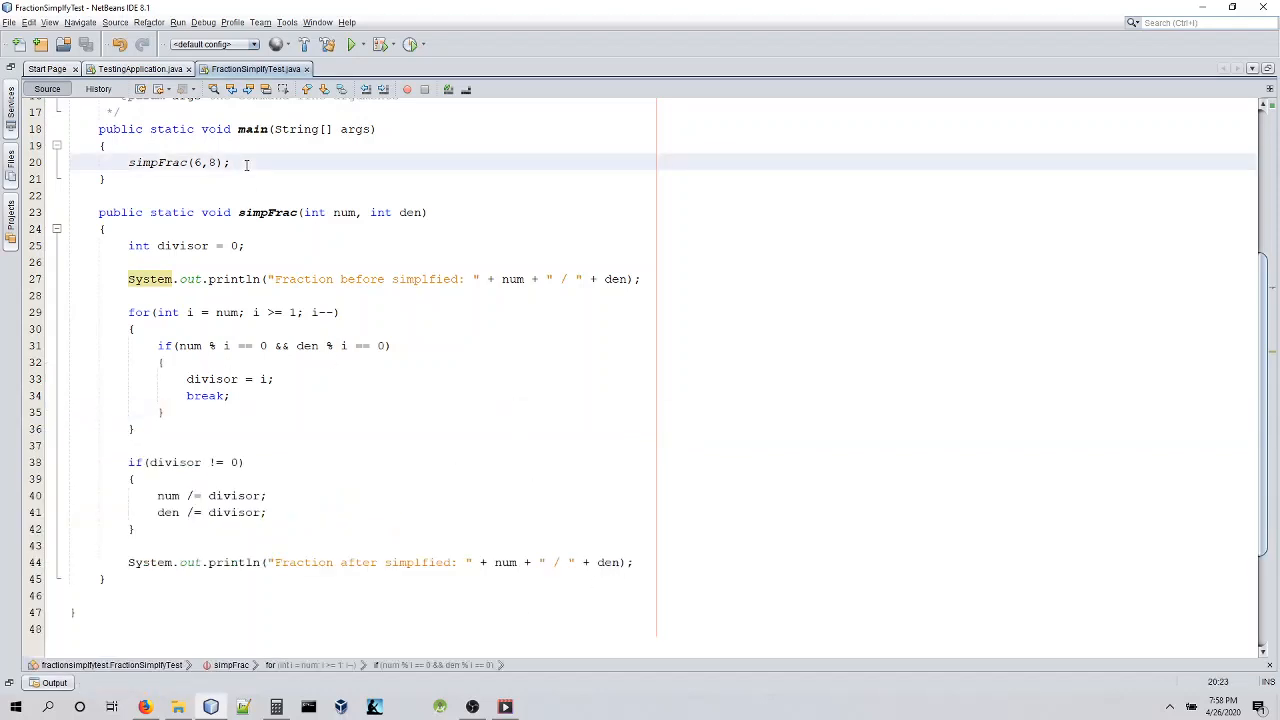
{"action": "type", "text": "simpFrac("}
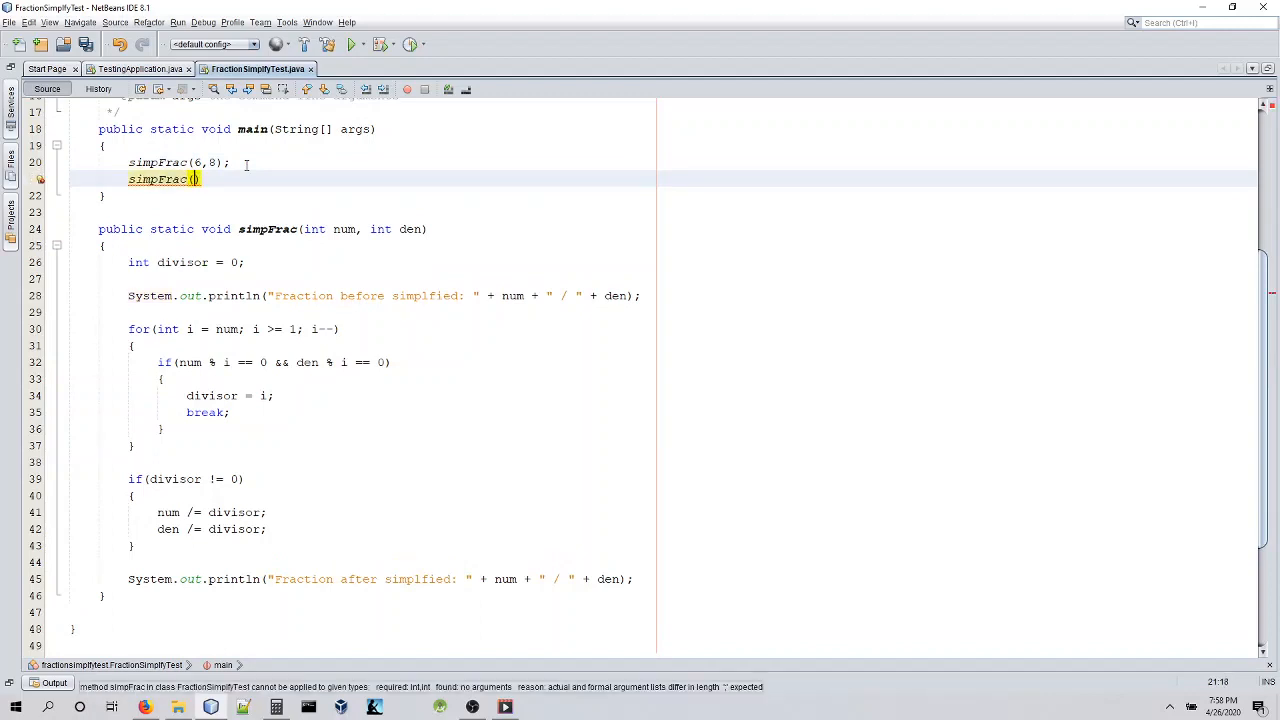
{"action": "type", "text": "7"}
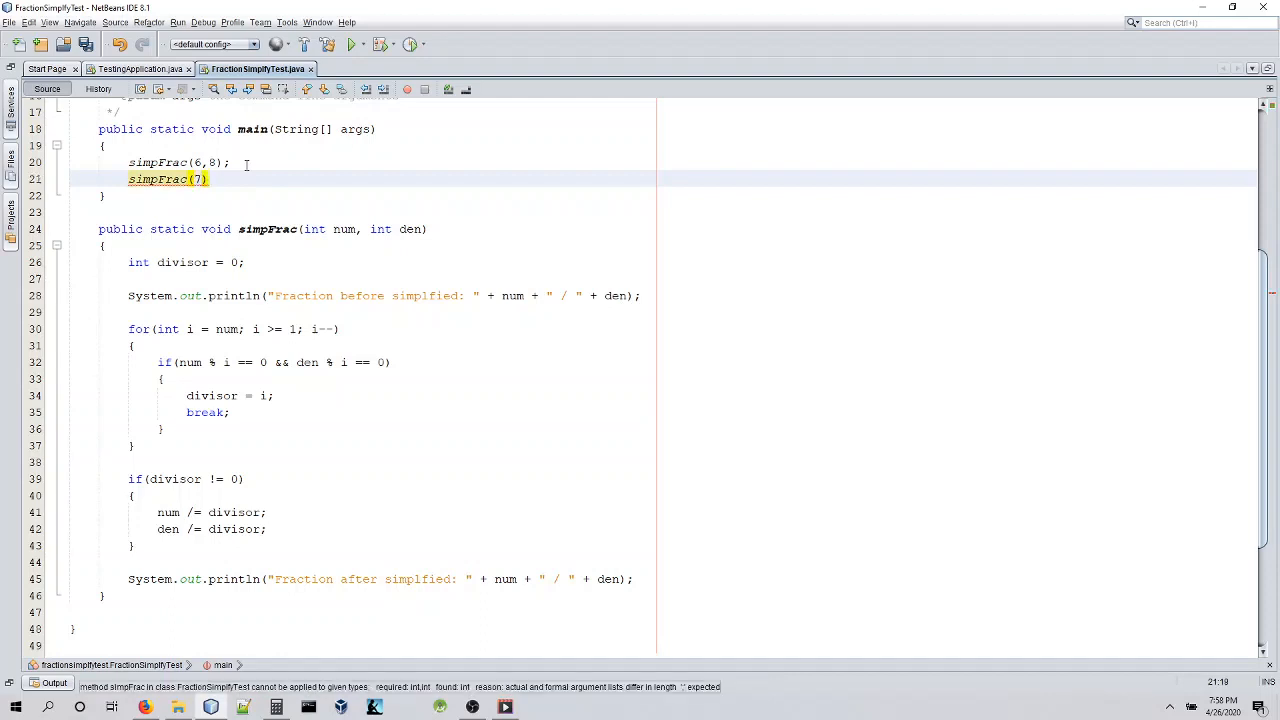
{"action": "type", "text": ","}
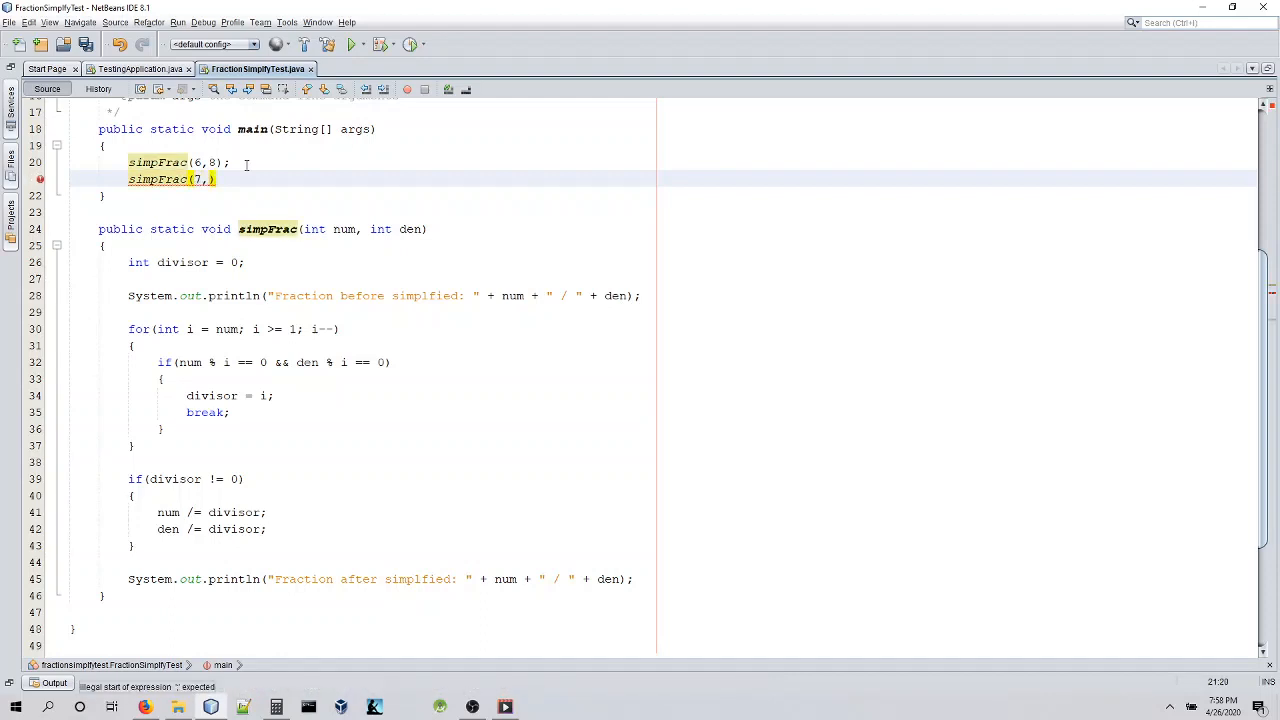
{"action": "type", "text": "9"}
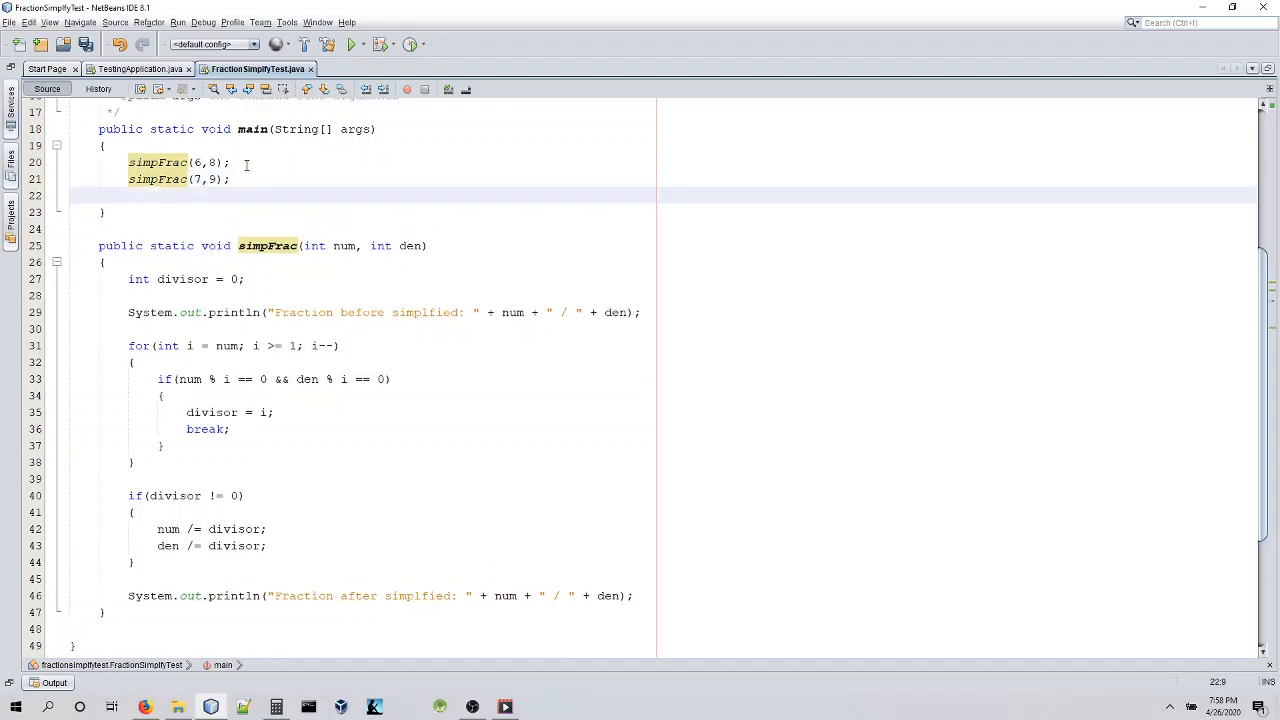
{"action": "type", "text": "simpFra"}
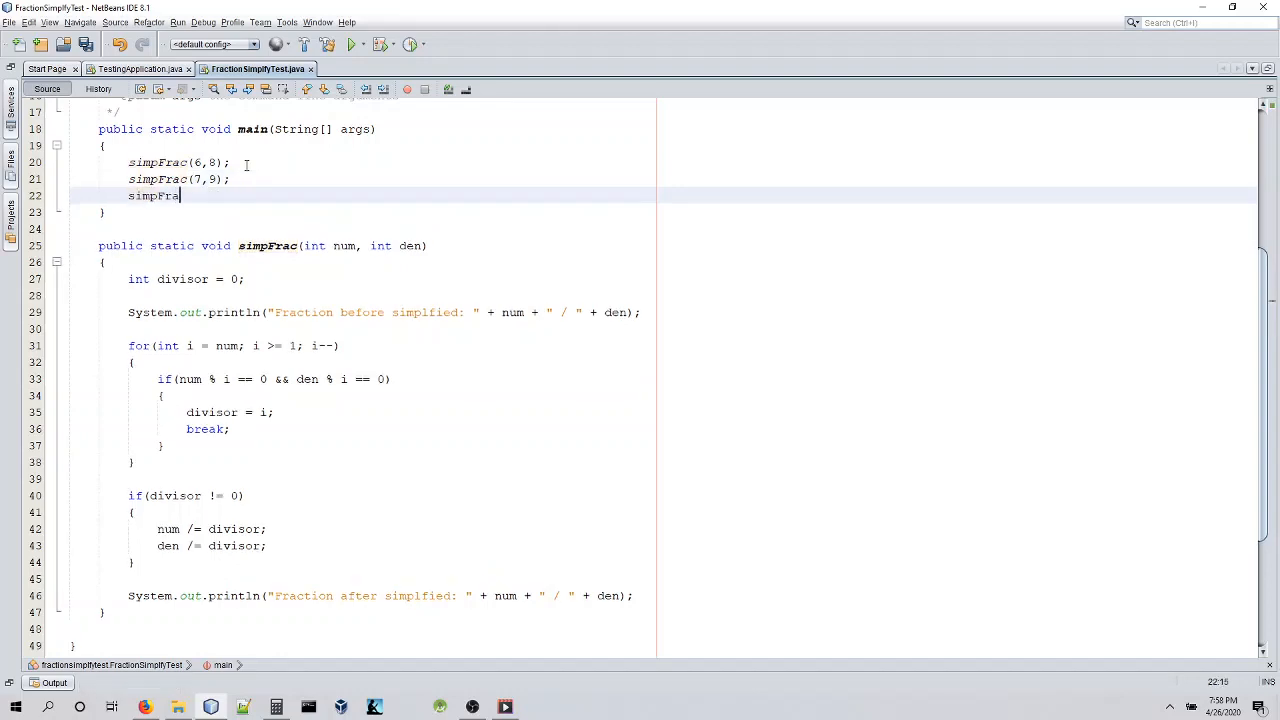
{"action": "type", "text": "c("}
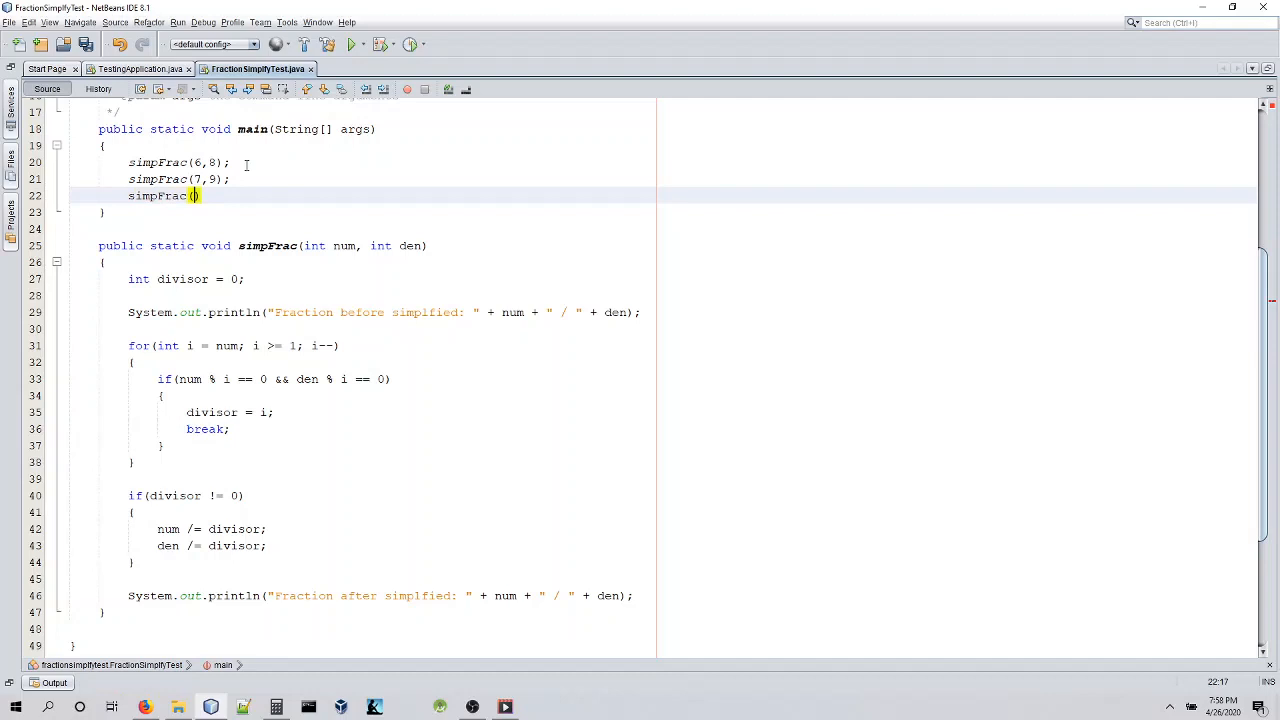
{"action": "type", "text": "10"}
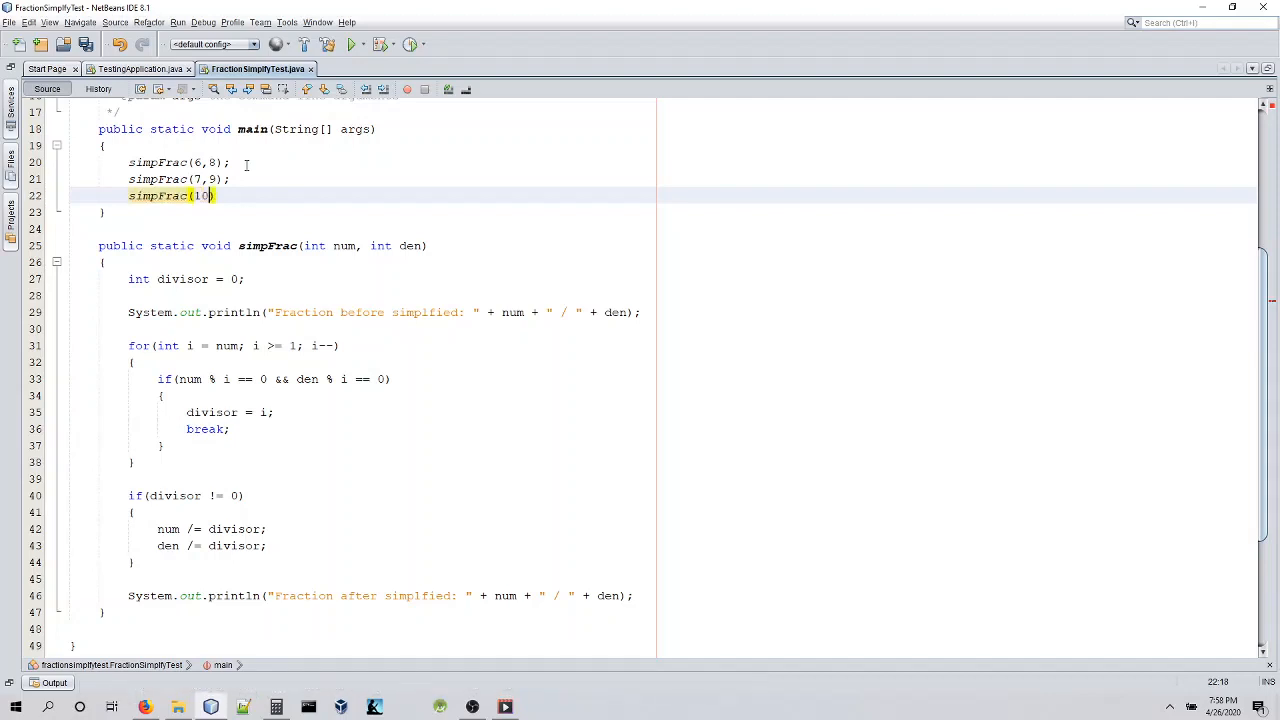
{"action": "type", "text": ", 4"}
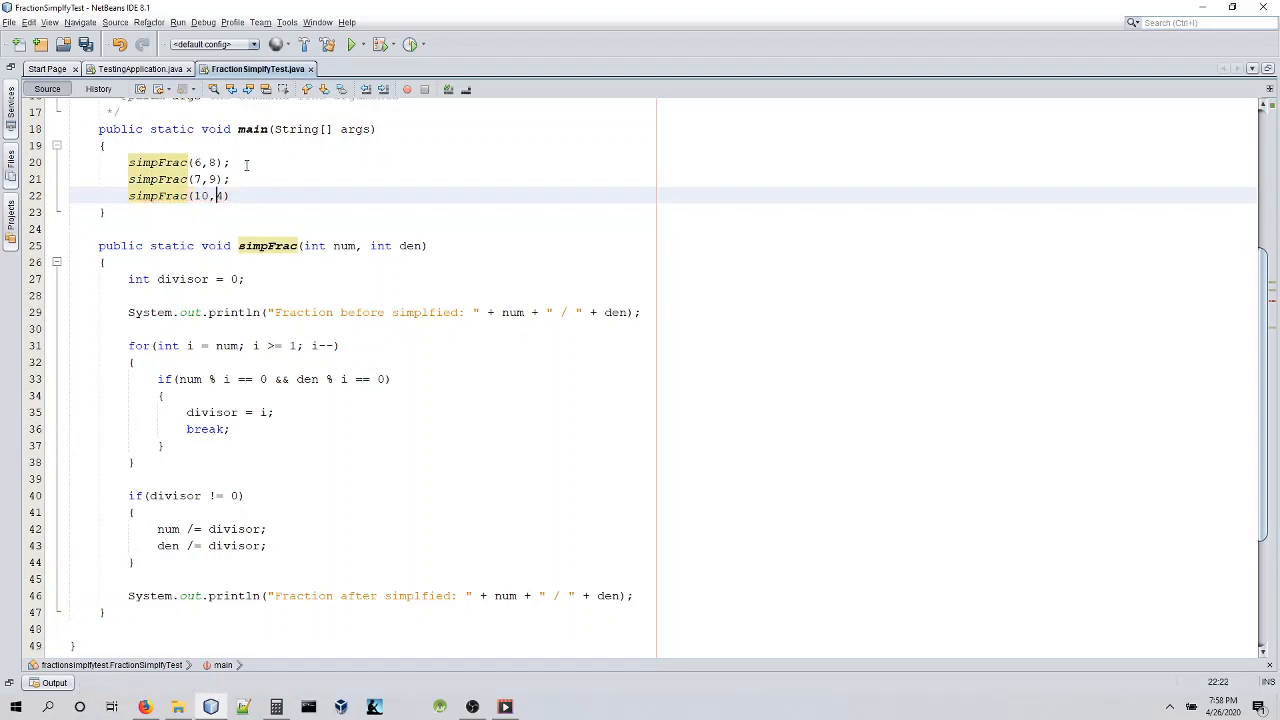
{"action": "type", "text": ";"}
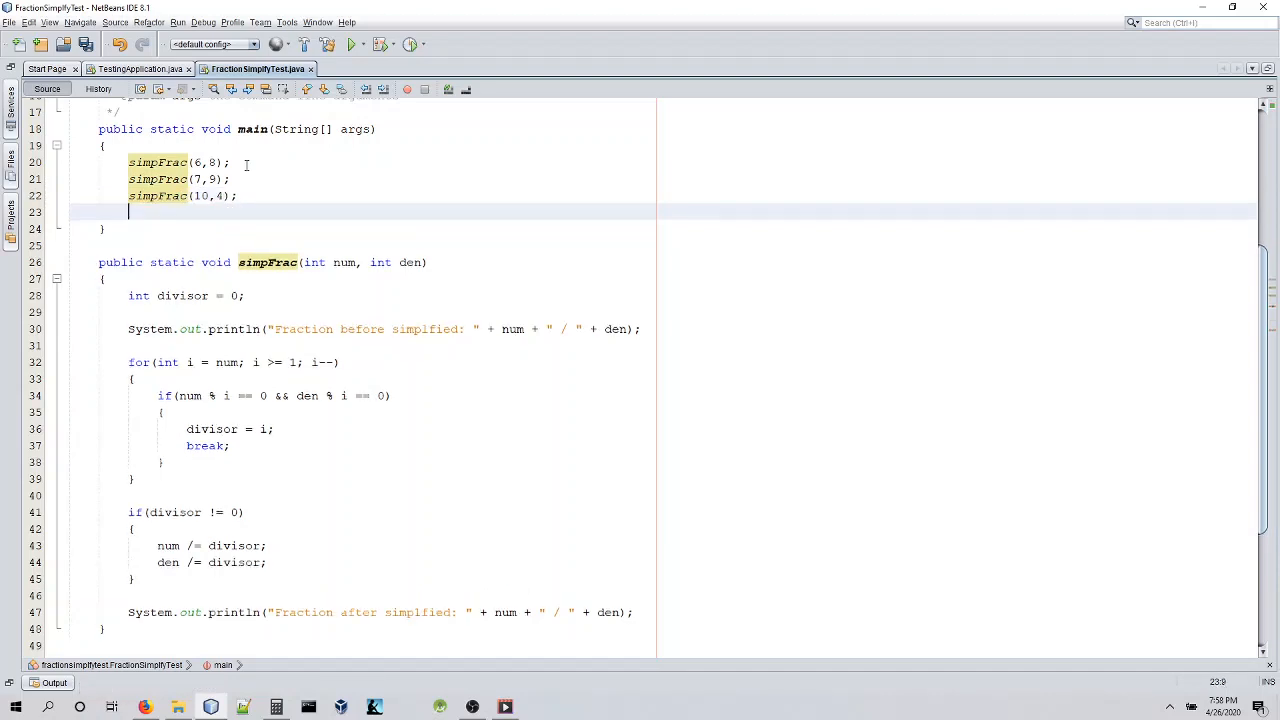
Add simpFrac(120, 1000); to main and run the project.
{"action": "type", "text": "simpFra"}
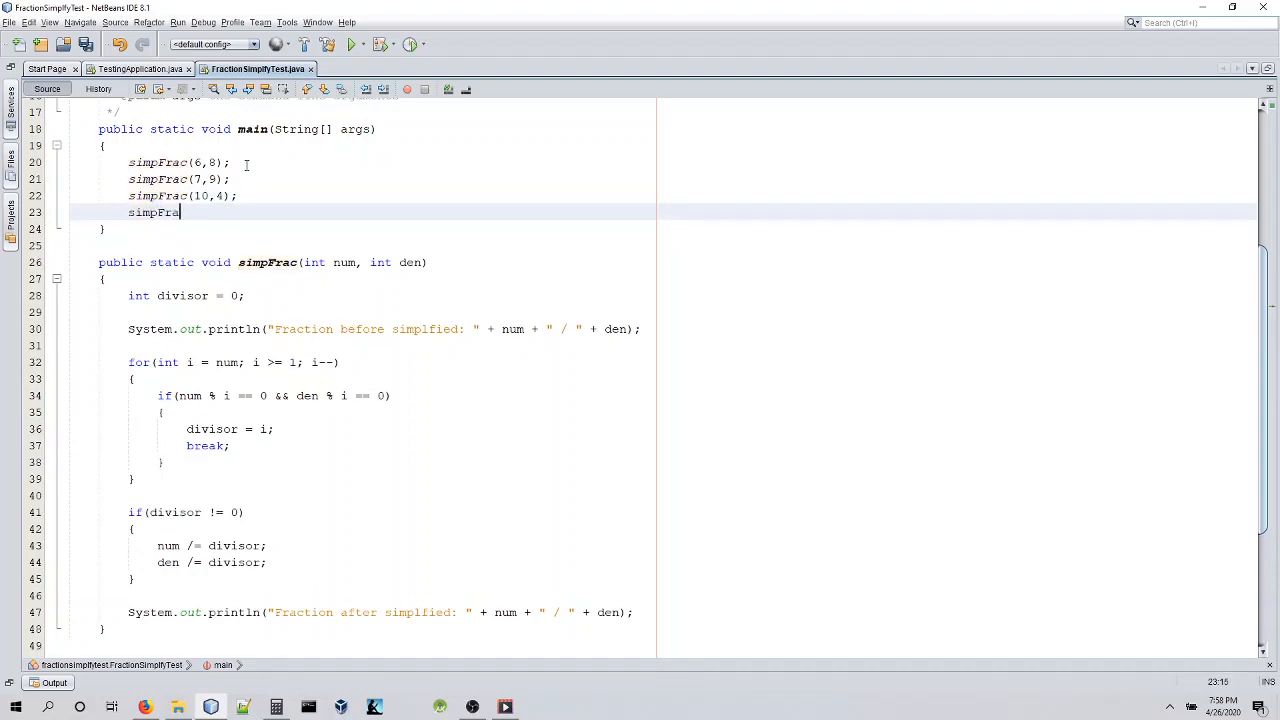
{"action": "type", "text": "()"}
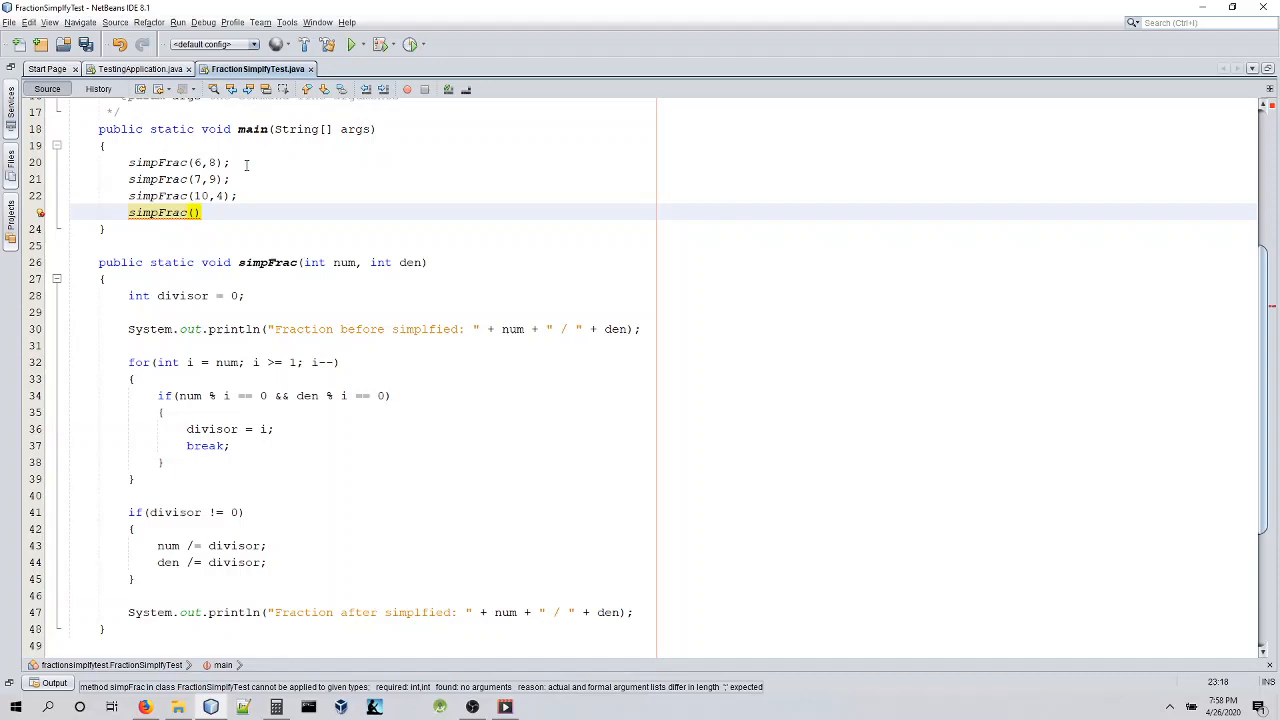
{"action": "type", "text": "1"}
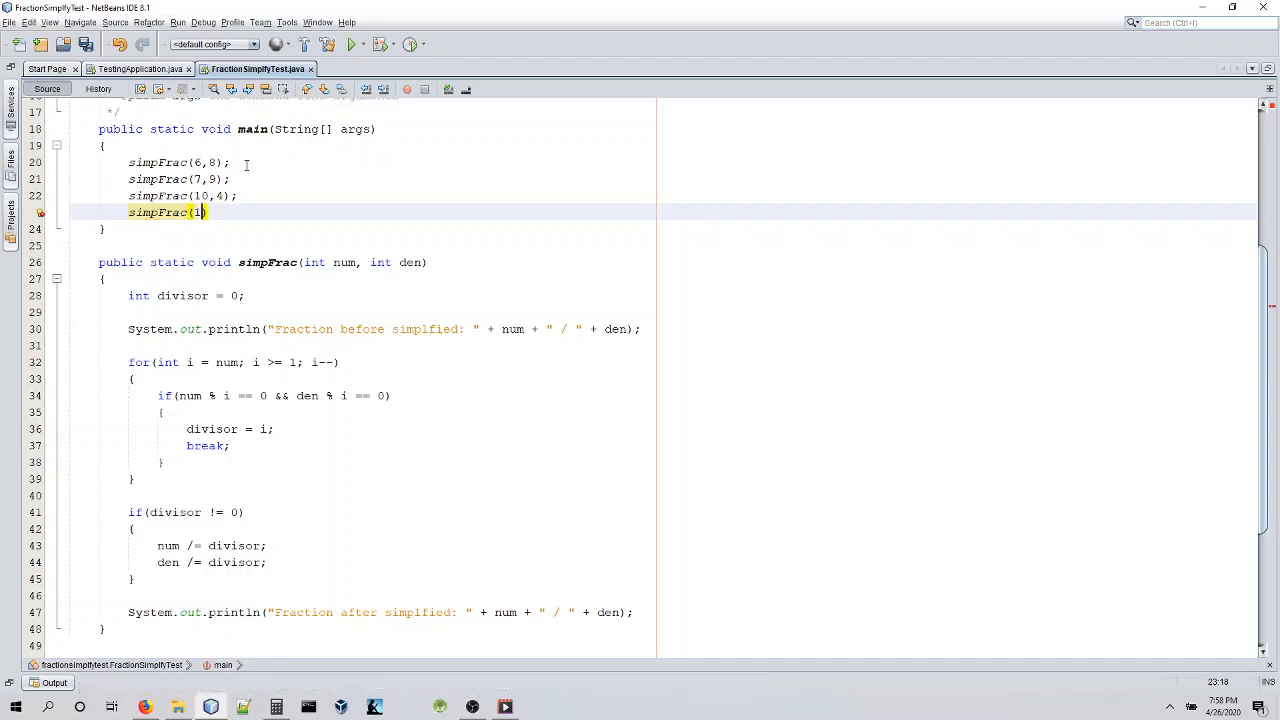
{"action": "type", "text": "20,"}
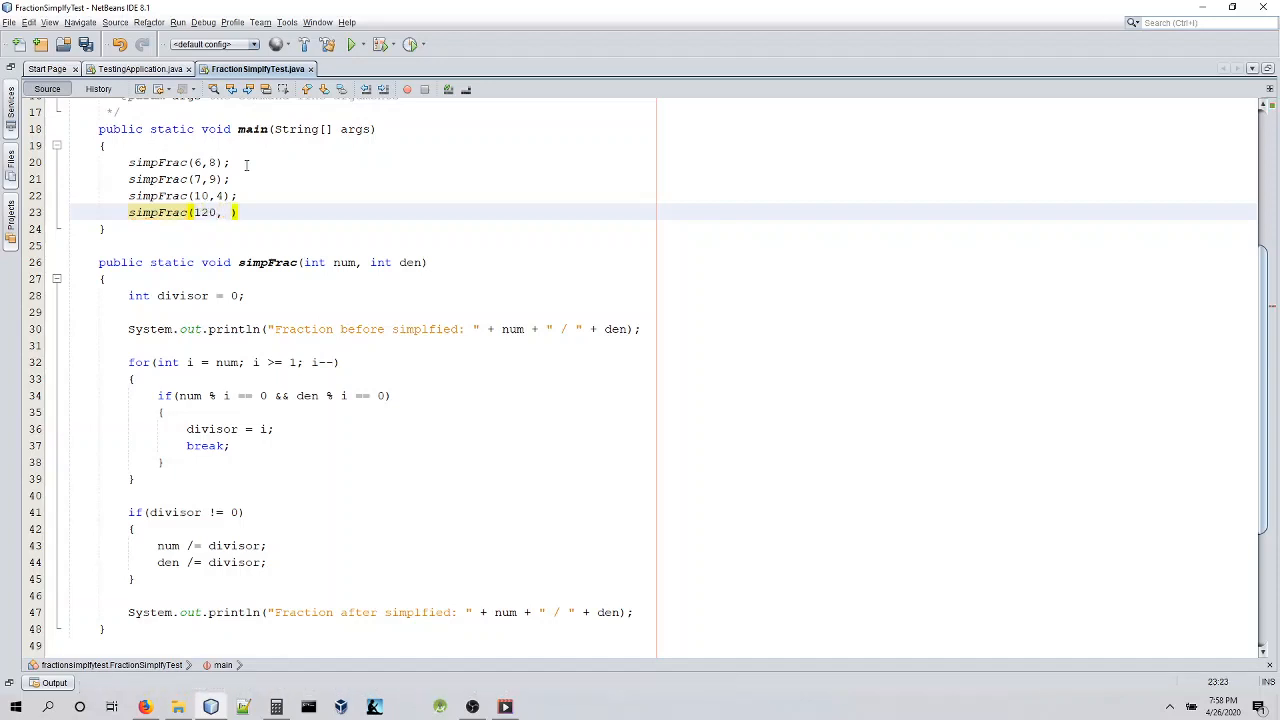
{"action": "type", "text": "1000"}
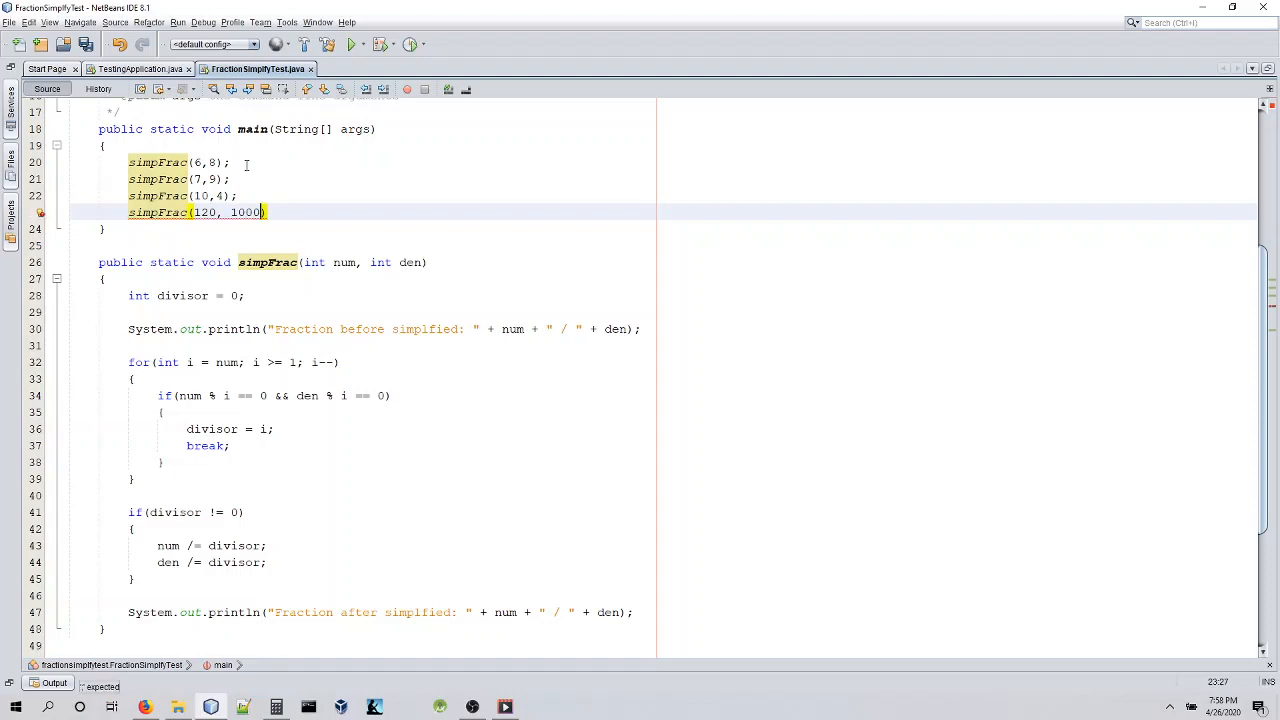
{"action": "type", "text": ";"}
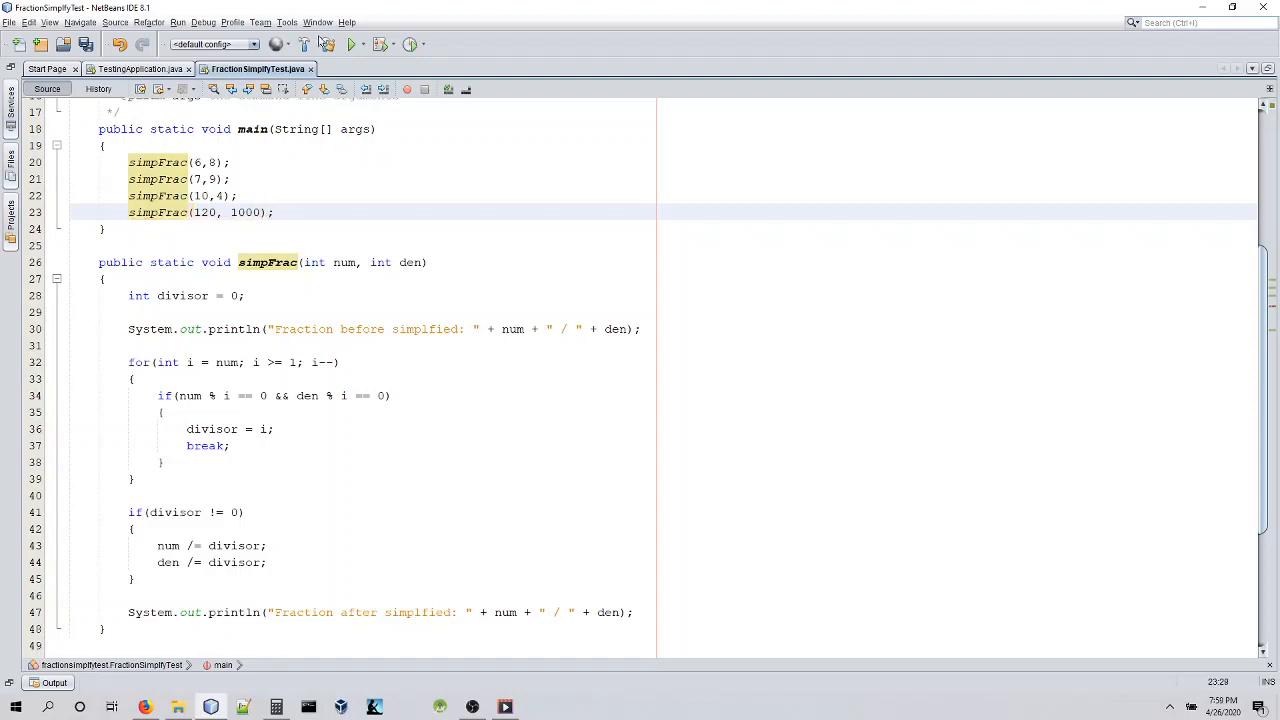
{"action": "left_click", "coordinate": [351, 43]}
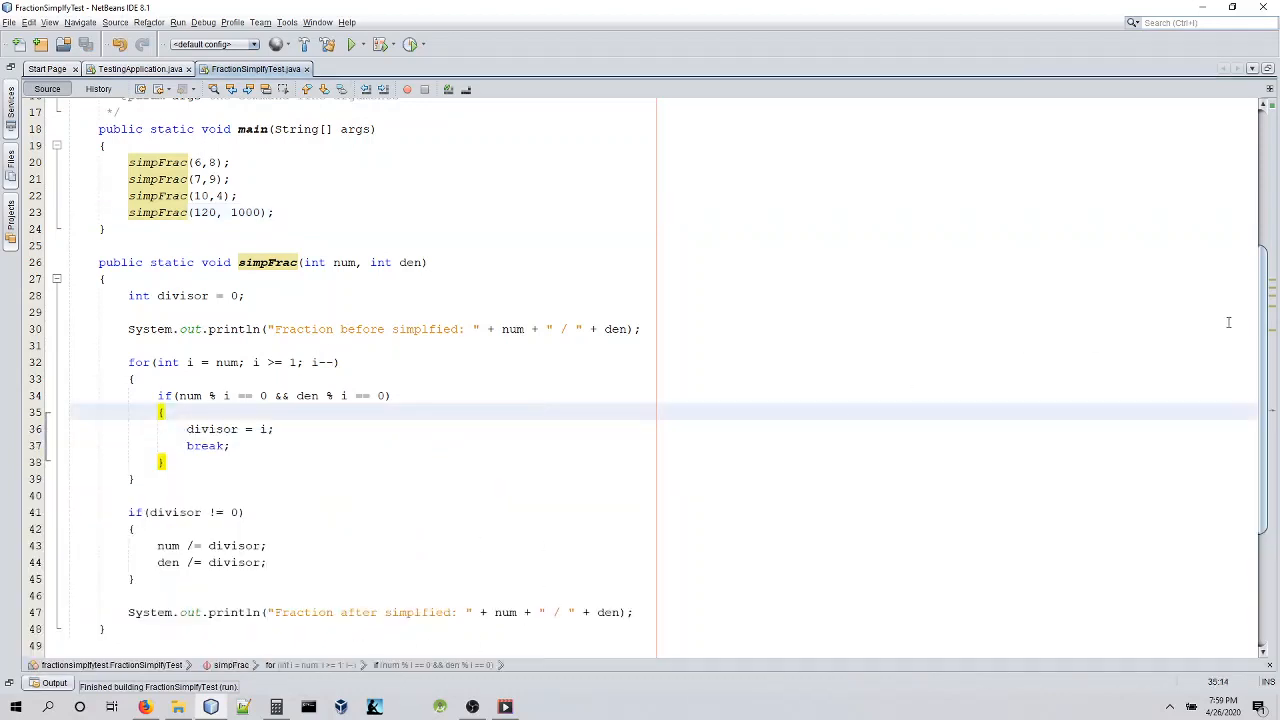
Append + "\n" to the after-simplified println and rerun to check the spacing.
{"action": "scroll", "scroll_direction": "down", "scroll_amount": 3}
{"action": "type", "text": " + "}
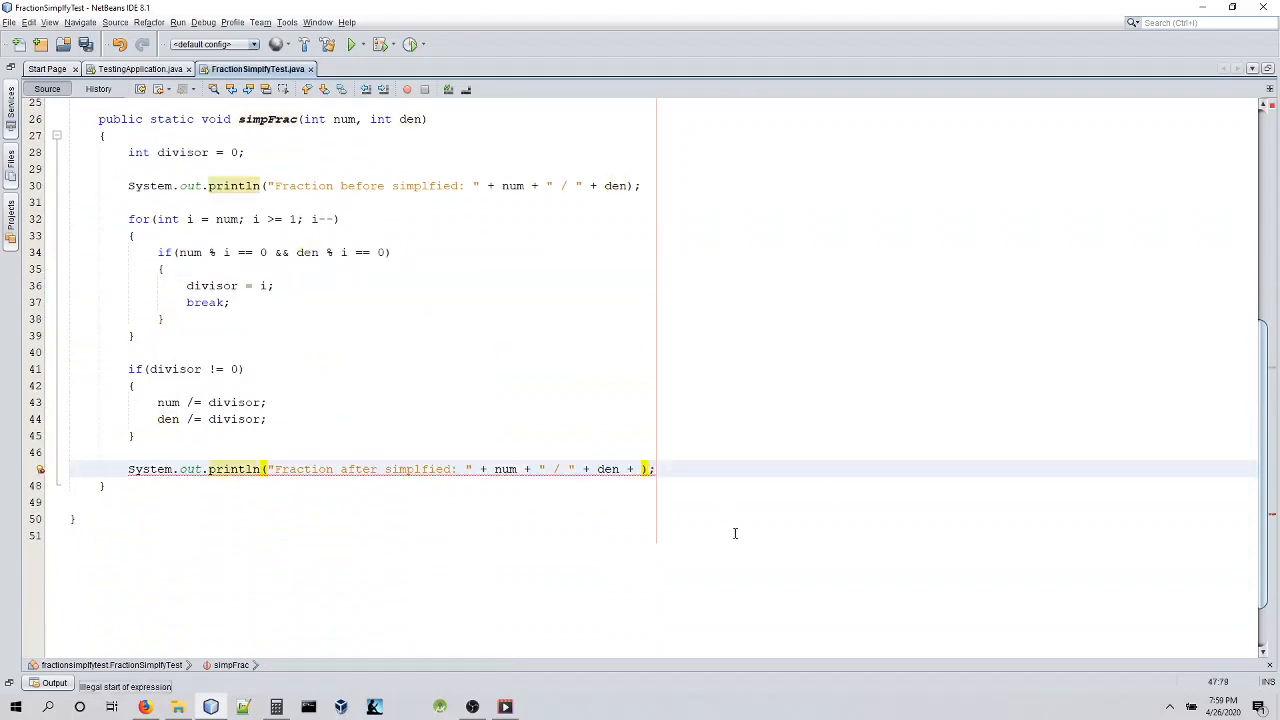
{"action": "type", "text": "\"\\"}
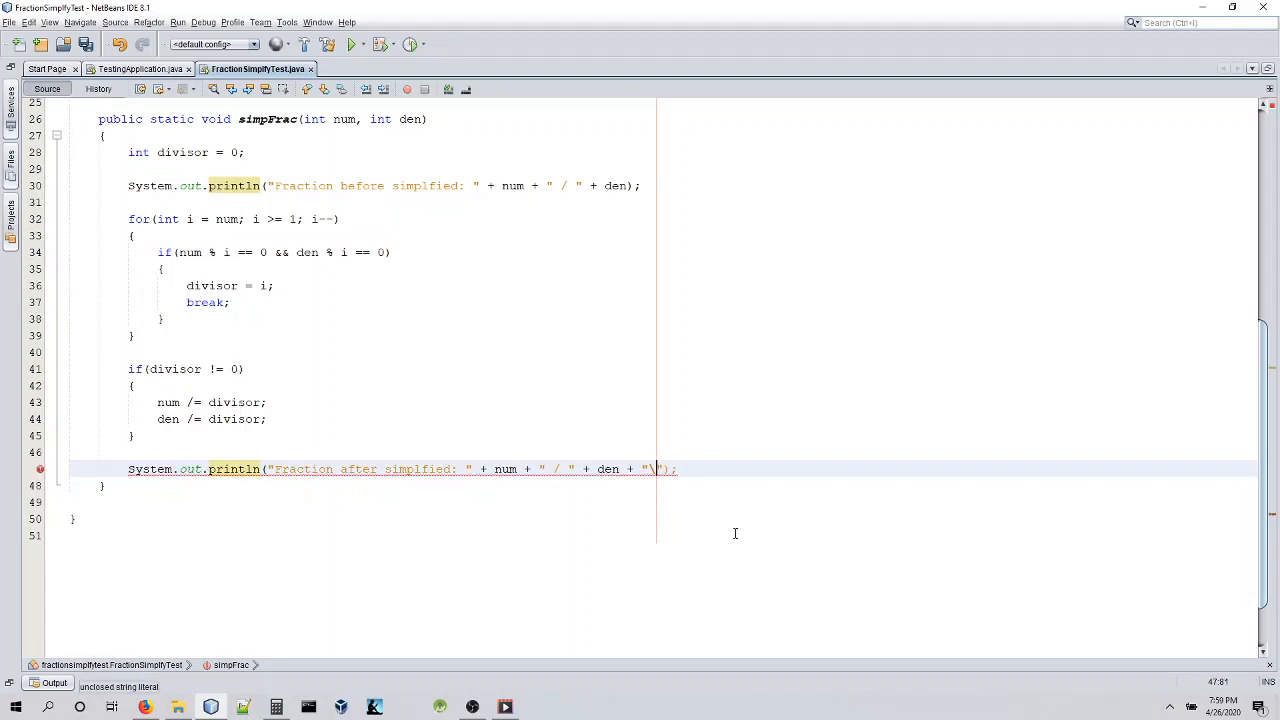
{"action": "type", "text": "n"}
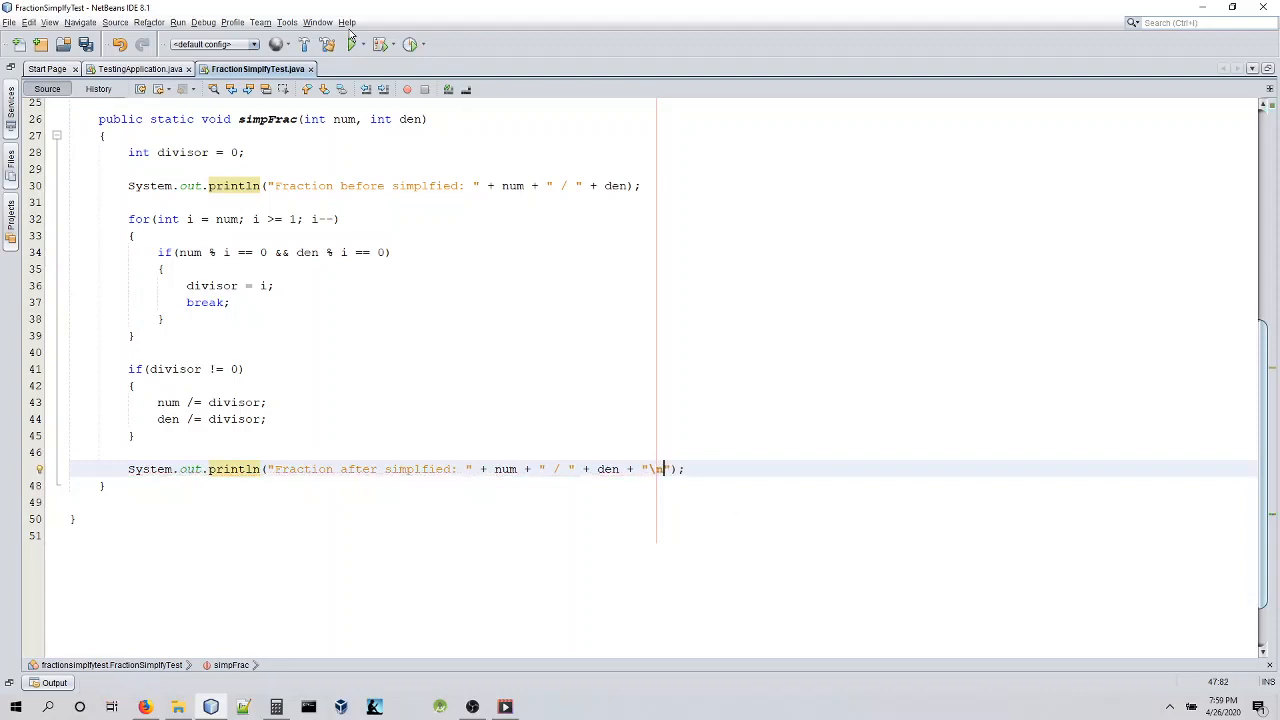
{"action": "left_click", "coordinate": [351, 43]}
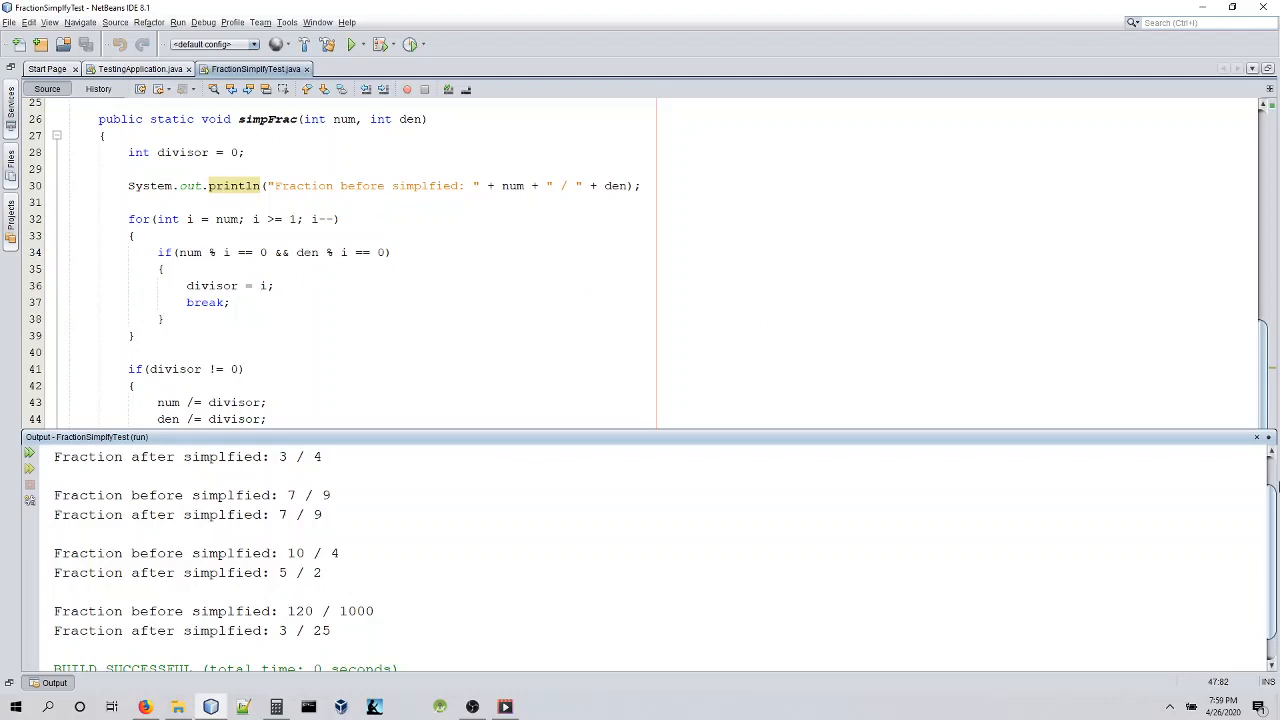
Scroll the Output window to review all four before-and-after fraction results.
{"action": "scroll", "scroll_direction": "down", "scroll_amount": 3}
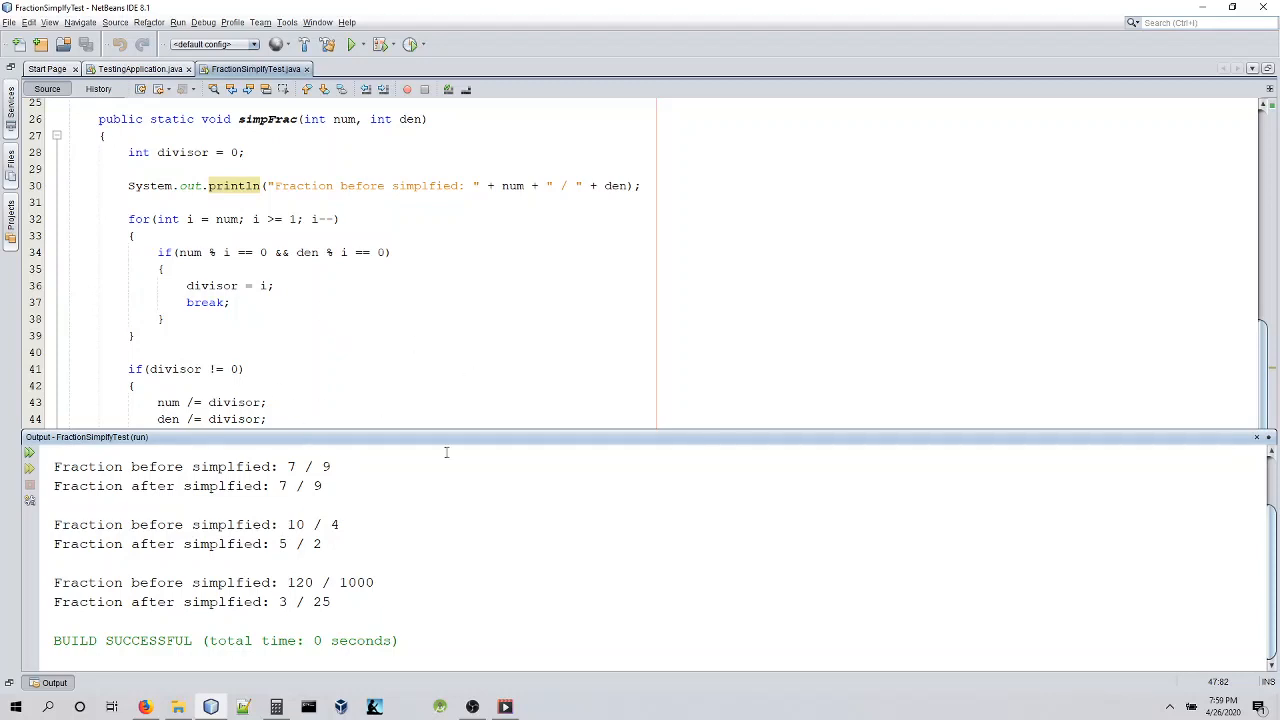
{"action": "mouse_move", "coordinate": [313, 533]}
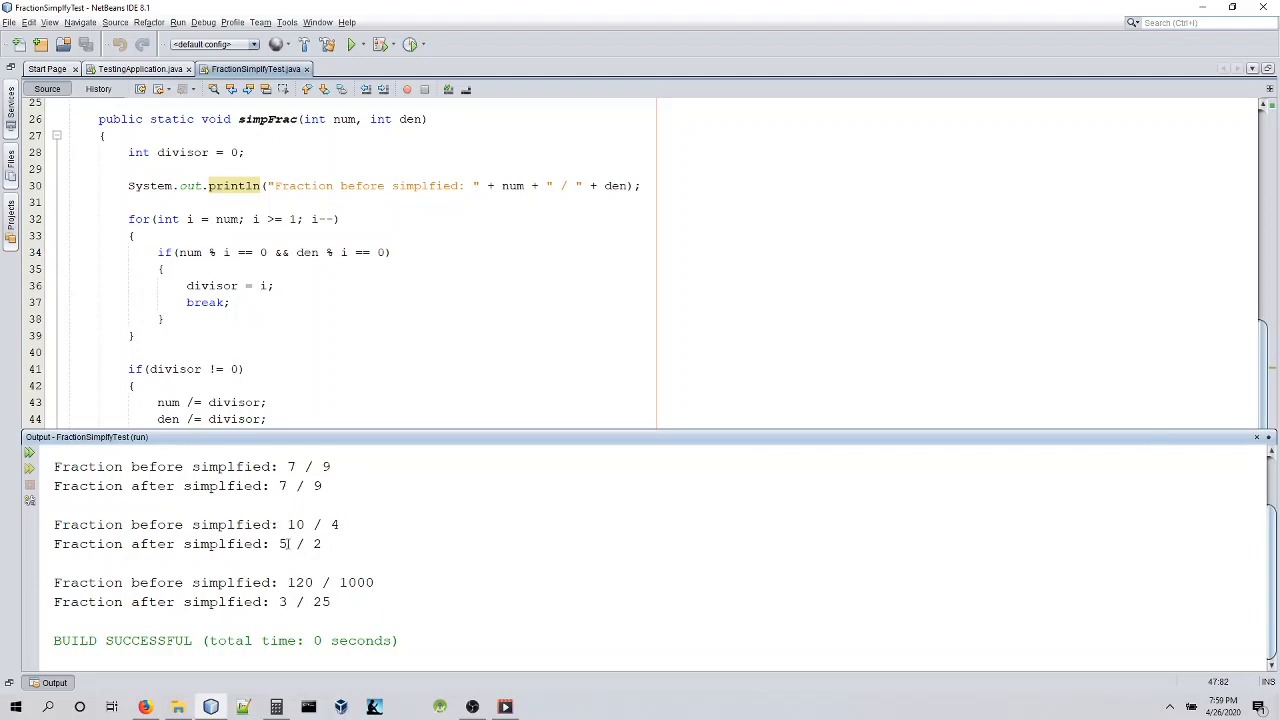
{"action": "mouse_move", "coordinate": [349, 520]}
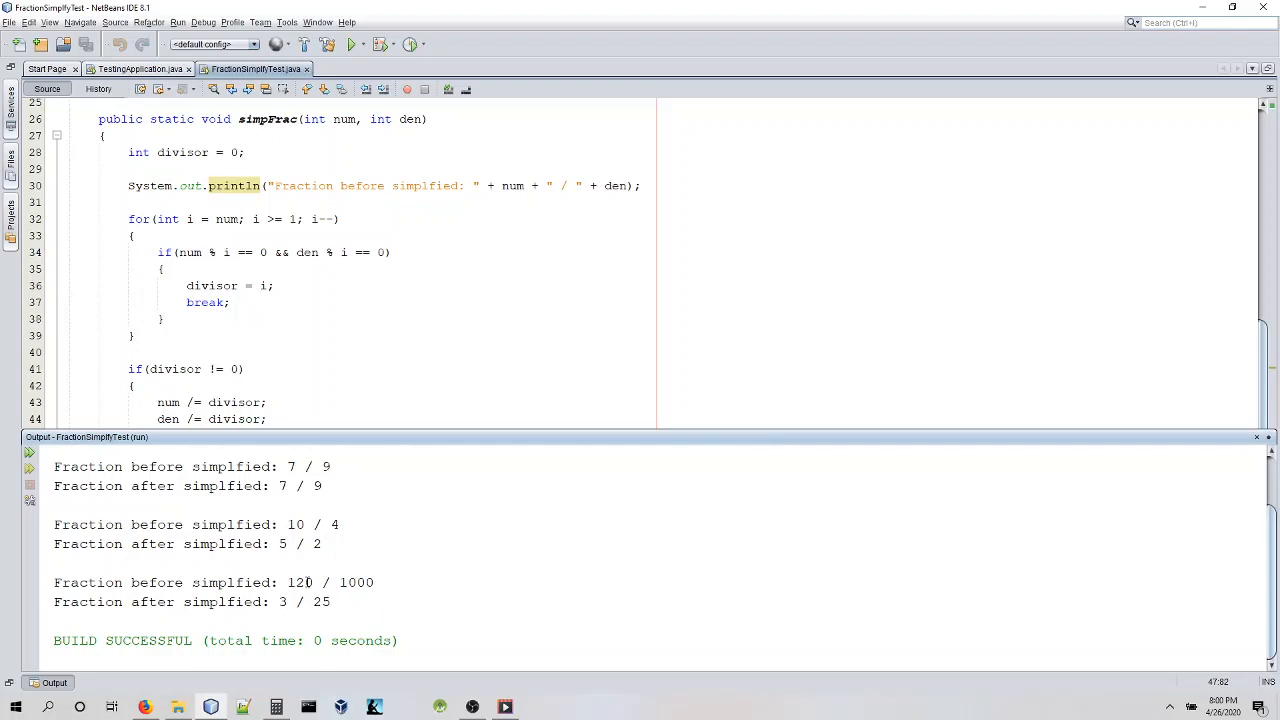
{"action": "mouse_move", "coordinate": [310, 582]}
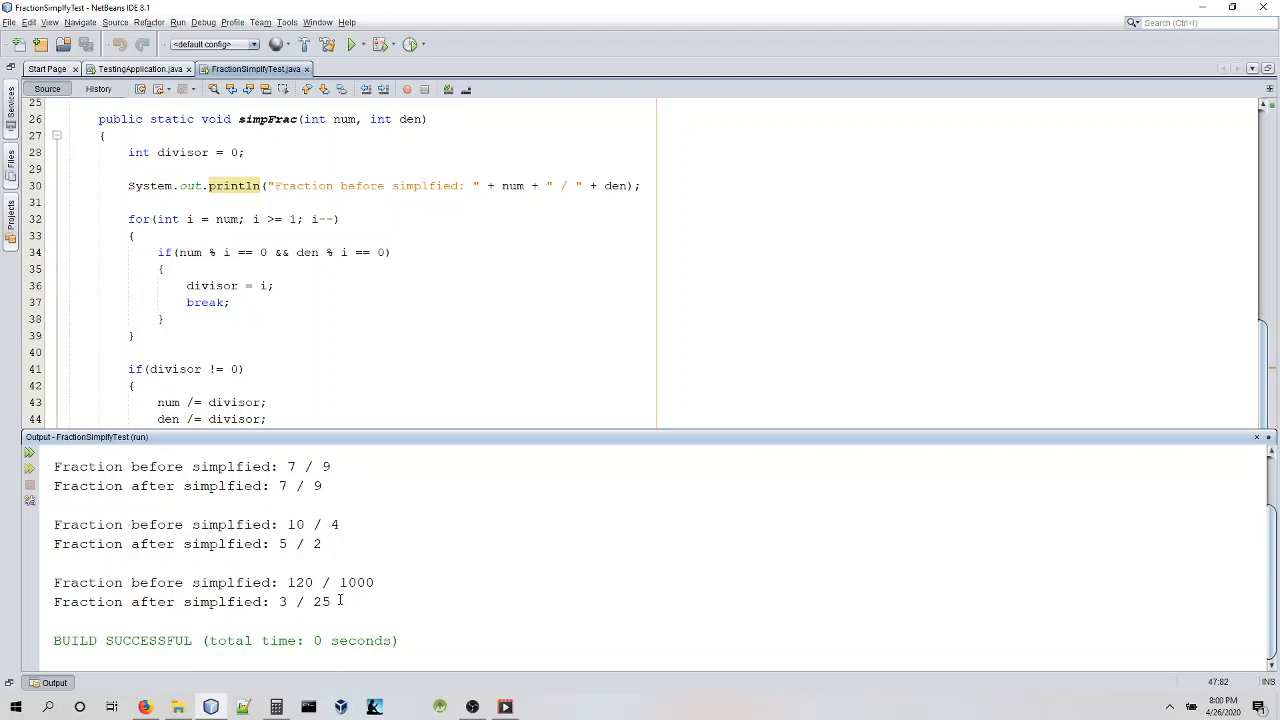
{"action": "mouse_move", "coordinate": [370, 583]}
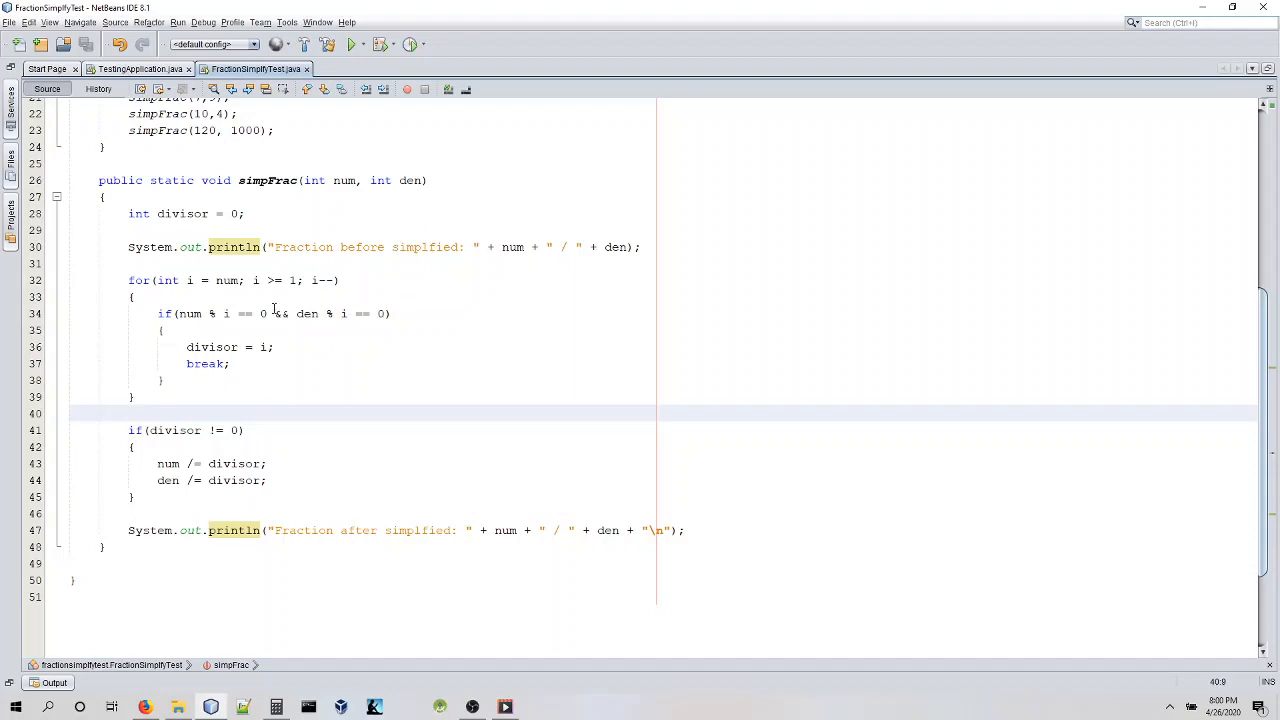
{"action": "left_click", "coordinate": [128, 413]}
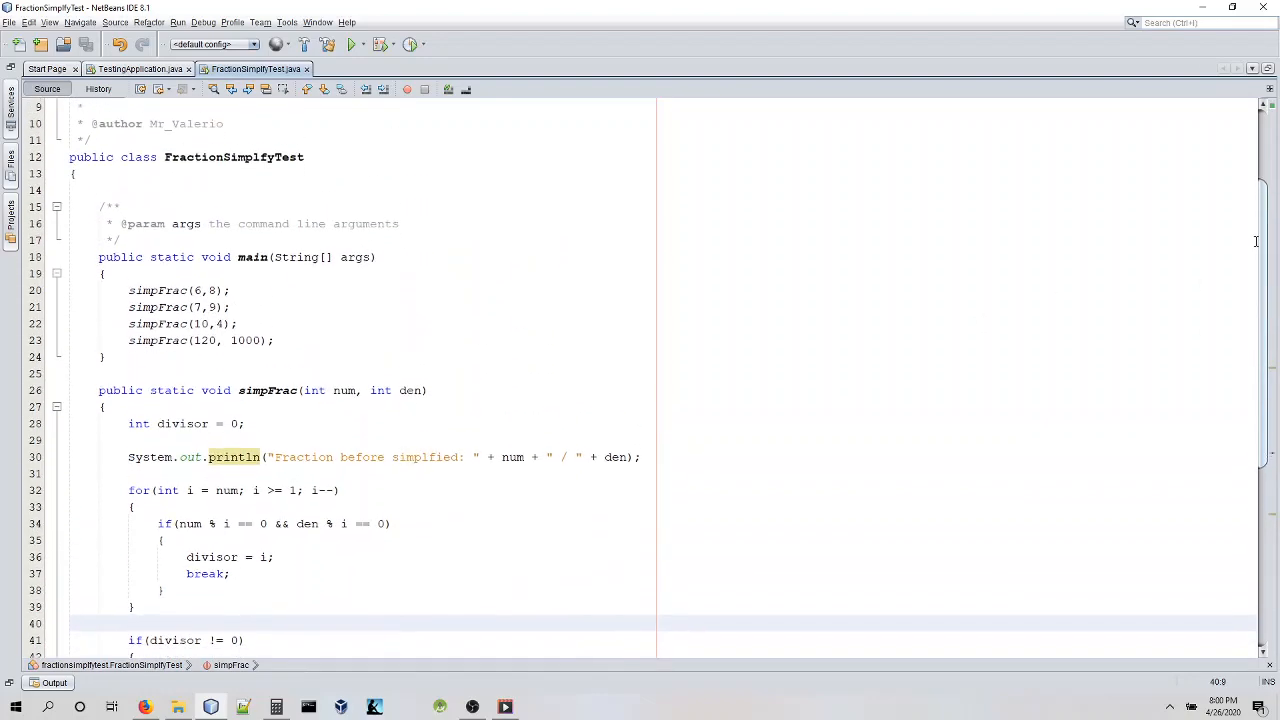
{"action": "scroll", "scroll_direction": "down", "scroll_amount": 3}
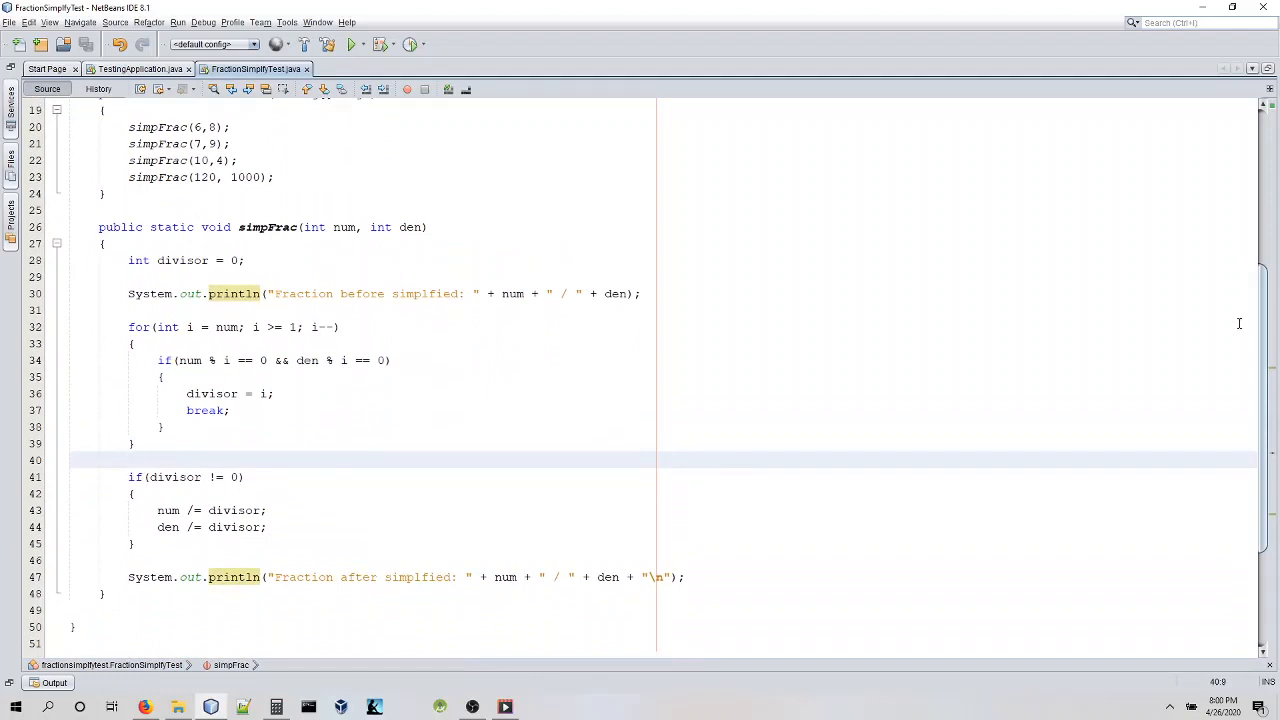
{"action": "left_click", "coordinate": [129, 459]}
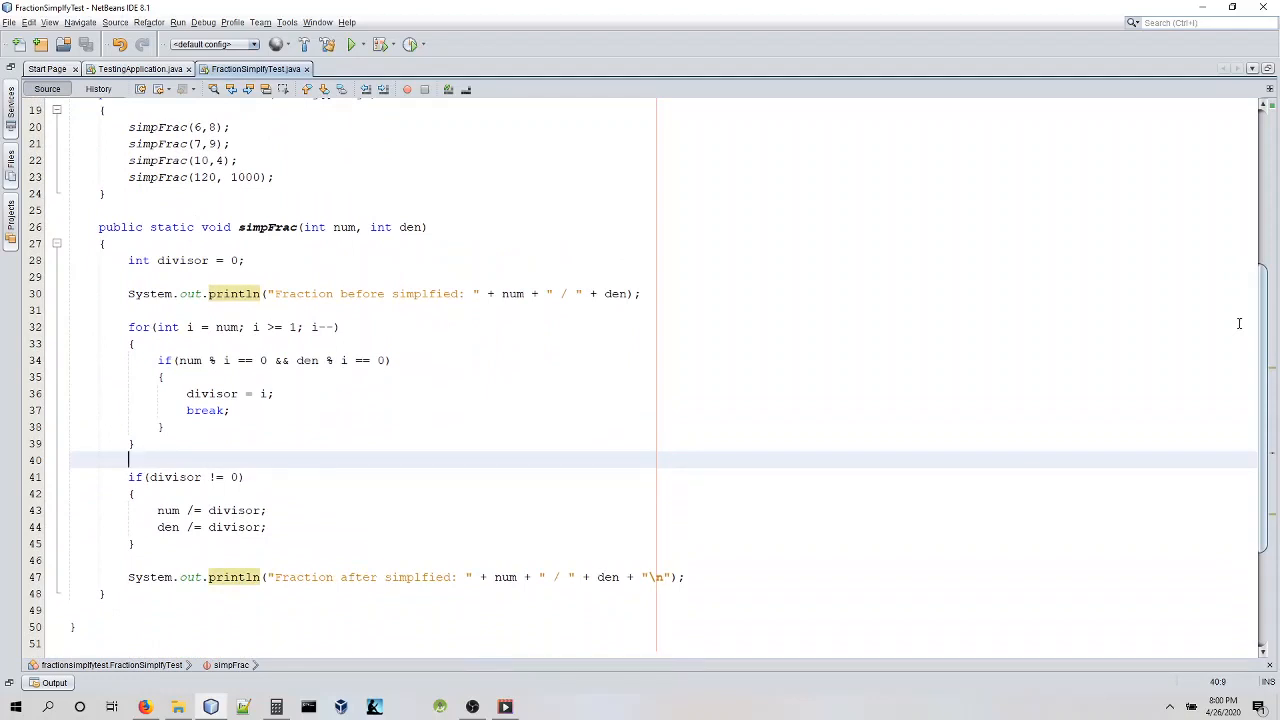